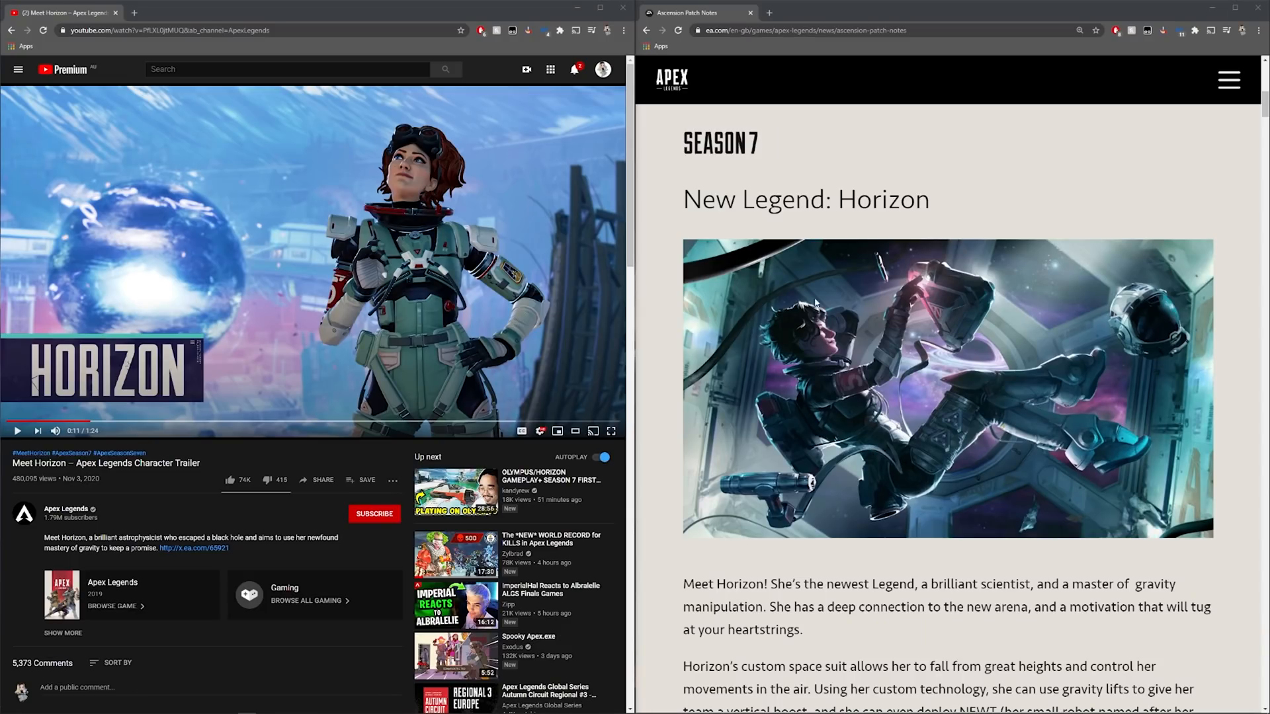
pyautogui.moveTo(883, 417)
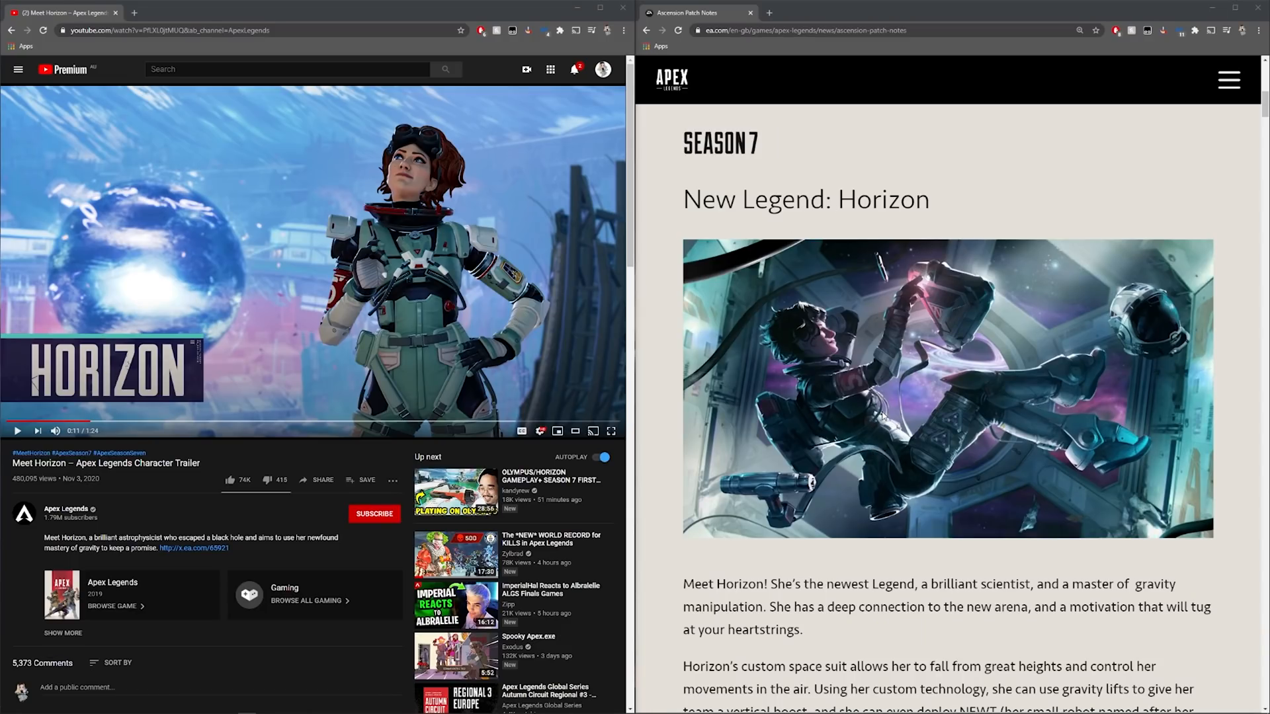
pyautogui.moveTo(883, 501)
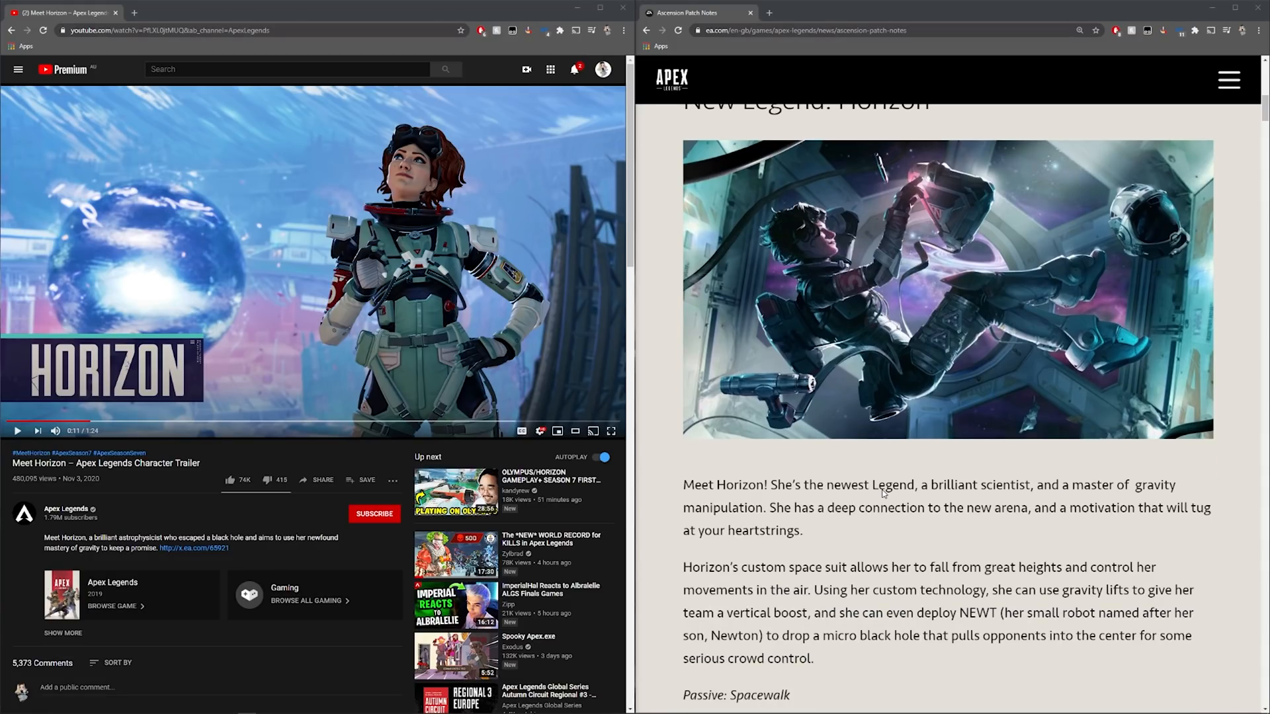
# - Scroll the patch notes down to Horizon's Passive, Tactical and Ultimate ability text
pyautogui.scroll(-3)
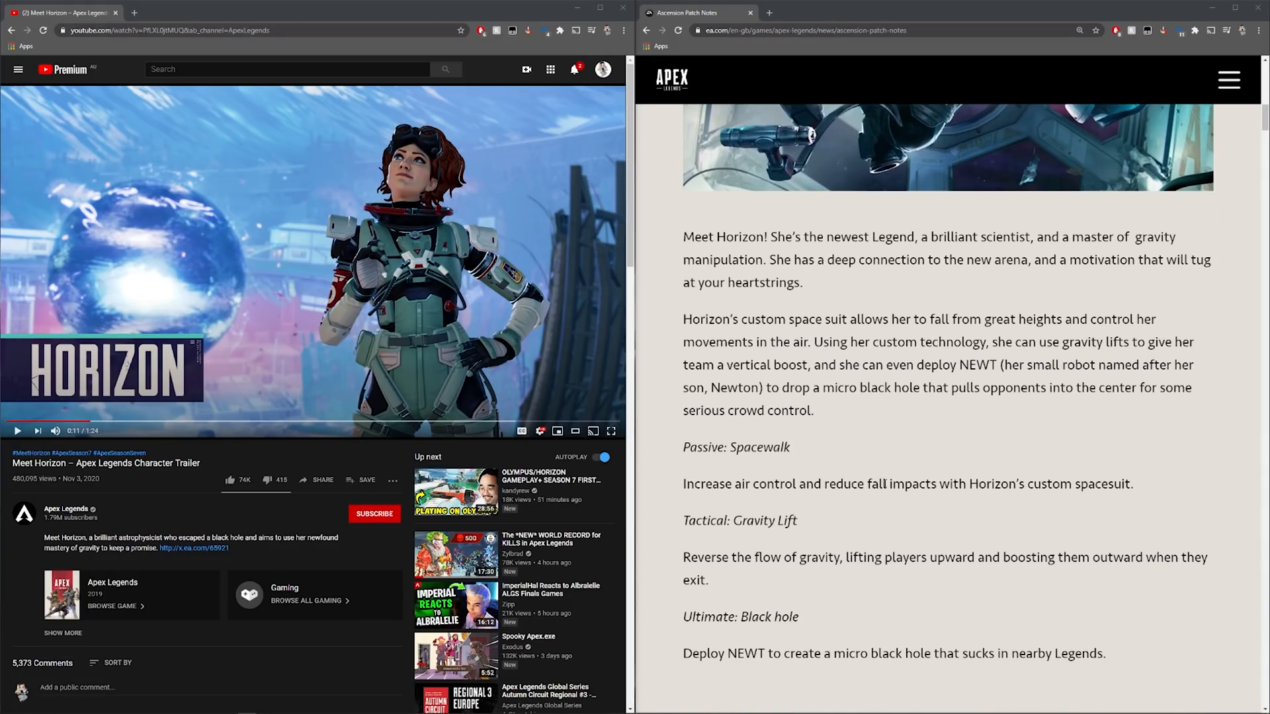
pyautogui.scroll(-3)
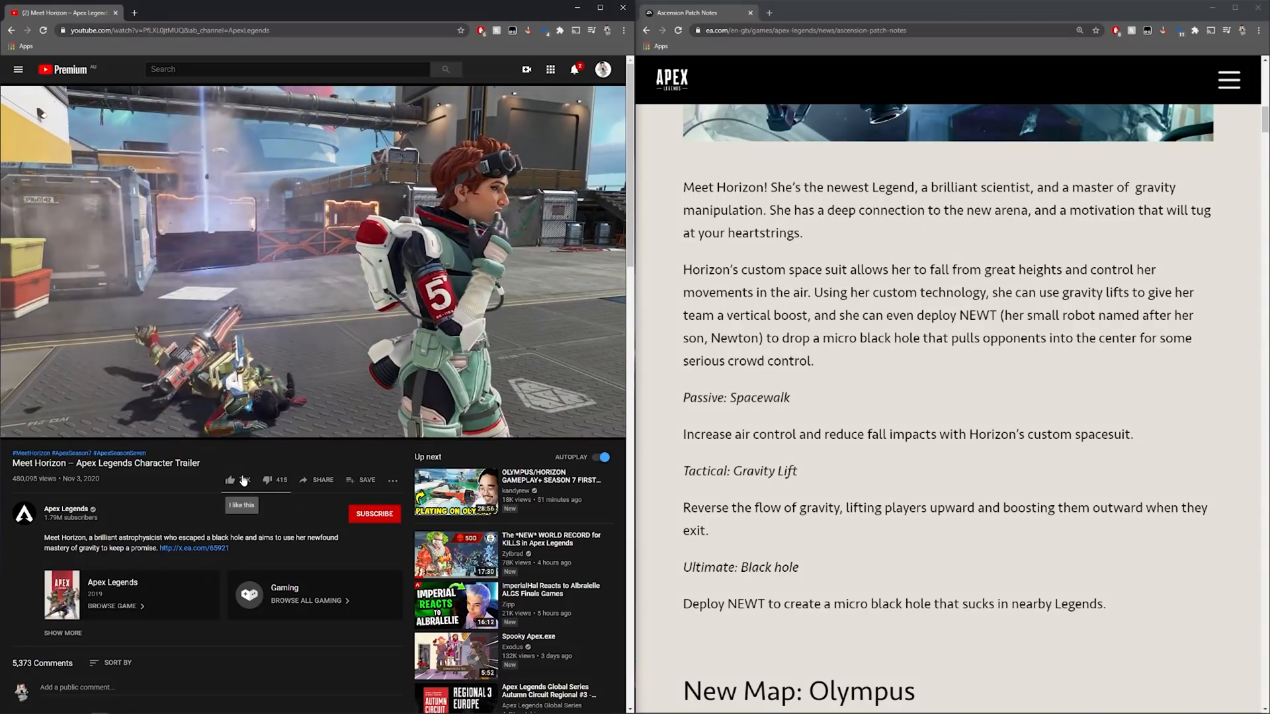
# - Switch to the Ascension Patch Notes window so it alone is shown
pyautogui.click(231, 479)
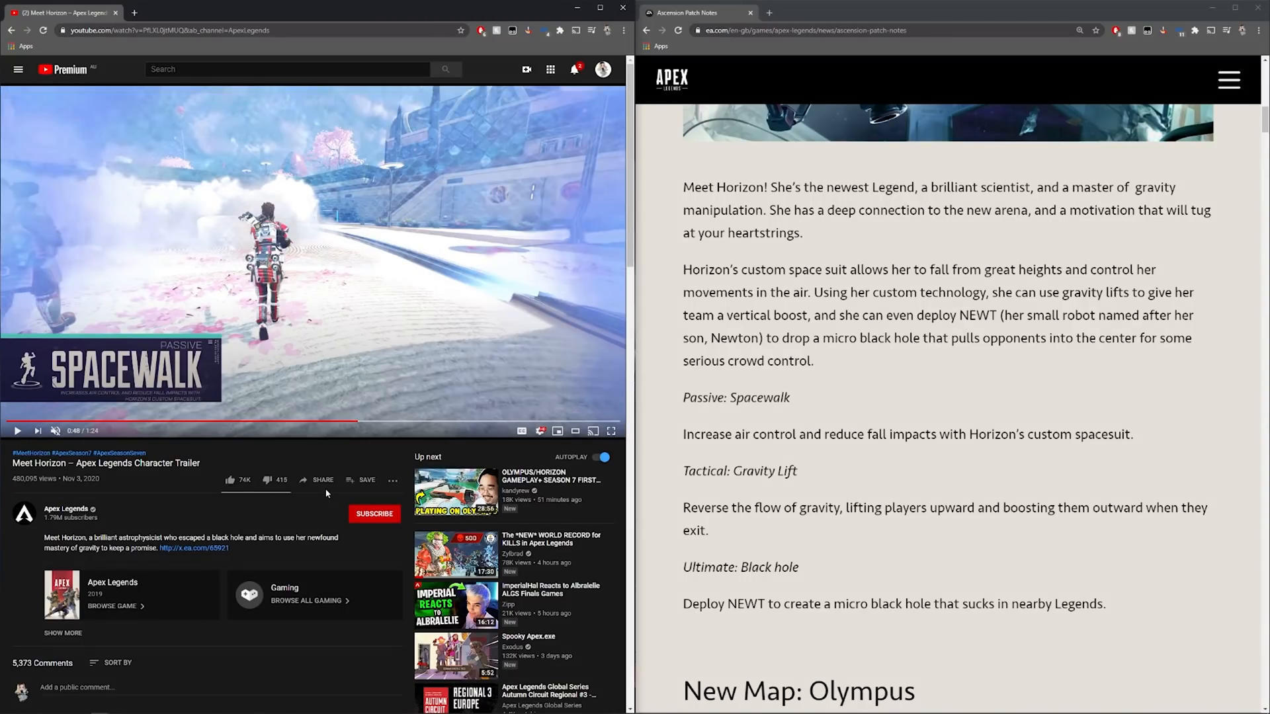
pyautogui.moveTo(322, 480)
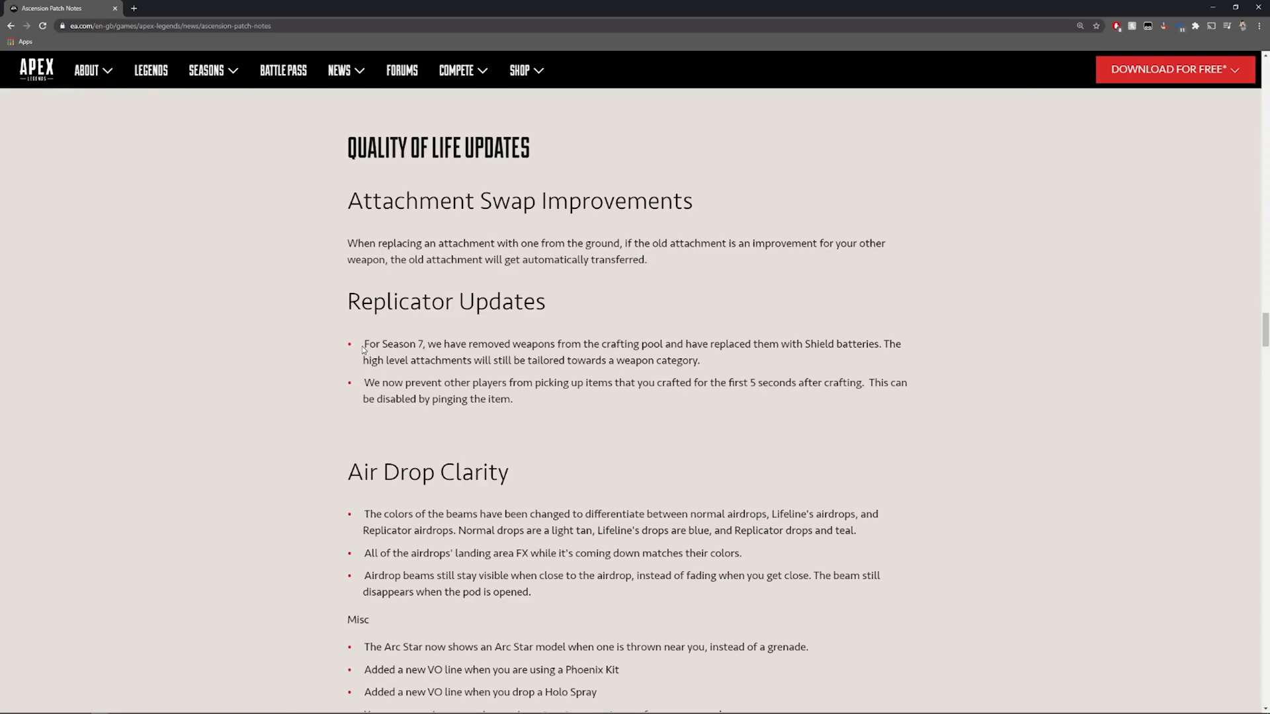
pyautogui.moveTo(688, 360)
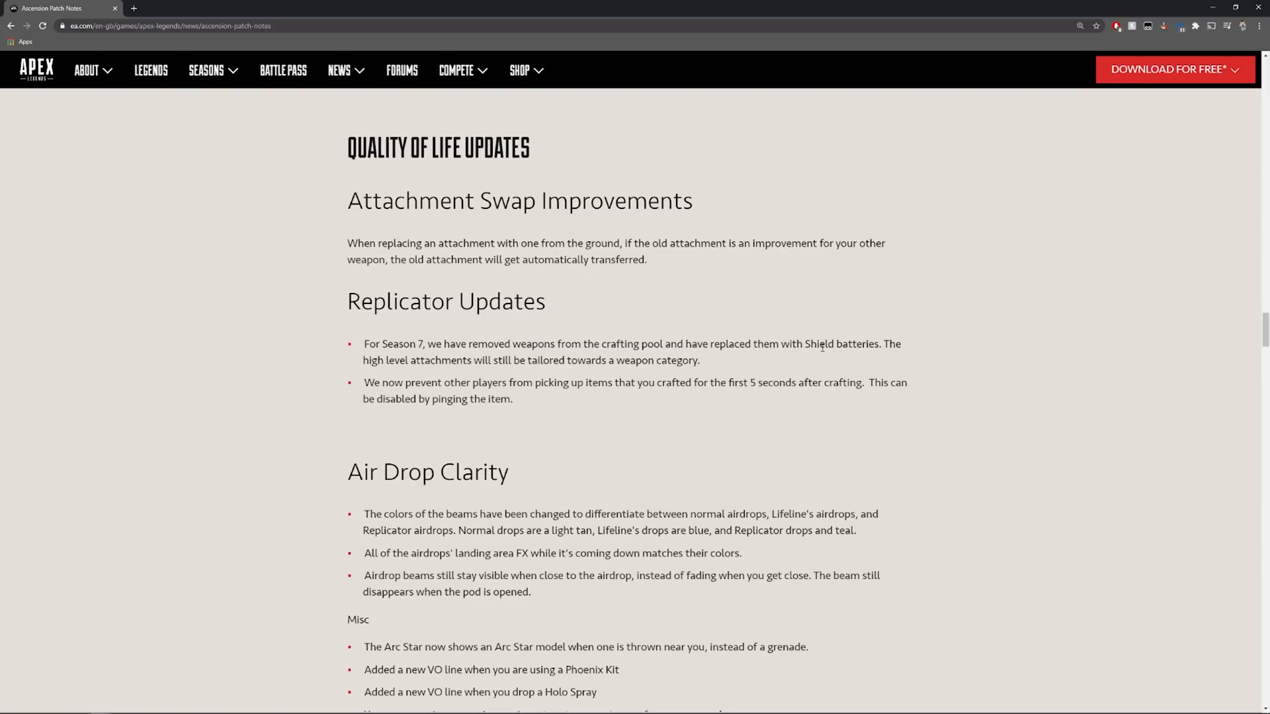
pyautogui.moveTo(803, 365)
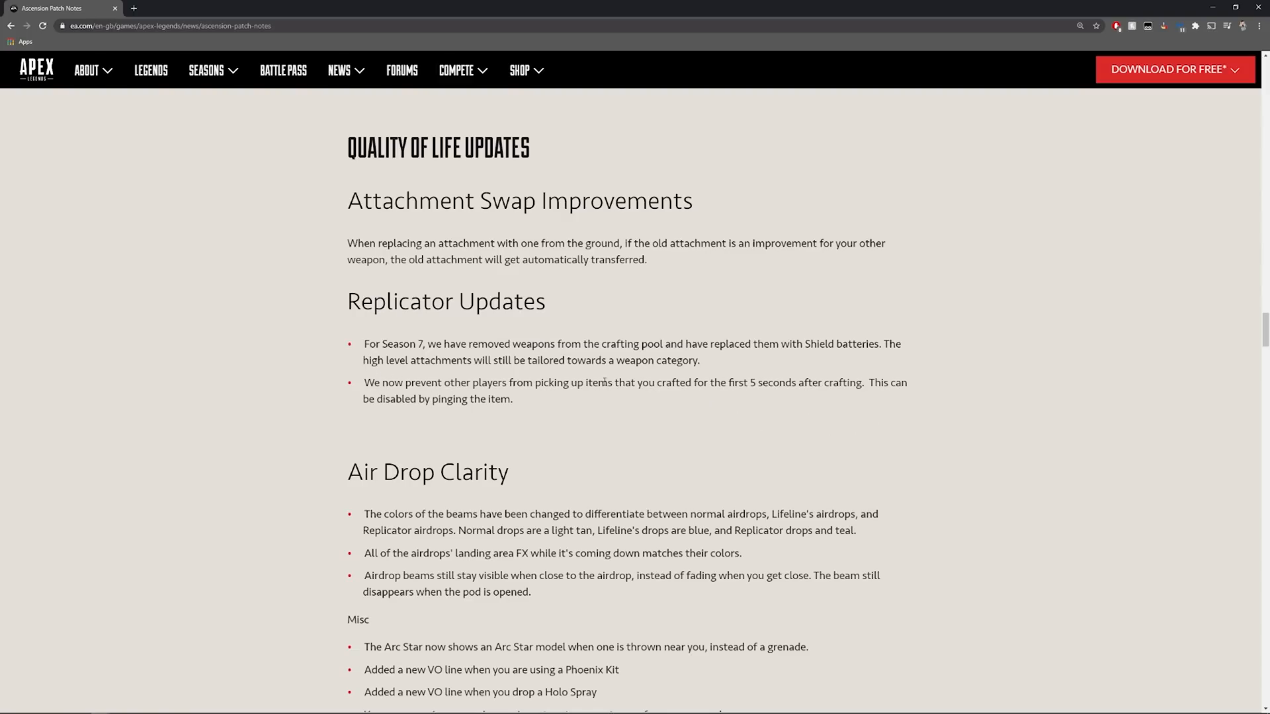
pyautogui.moveTo(845, 395)
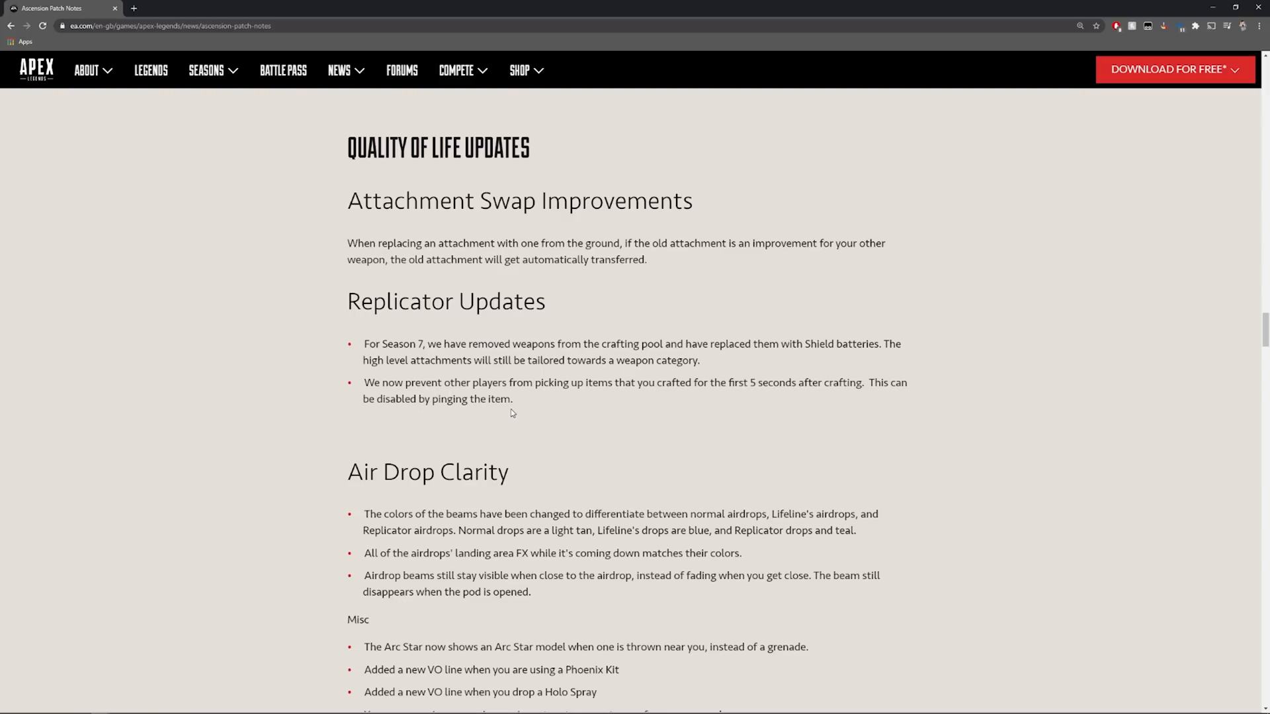
# - Scroll past the Replicator Updates bullets to the Legend Meta section
pyautogui.scroll(-3)
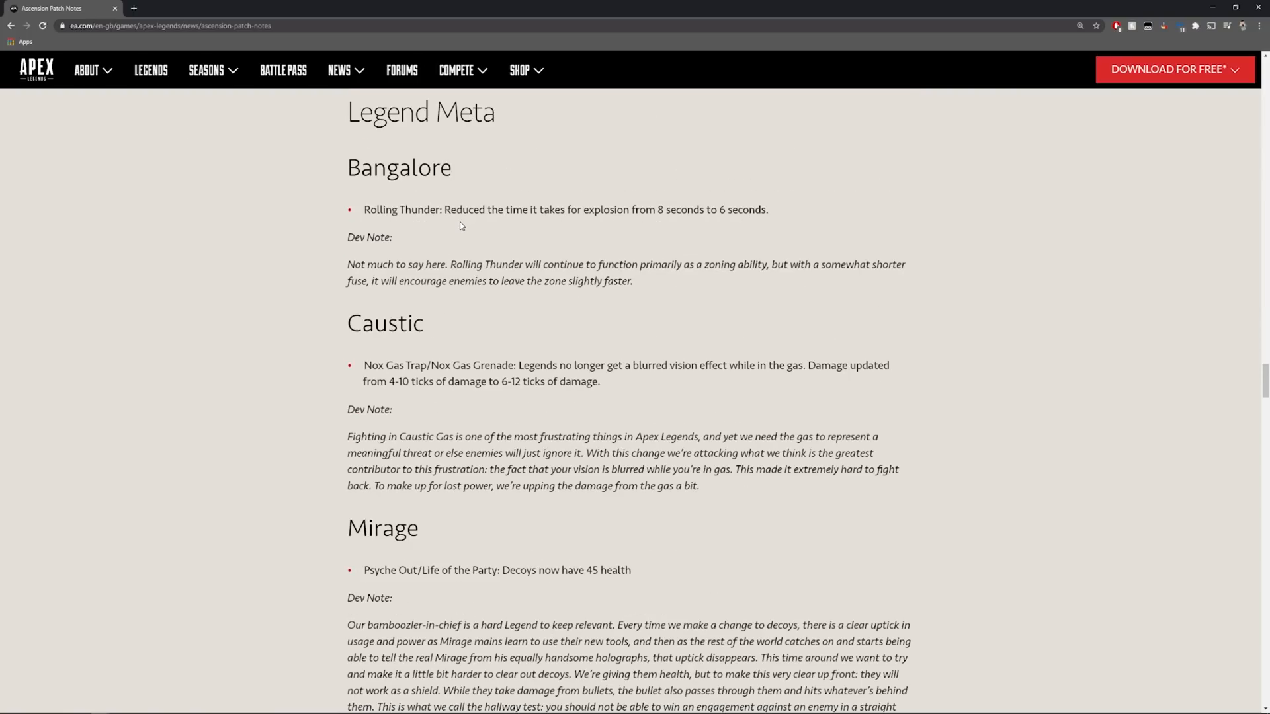
pyautogui.moveTo(258, 191)
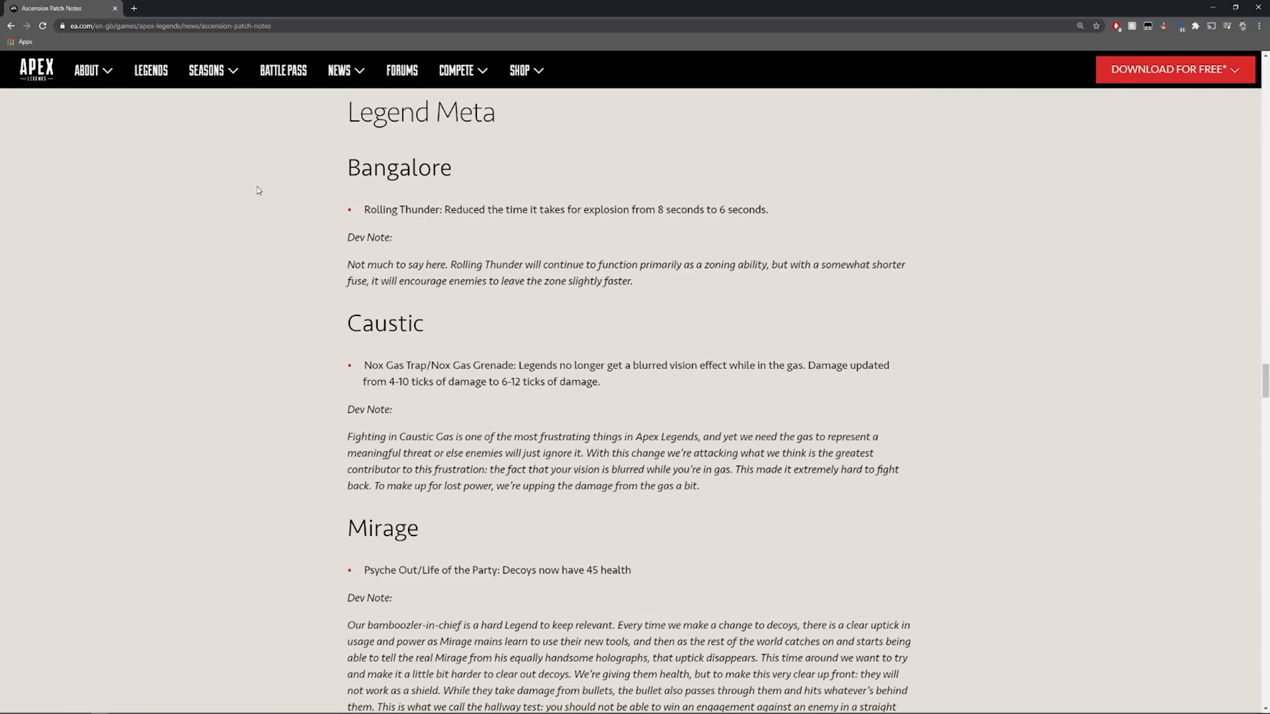
pyautogui.moveTo(247, 254)
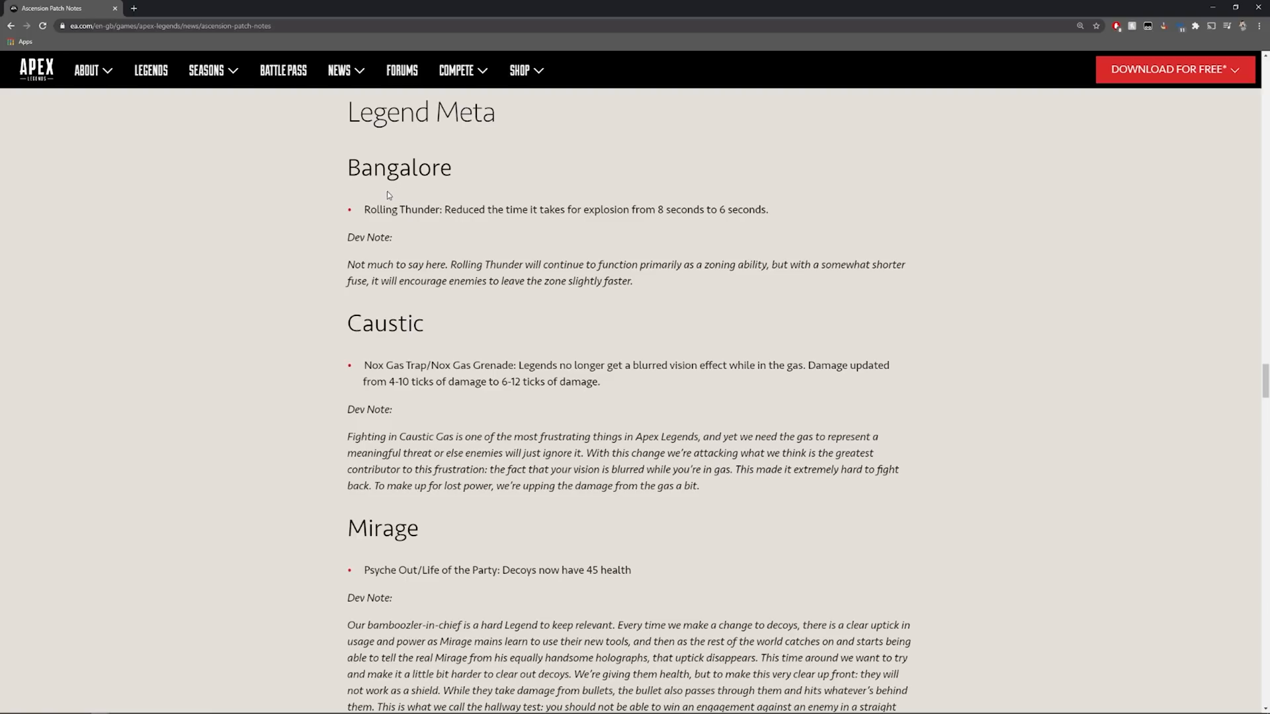
pyautogui.moveTo(316, 229)
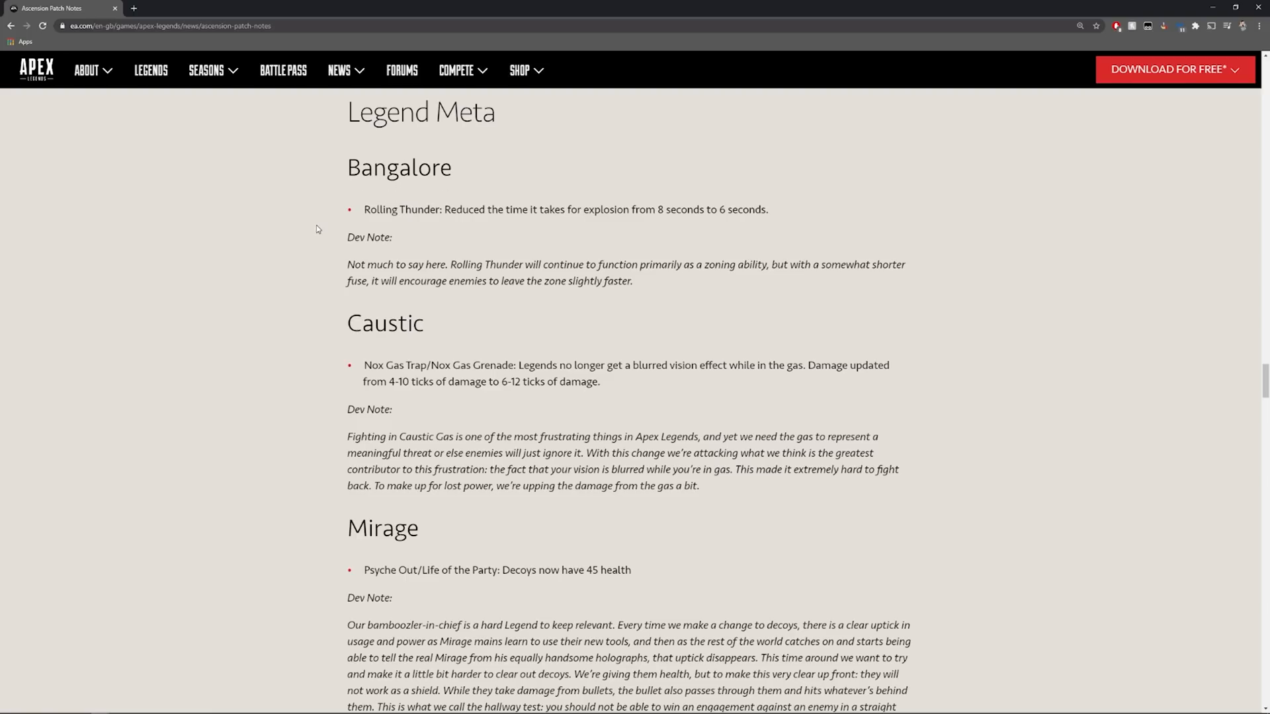
# - Highlight Bangalore's whole Rolling Thunder explosion-time change
pyautogui.moveTo(364, 209); pyautogui.dragTo(638, 209)
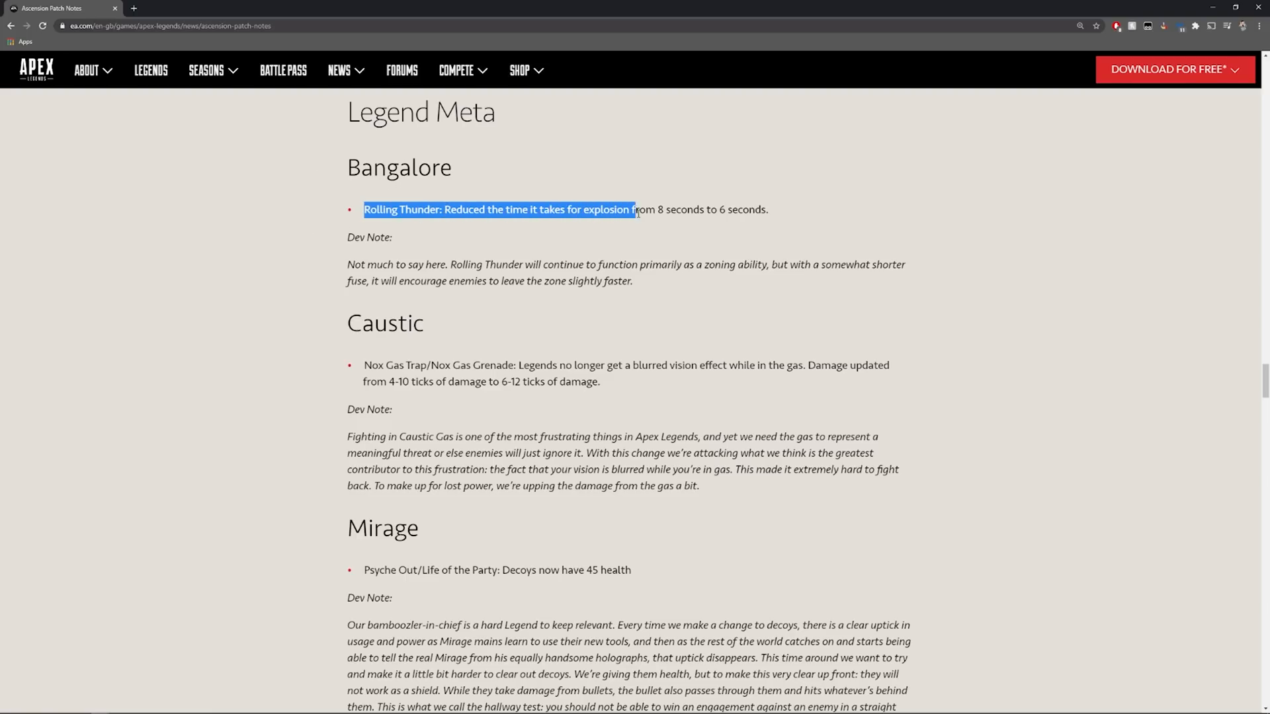
pyautogui.moveTo(636, 209); pyautogui.dragTo(767, 209)
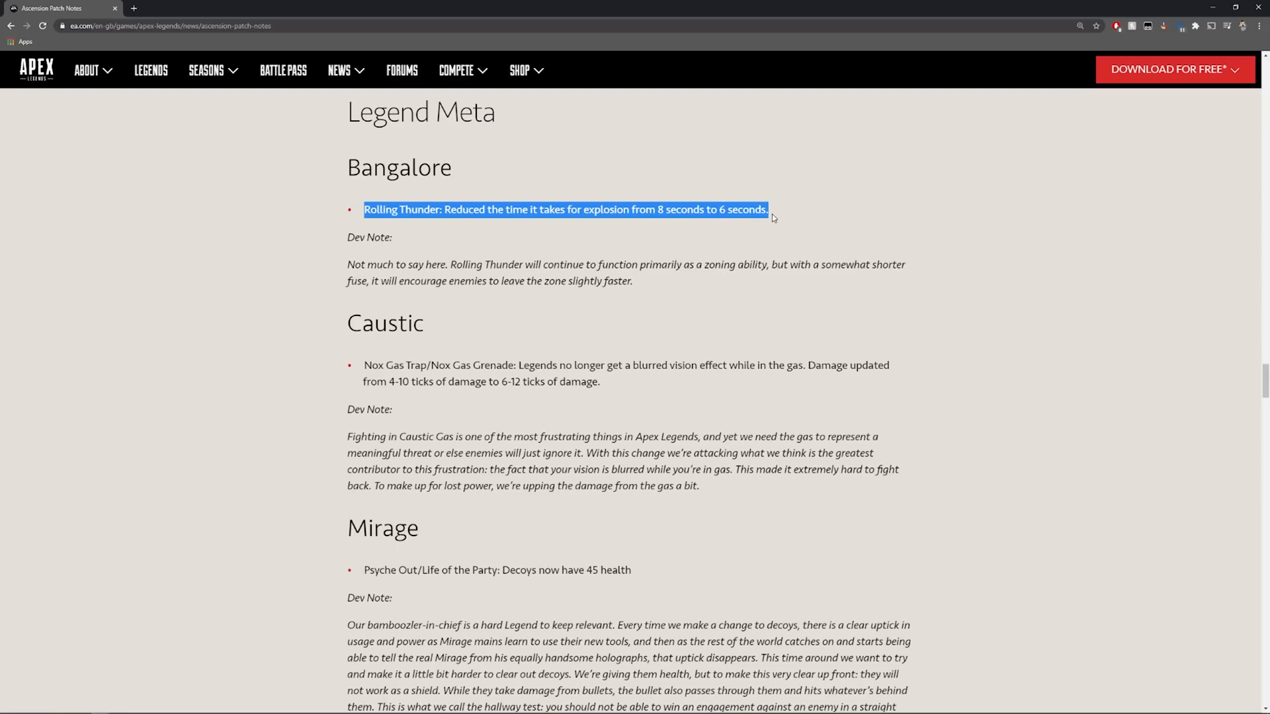
pyautogui.moveTo(438, 204)
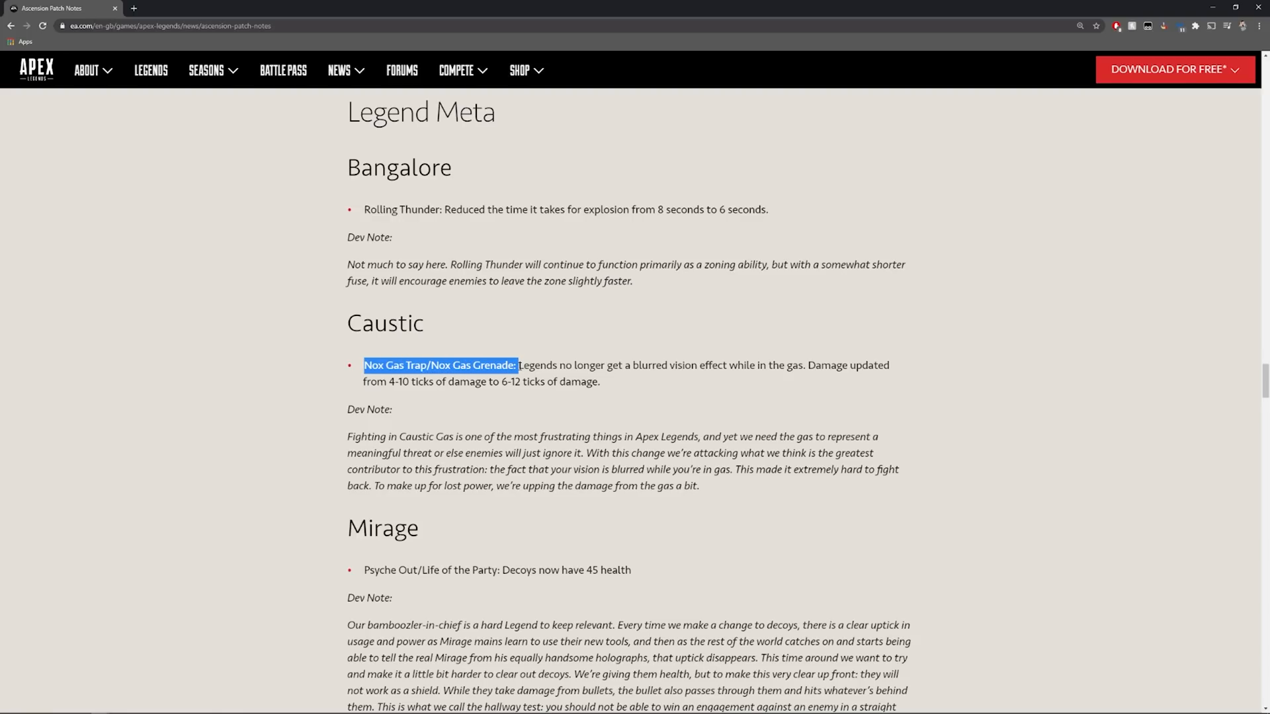
# - Highlight Caustic's Nox Gas Trap/Grenade change, clear it and scroll on to Mirage
pyautogui.moveTo(517, 365); pyautogui.dragTo(666, 365)
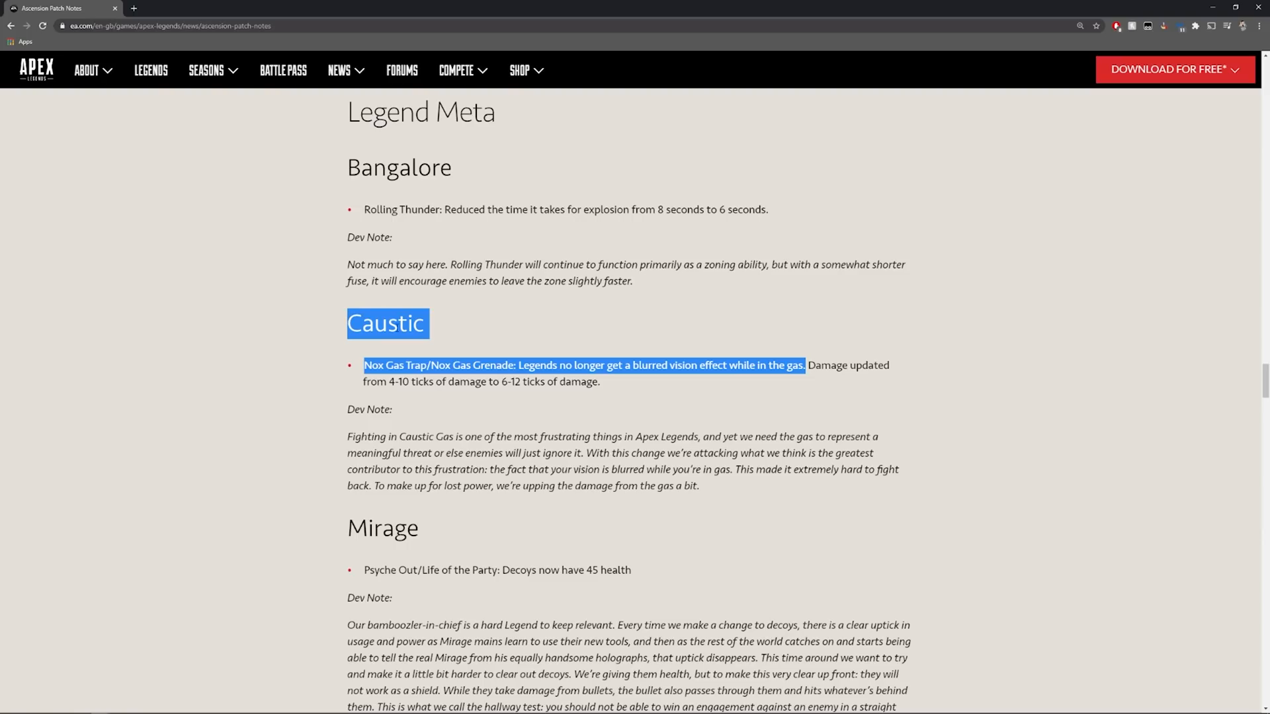
pyautogui.click(547, 359)
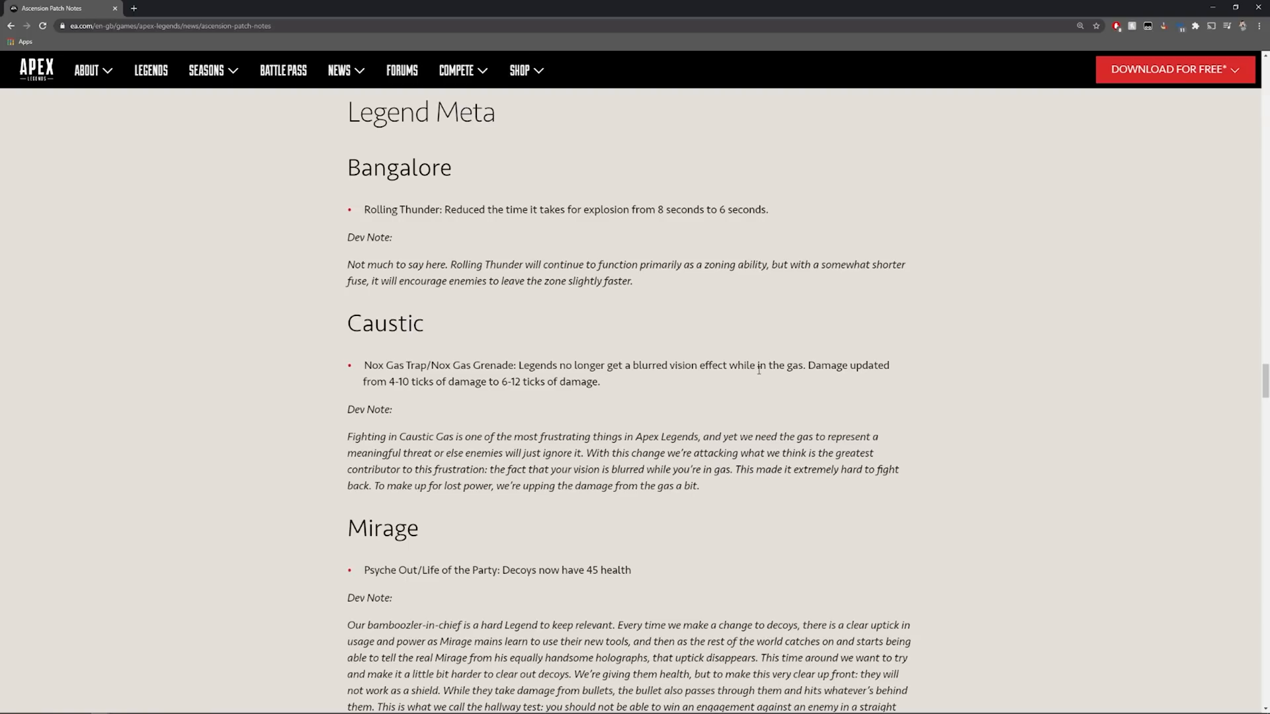
pyautogui.moveTo(794, 377)
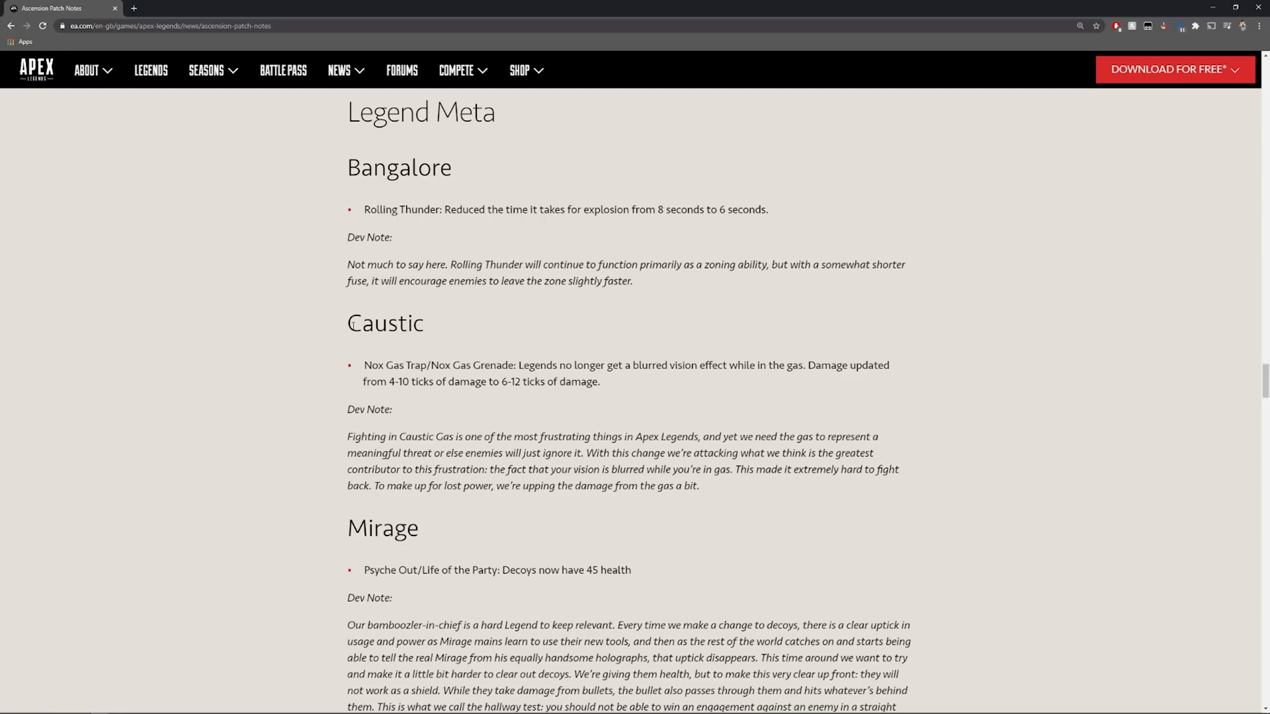
pyautogui.moveTo(344, 329)
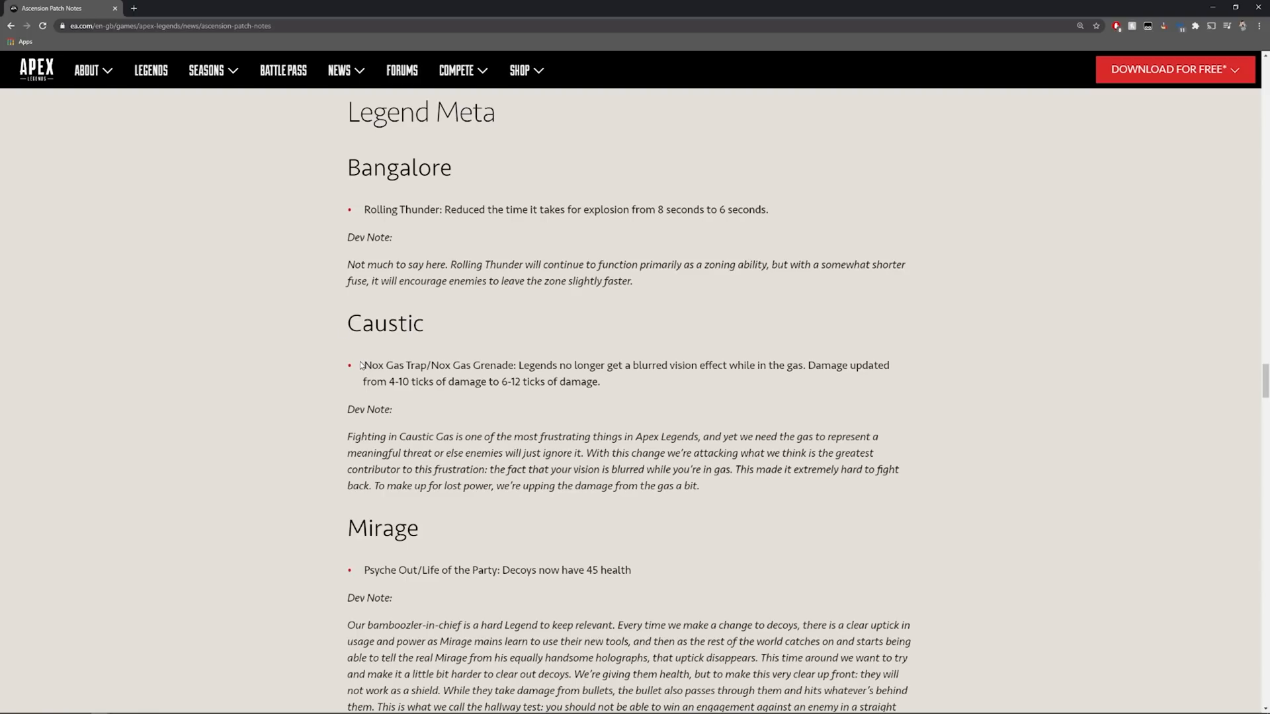
pyautogui.moveTo(364, 365); pyautogui.dragTo(599, 381)
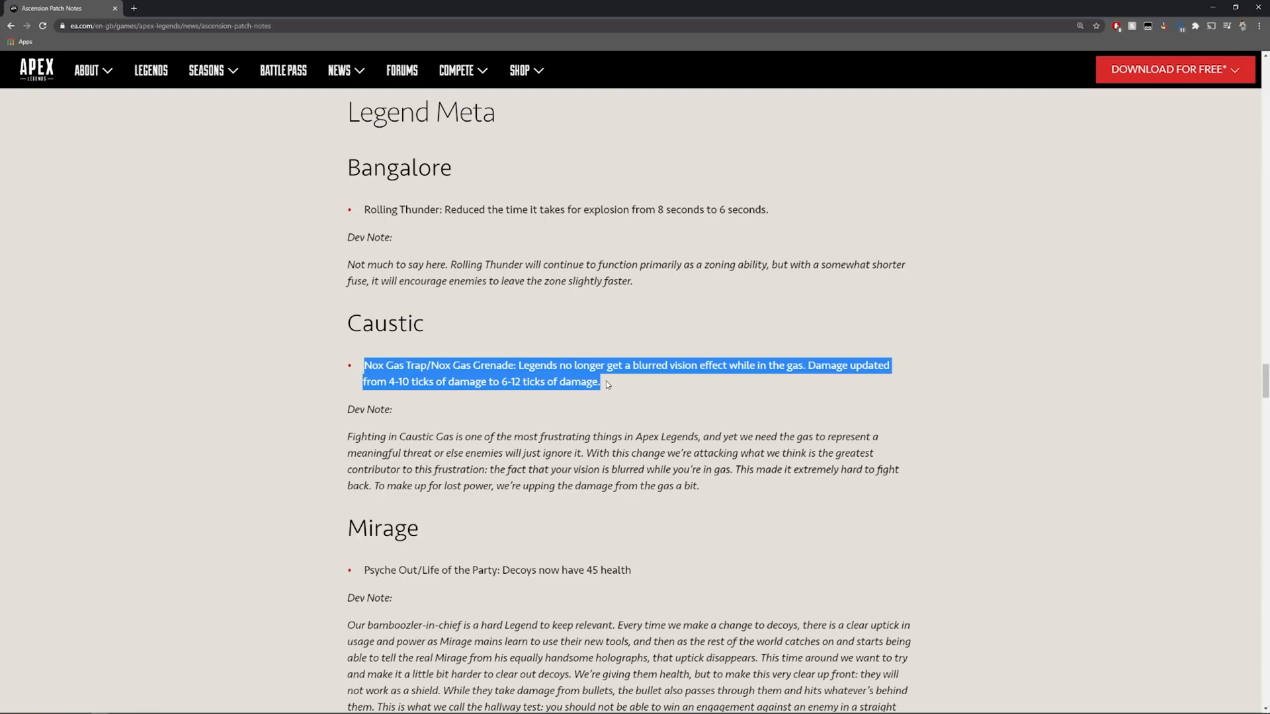
pyautogui.click(648, 436)
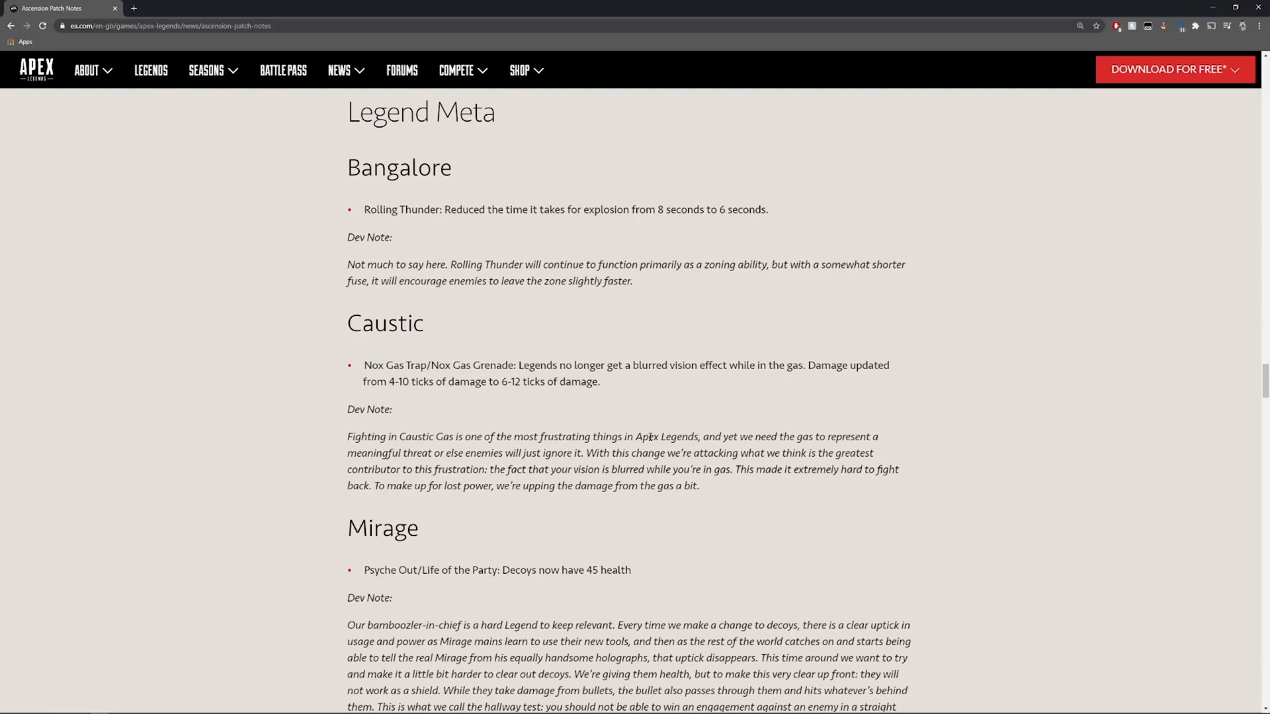
pyautogui.scroll(-3)
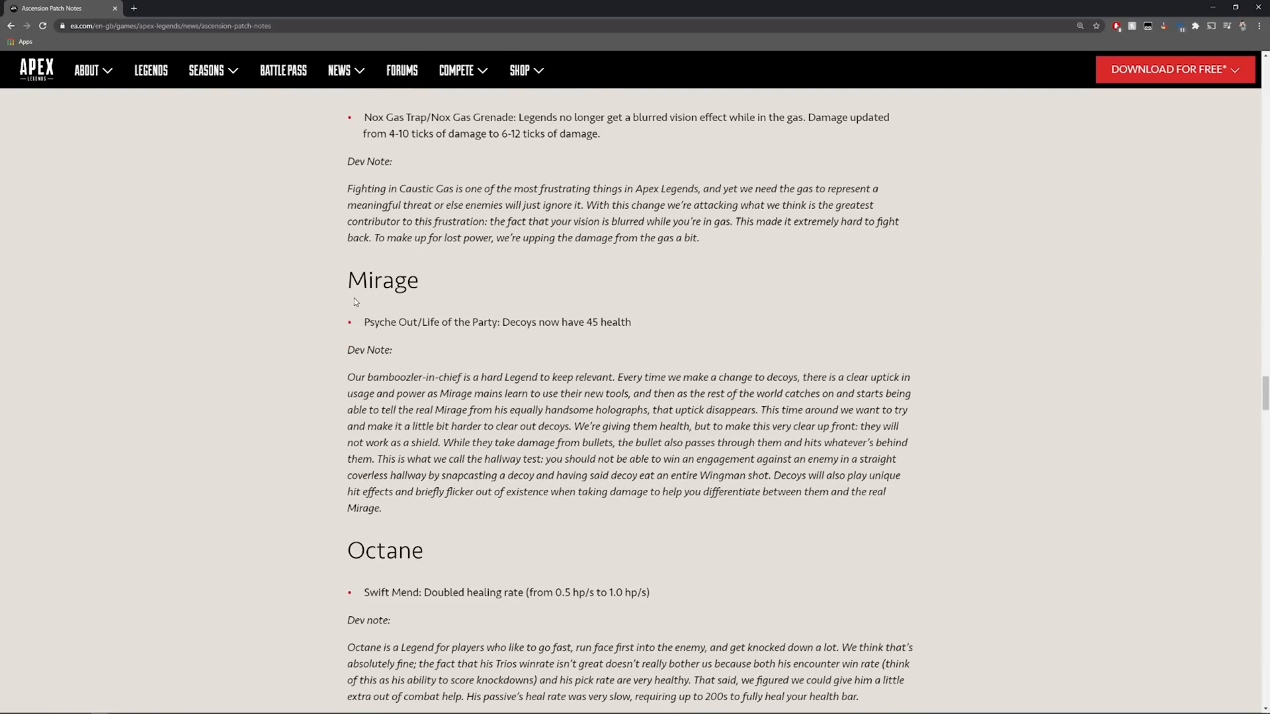
# - Highlight Mirage's decoys-now-have-45-health line and scroll toward Octane and Wattson
pyautogui.doubleClick(382, 279)
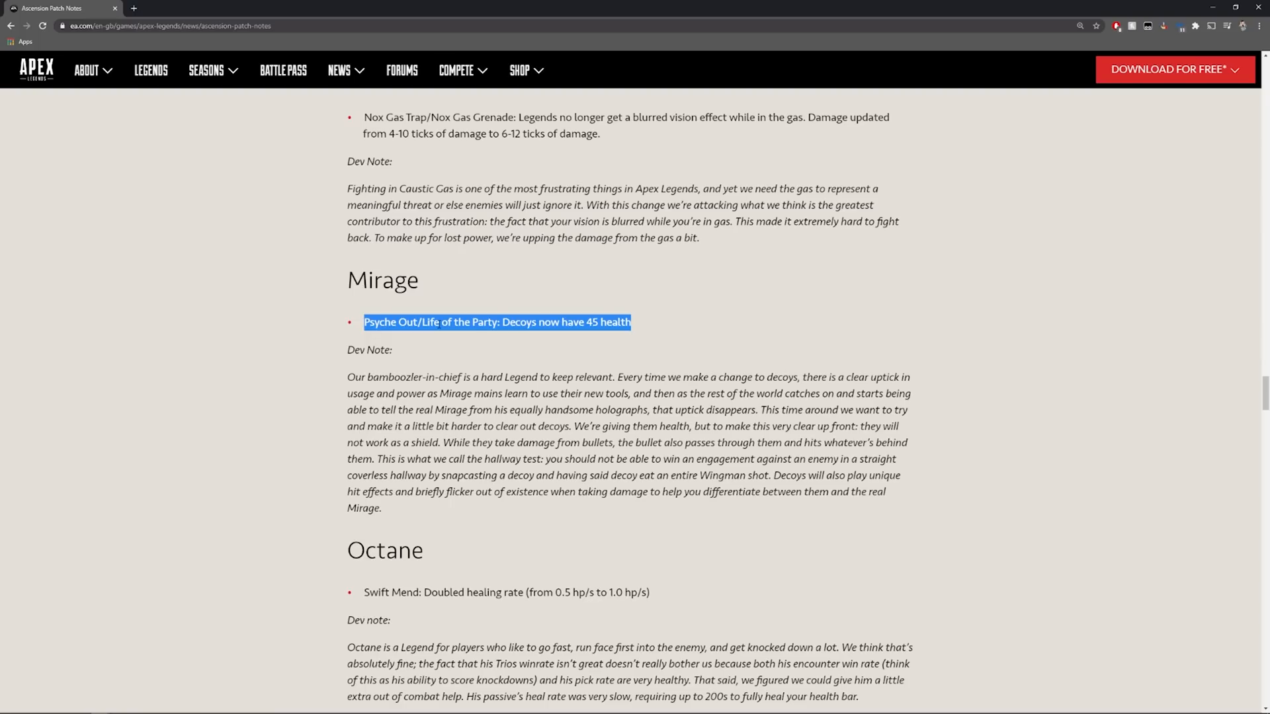
pyautogui.moveTo(382, 308)
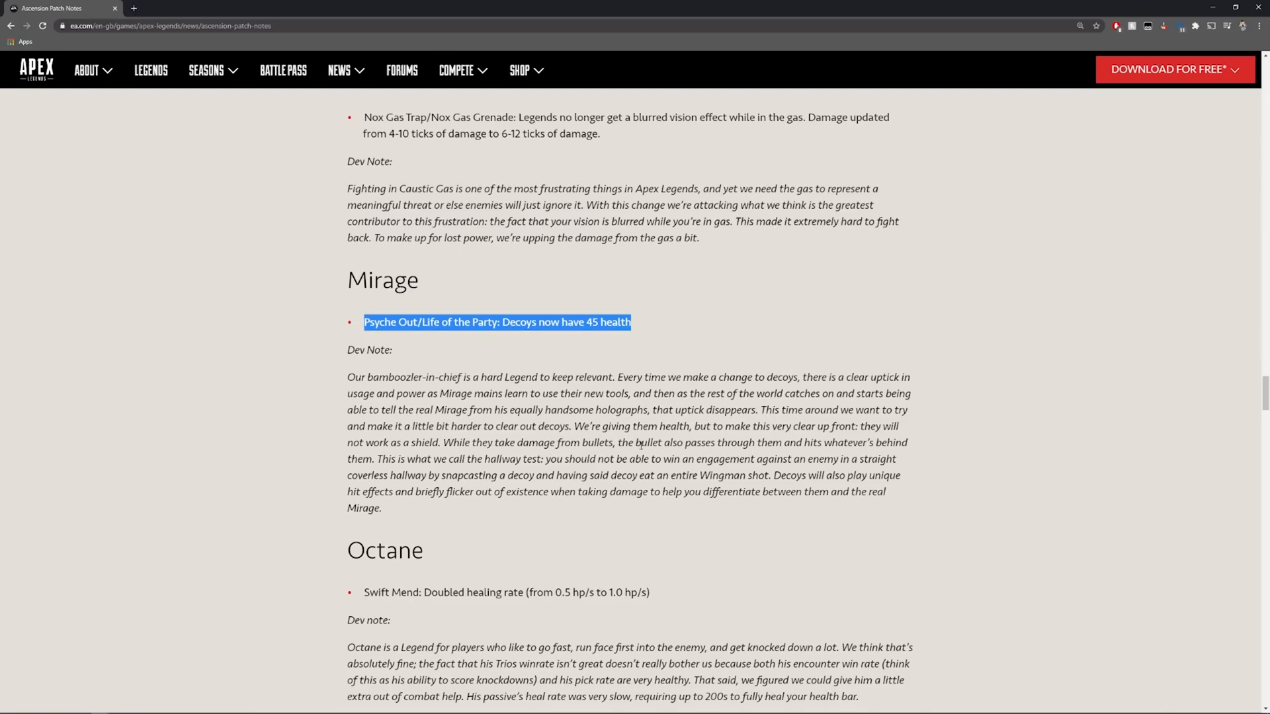
pyautogui.moveTo(392, 471)
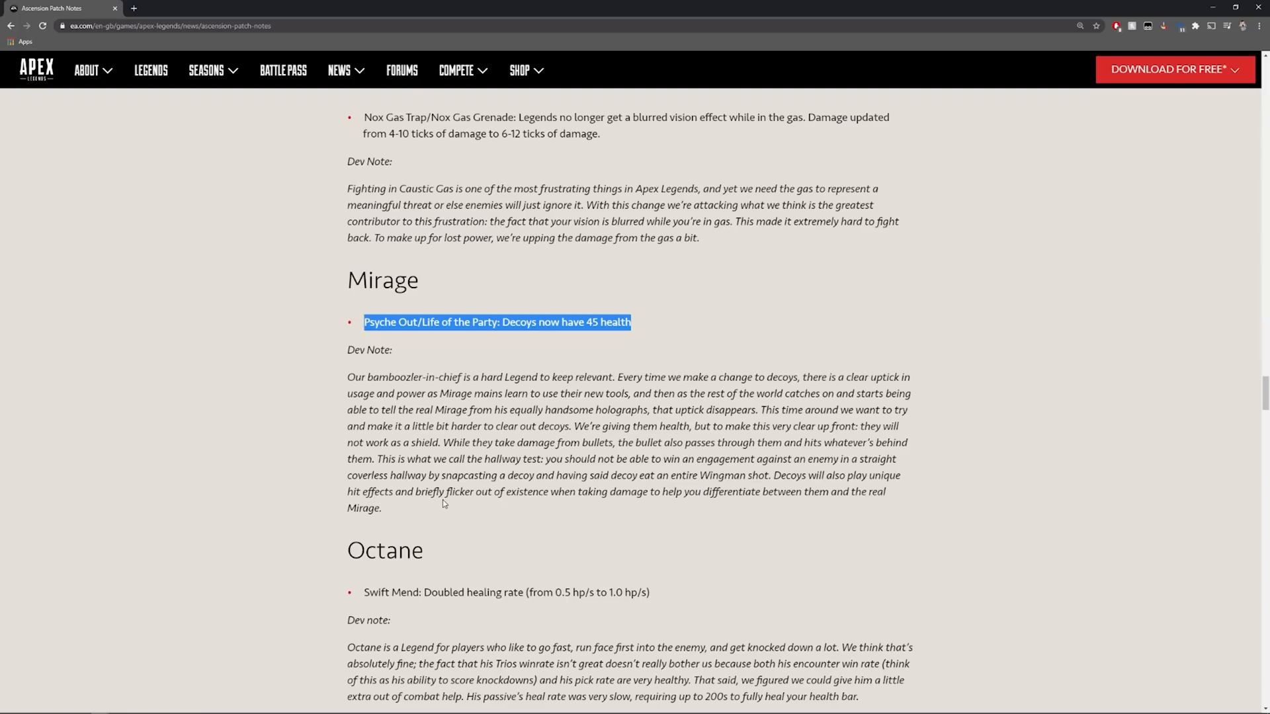
pyautogui.moveTo(605, 504)
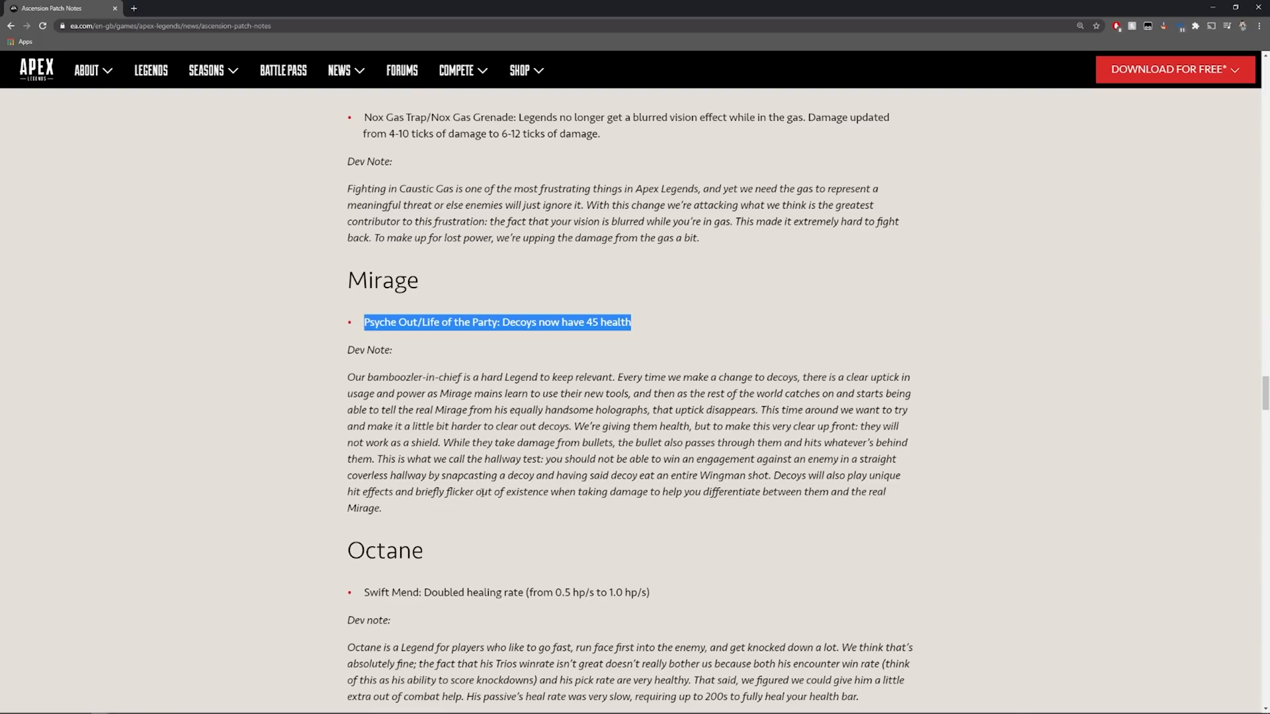
pyautogui.scroll(-3)
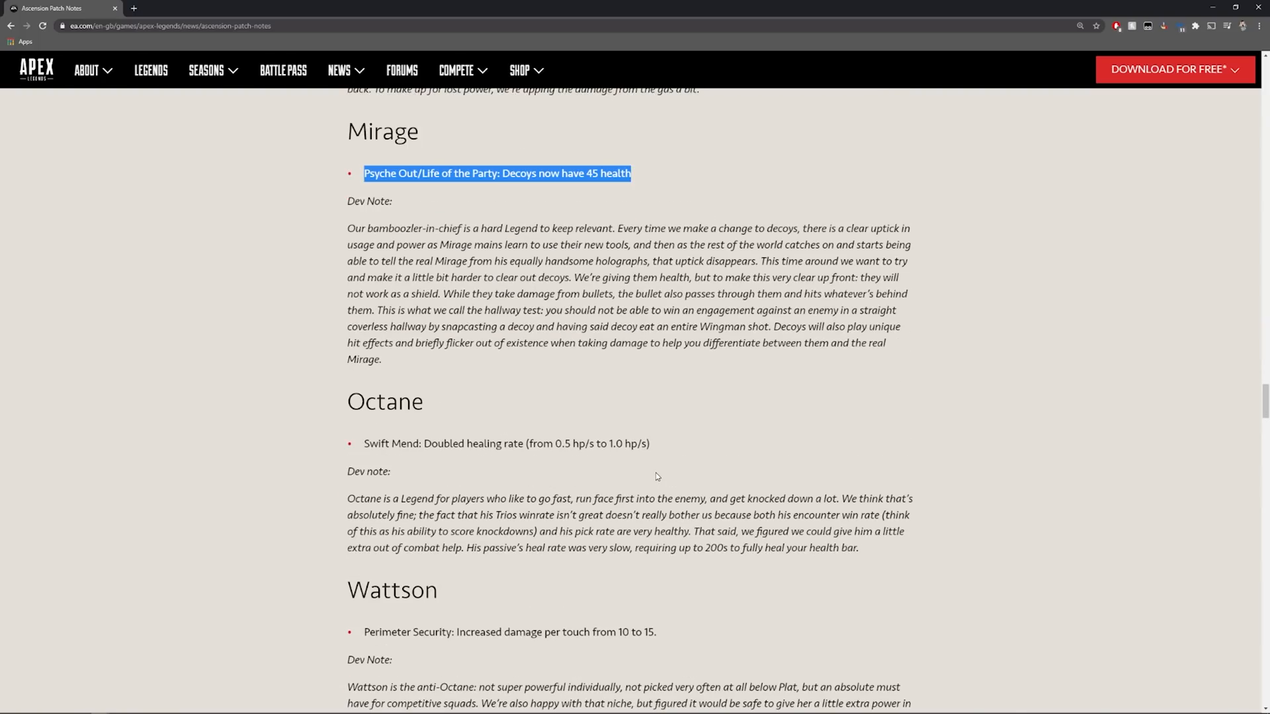
pyautogui.moveTo(684, 477)
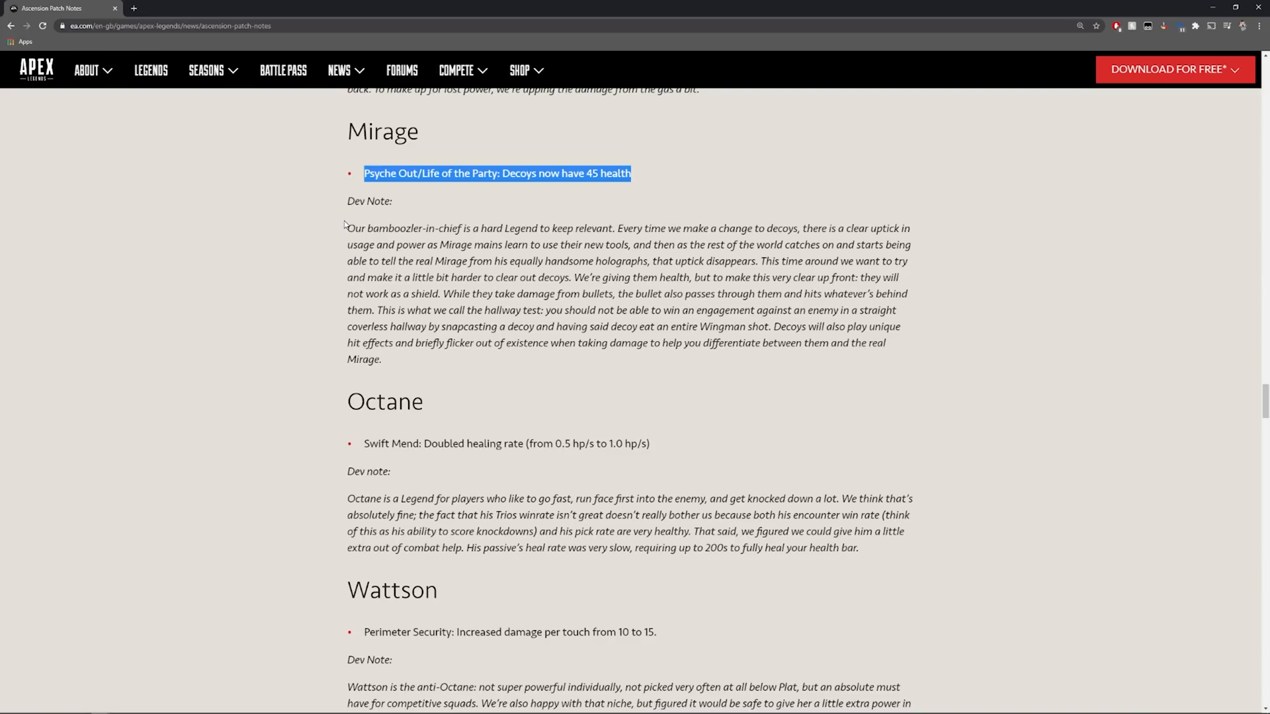
# - Select and clear Mirage's dev note, then scroll down through Octane to Wattson
pyautogui.moveTo(346, 227); pyautogui.dragTo(756, 261)
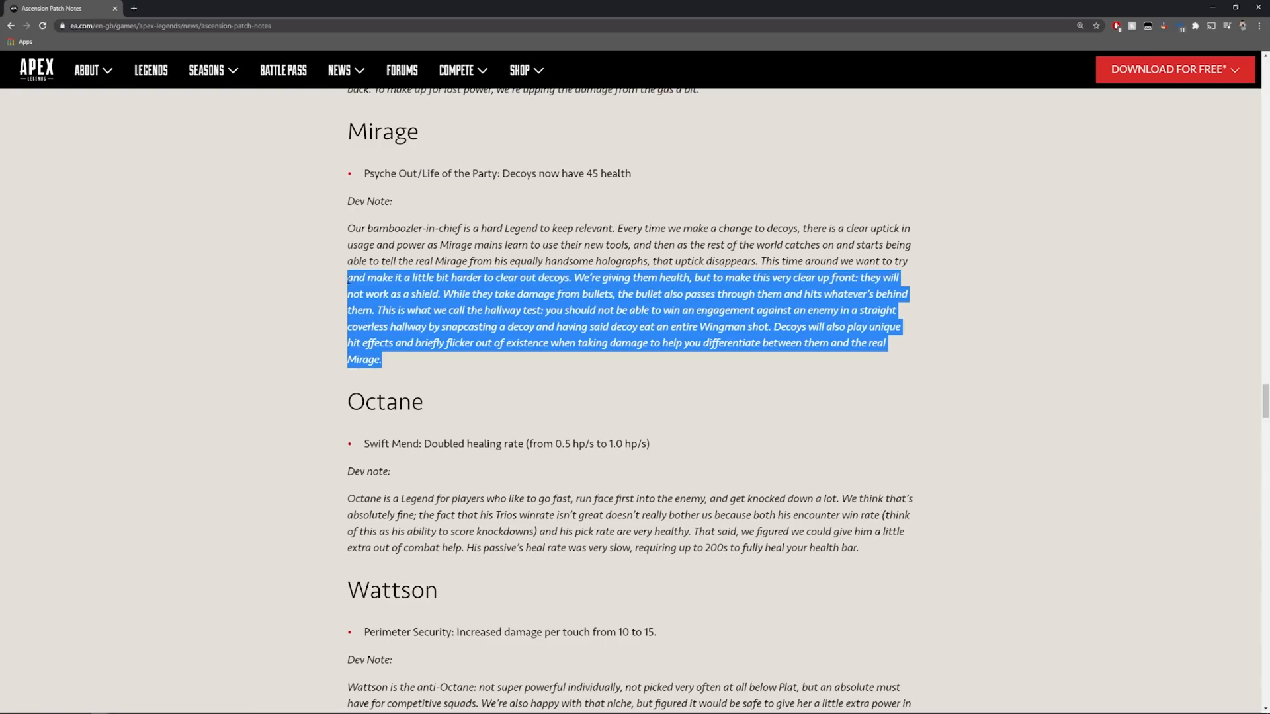
pyautogui.click(392, 348)
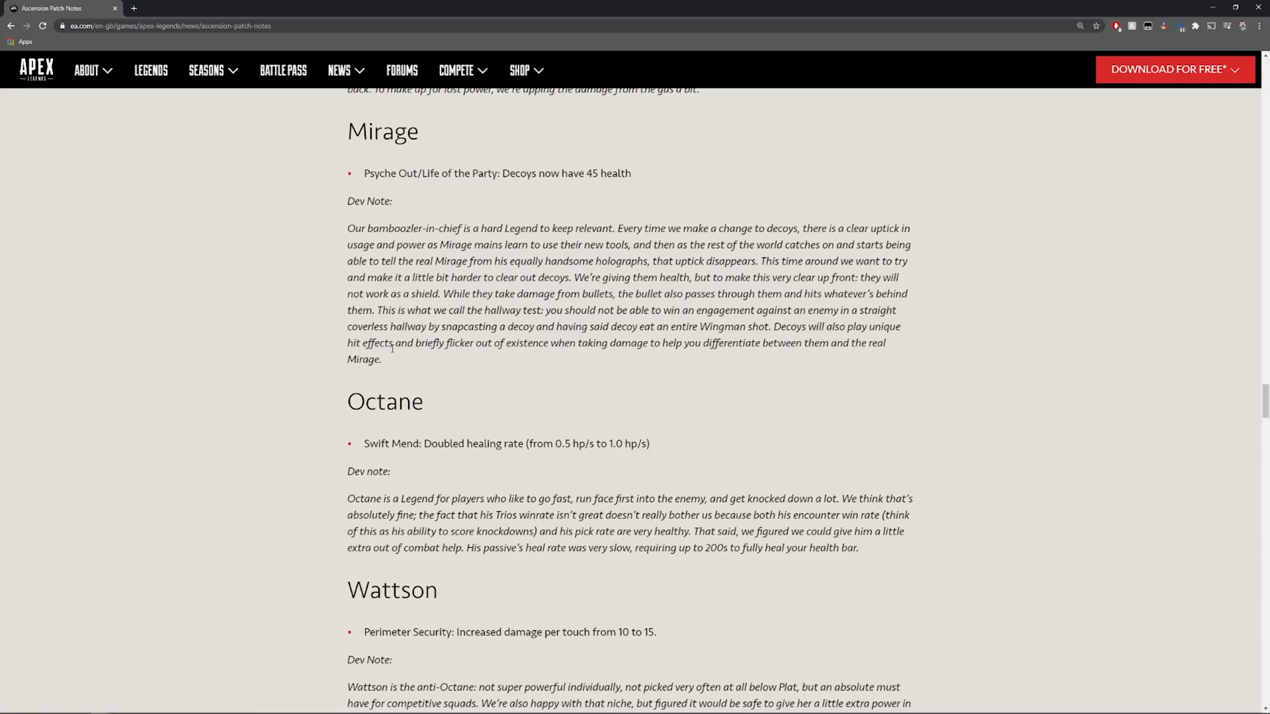
pyautogui.scroll(-3)
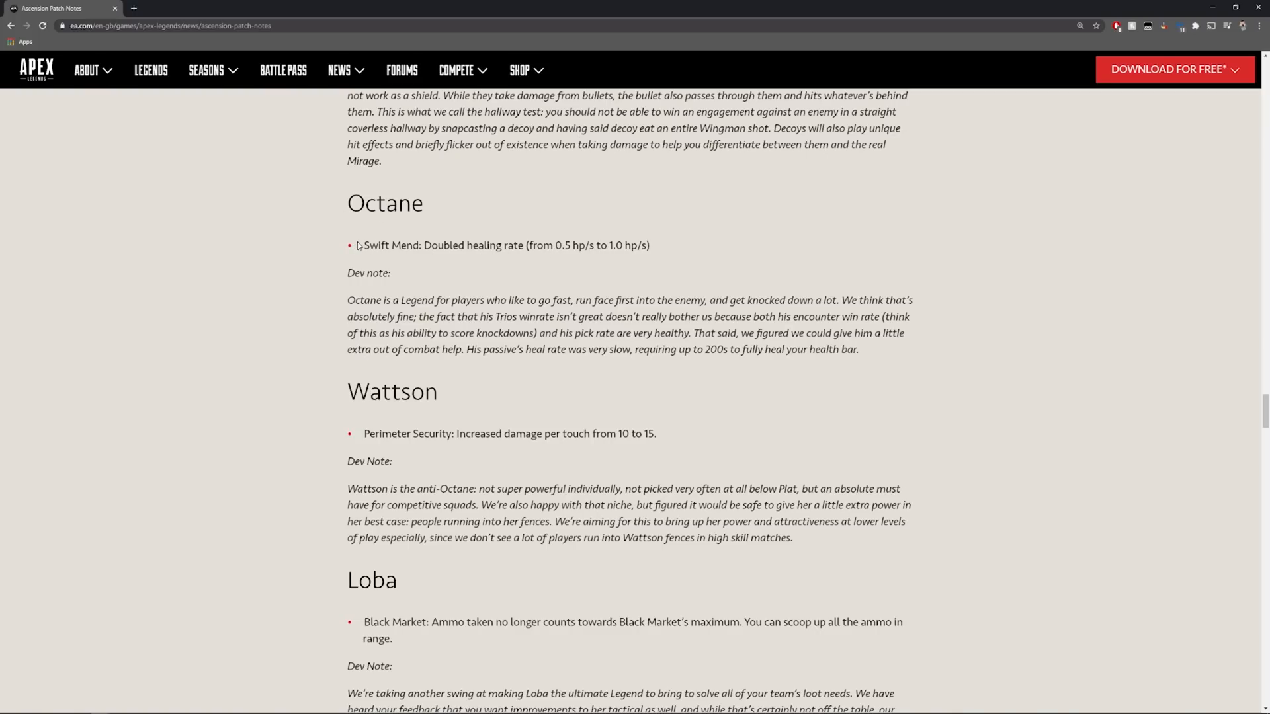
pyautogui.moveTo(599, 258)
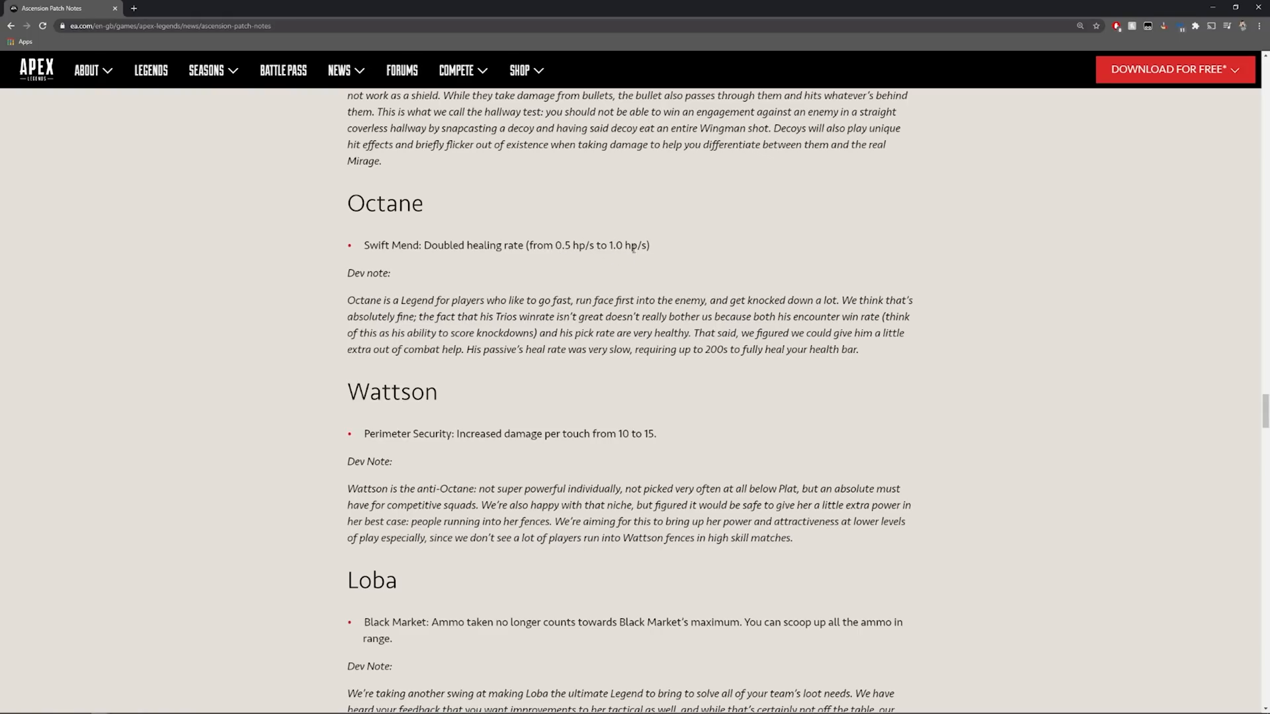
pyautogui.scroll(-3)
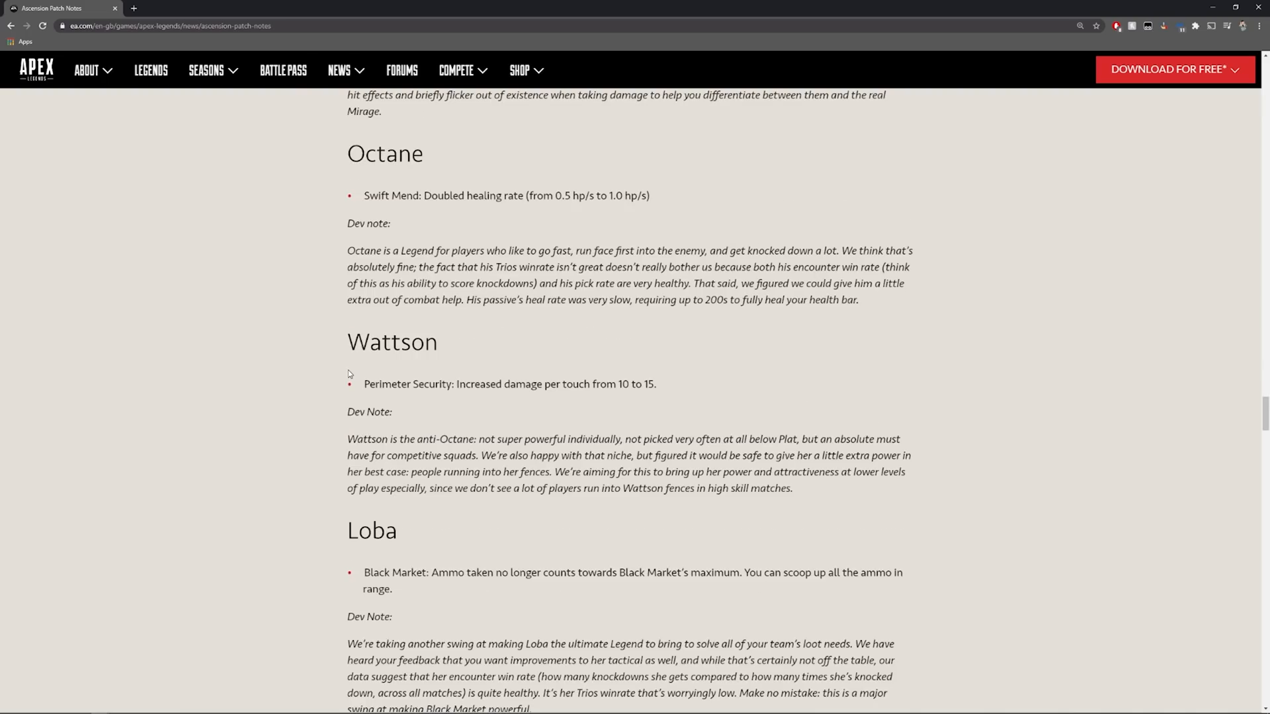
pyautogui.scroll(-3)
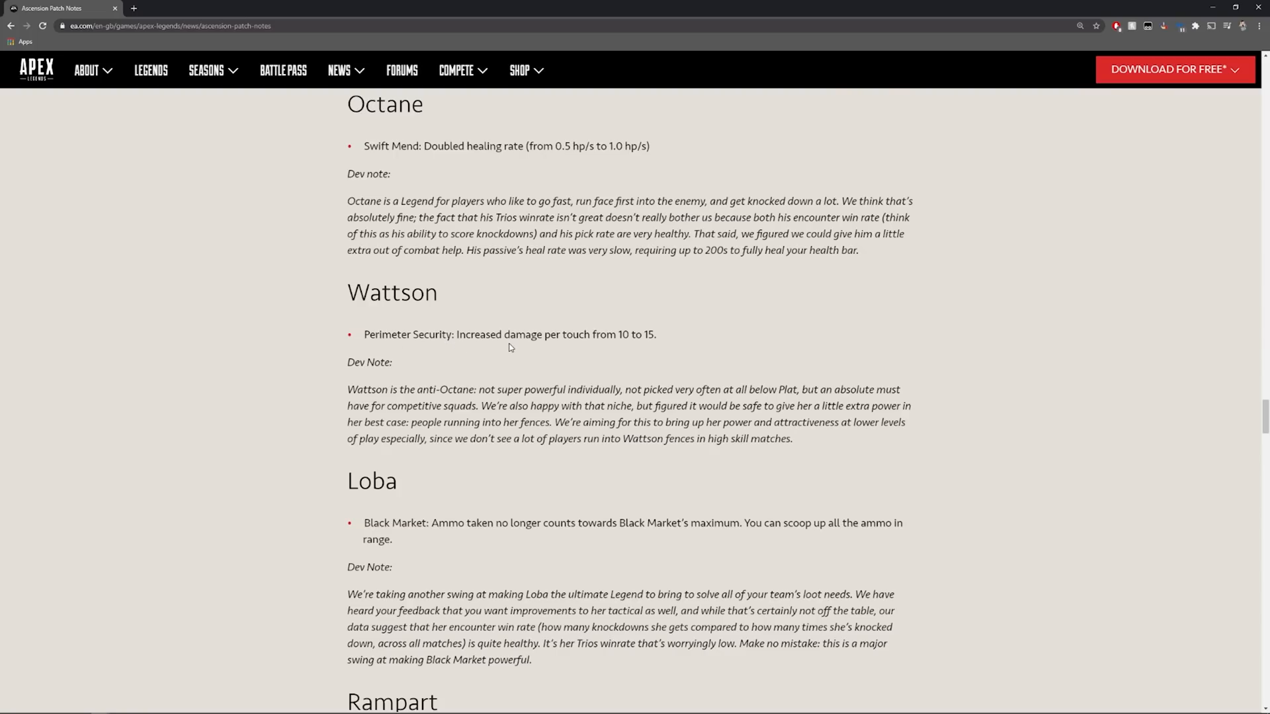
pyautogui.moveTo(626, 346)
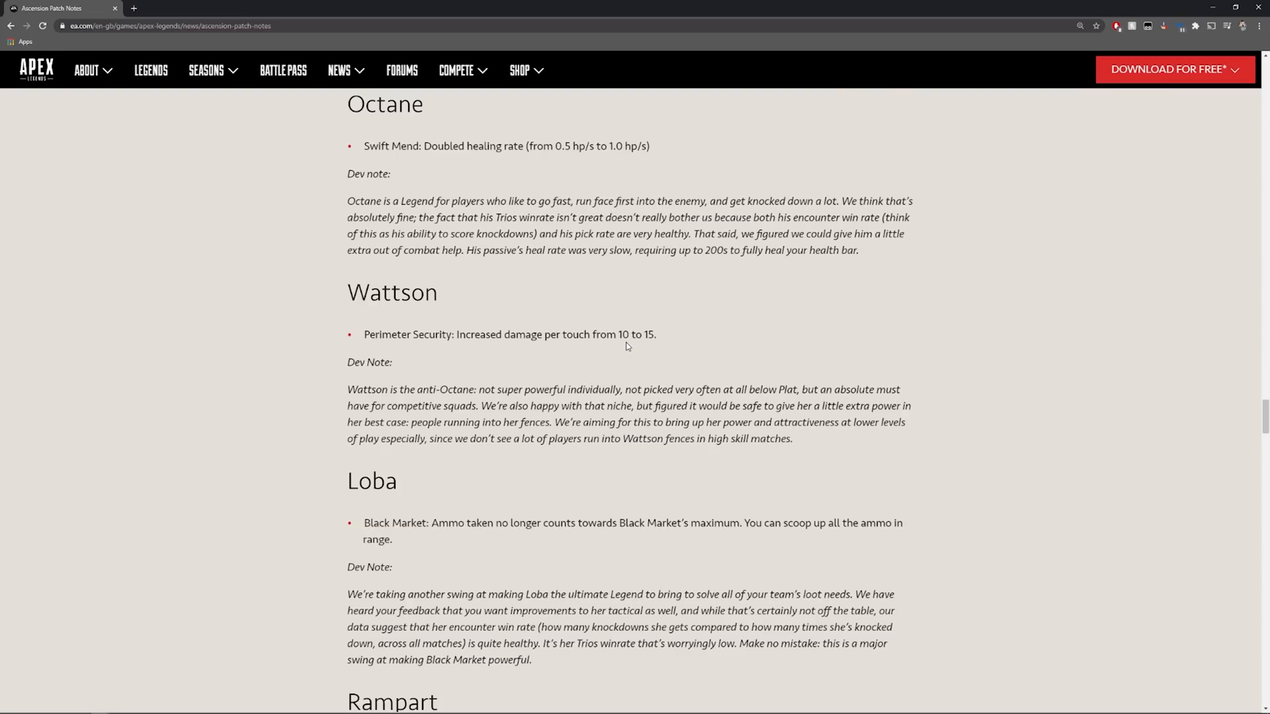
# - Highlight Wattson's full Perimeter Security bullet raising damage per touch from 10 to 15
pyautogui.moveTo(515, 335); pyautogui.dragTo(656, 335)
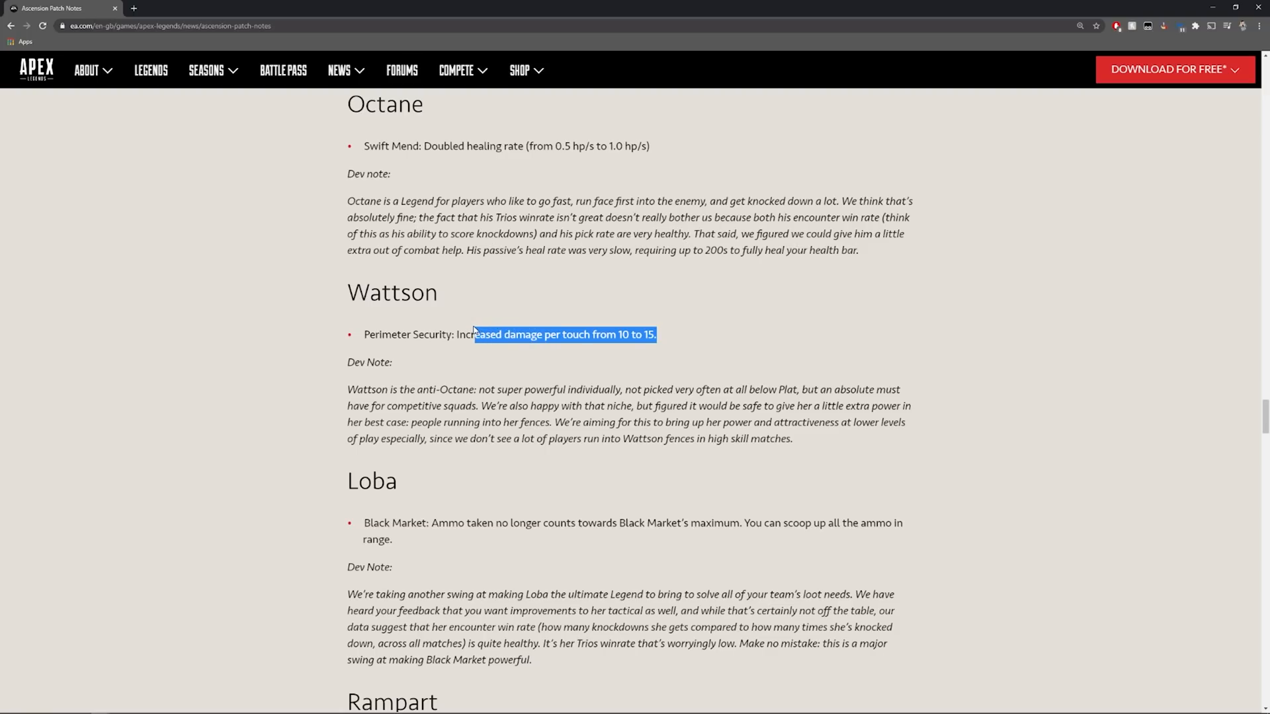
pyautogui.moveTo(473, 334); pyautogui.dragTo(363, 334)
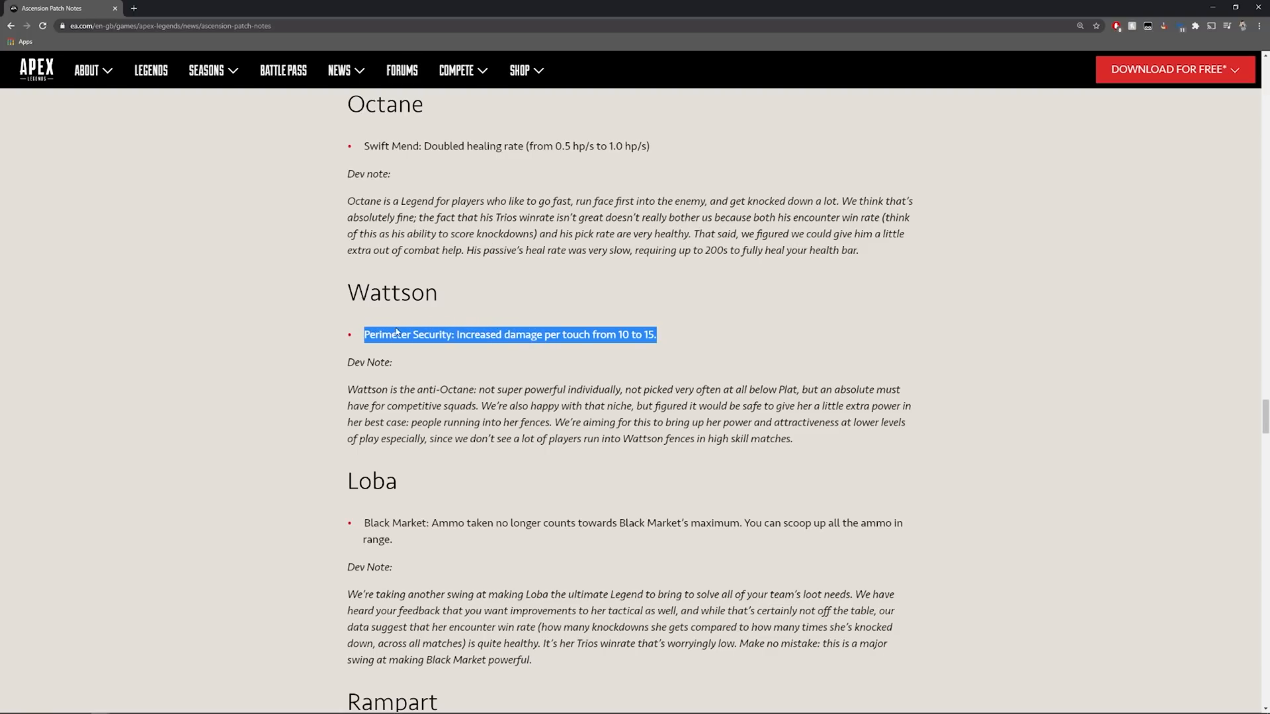
pyautogui.moveTo(424, 380)
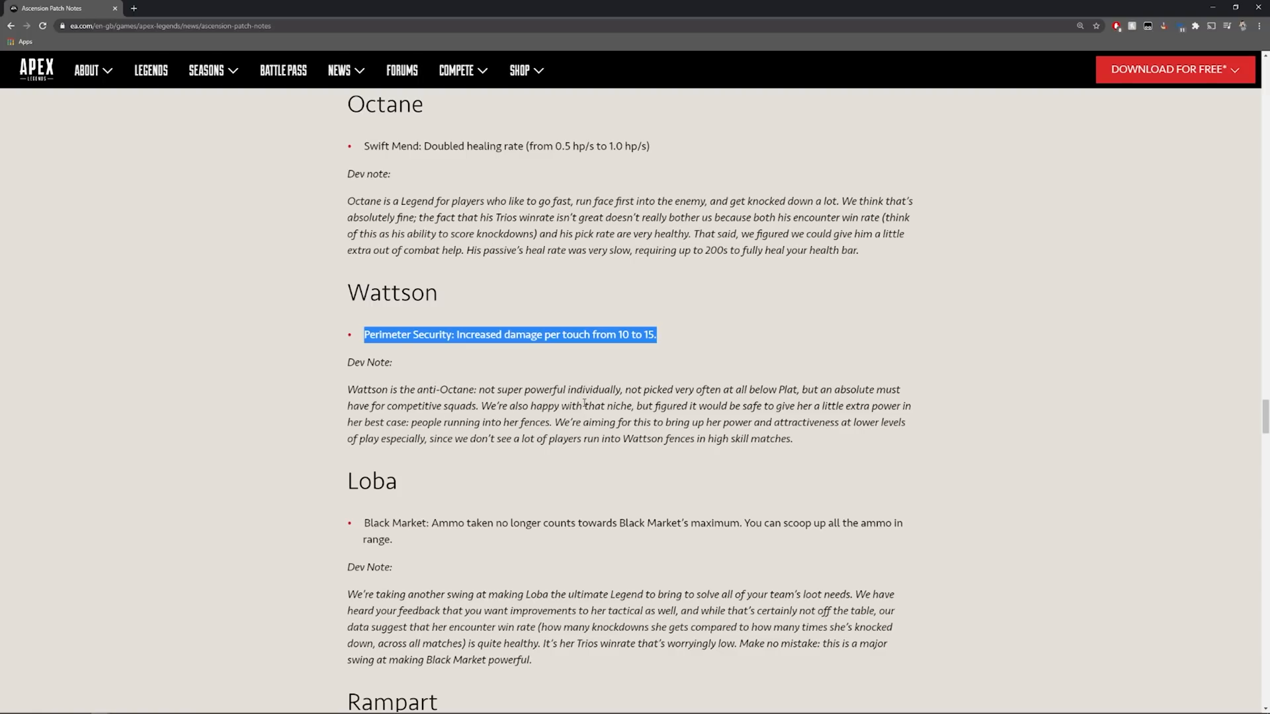
pyautogui.moveTo(784, 404)
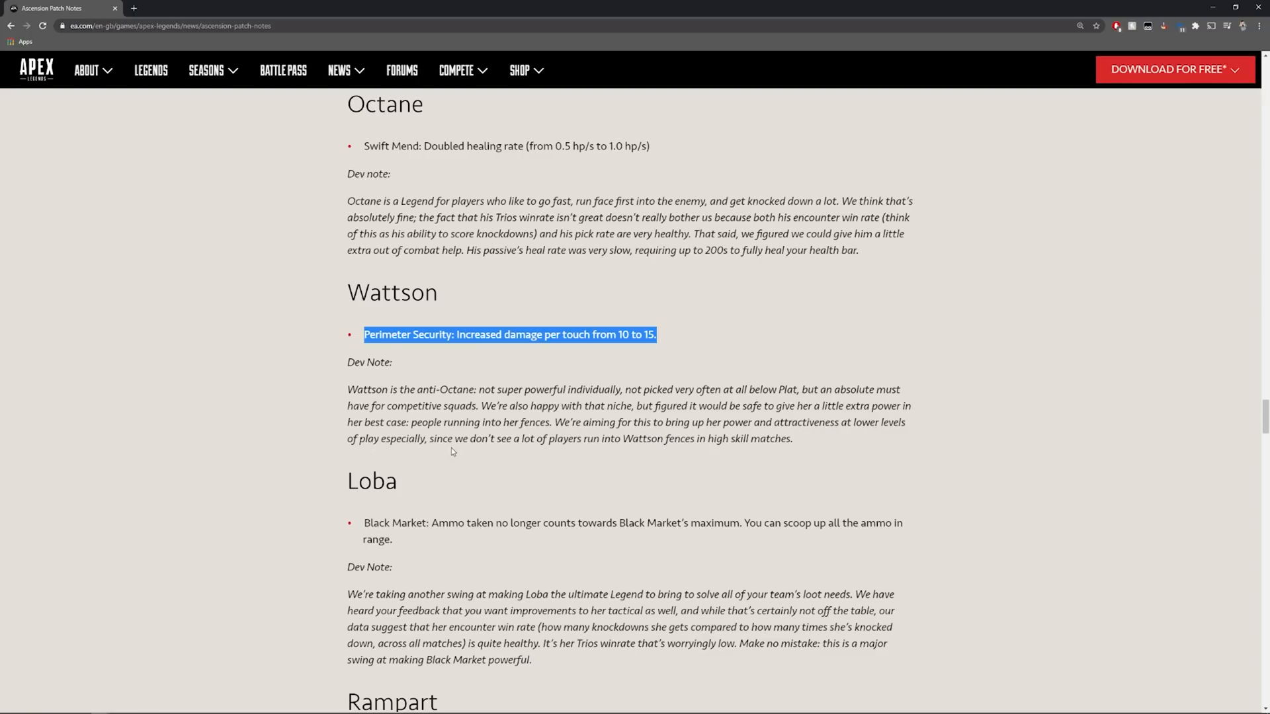
pyautogui.moveTo(800, 440)
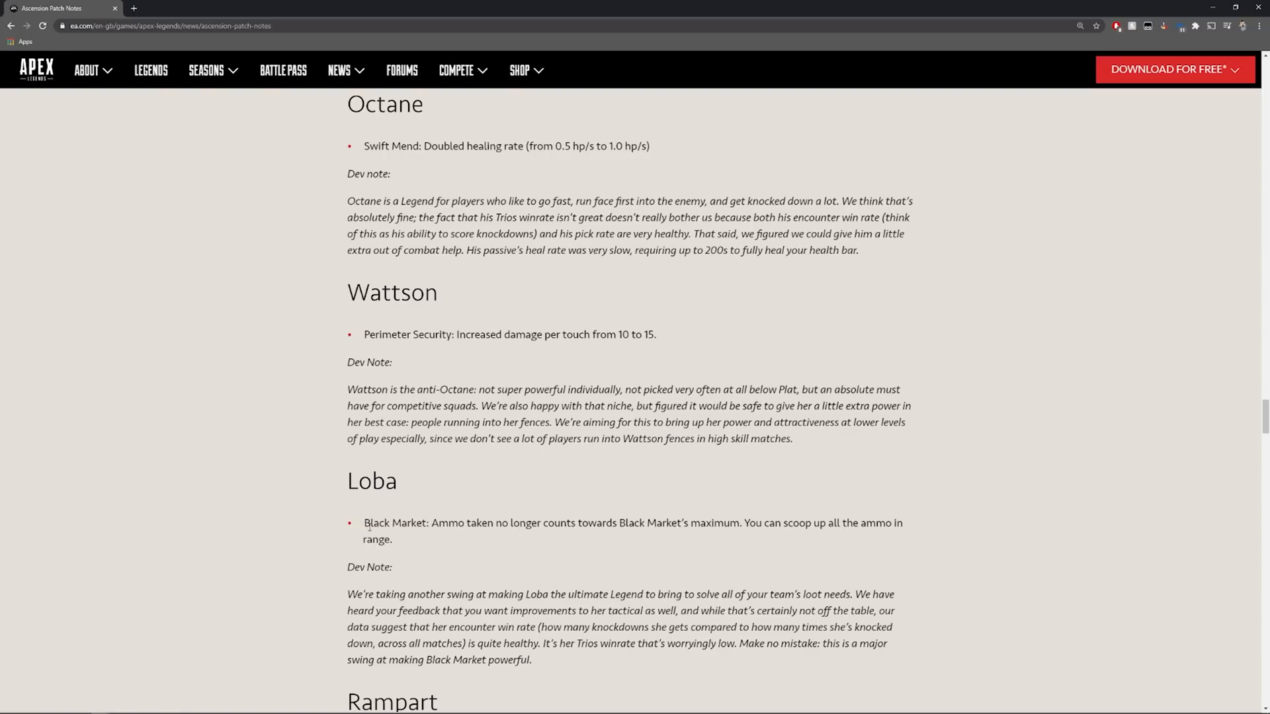
# - Highlight Loba's Black Market ammo change and scroll down to Rampart
pyautogui.doubleClick(381, 524)
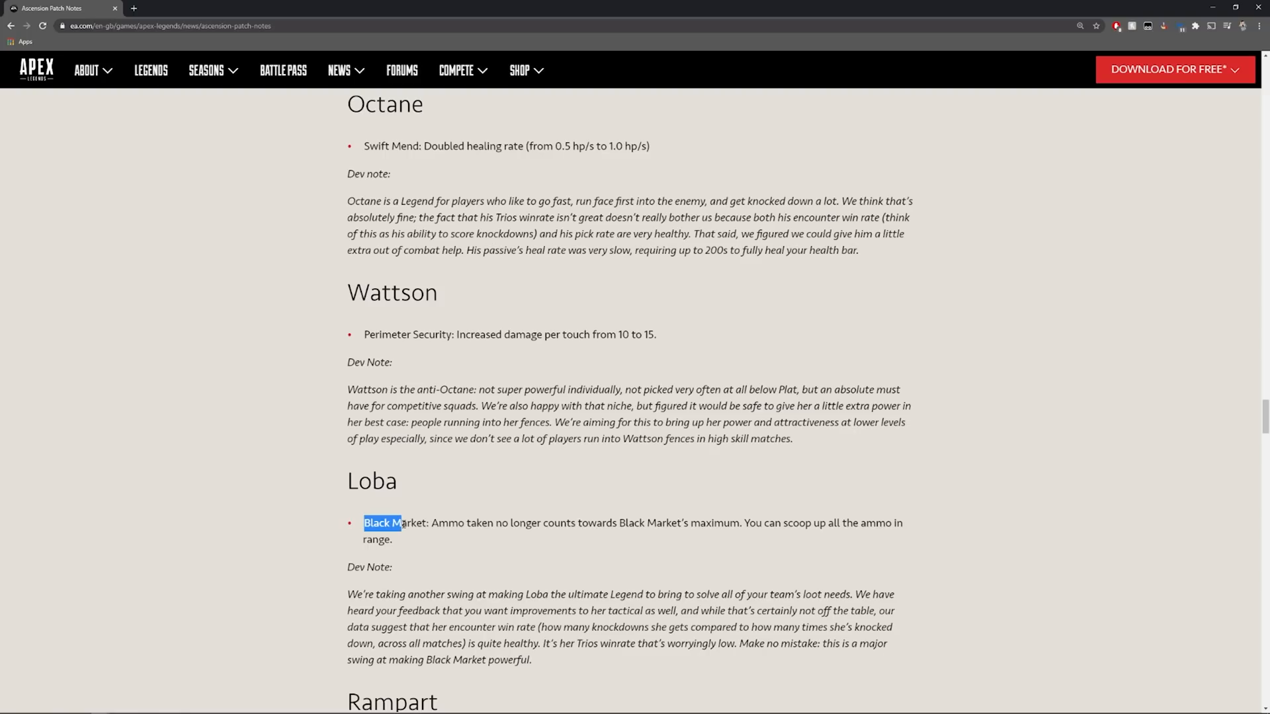
pyautogui.scroll(-3)
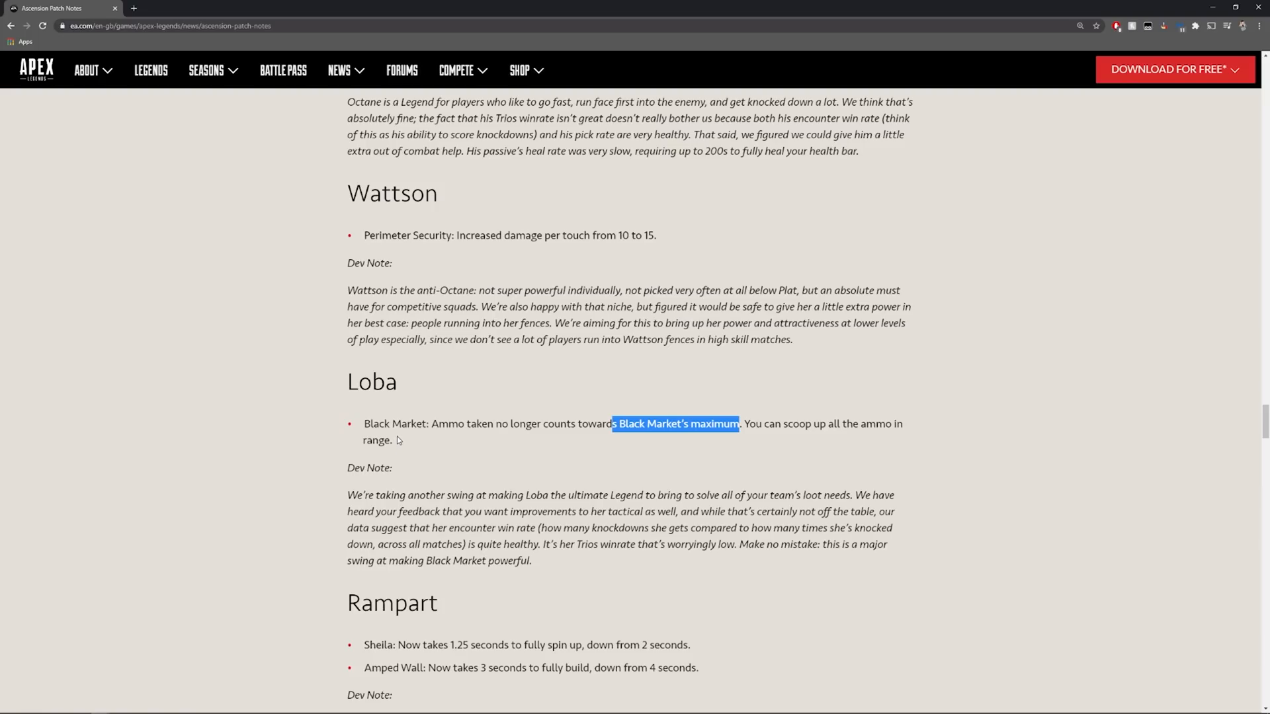
pyautogui.scroll(-3)
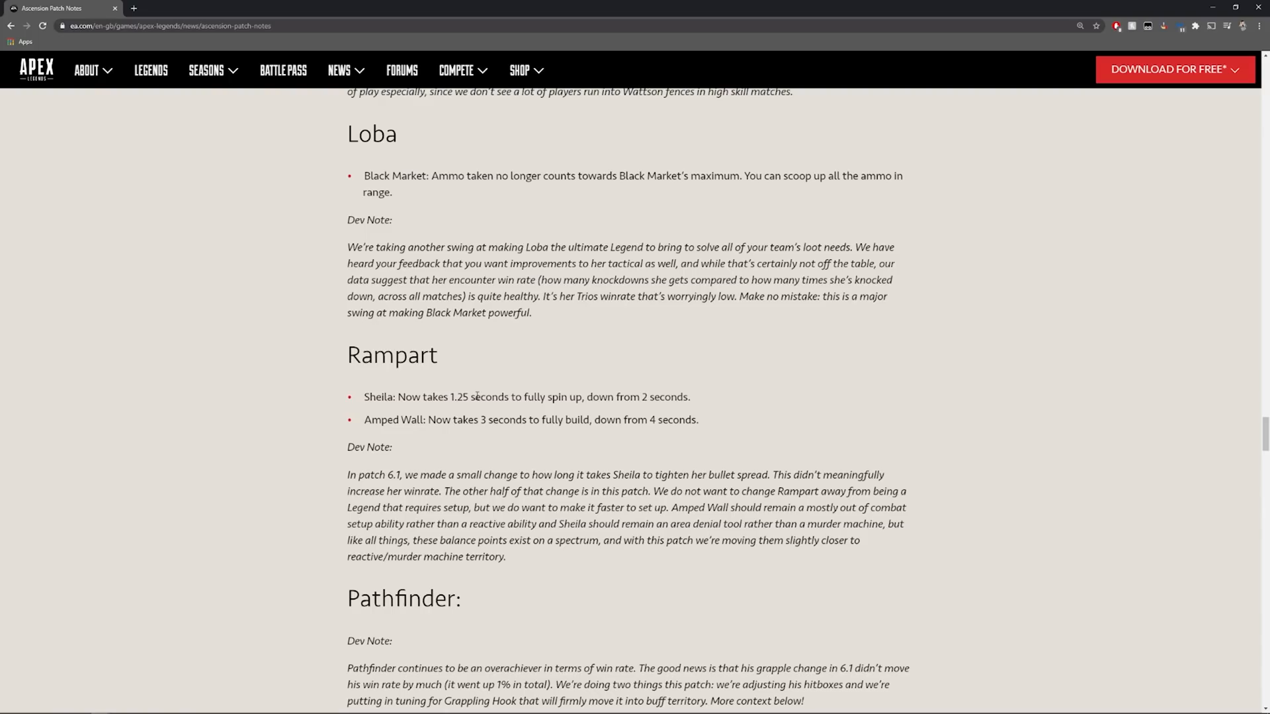
# - Highlight Rampart's Sheila spin-up and Amped Wall build-time bullets, then scroll to Pathfinder
pyautogui.moveTo(365, 397); pyautogui.dragTo(668, 397)
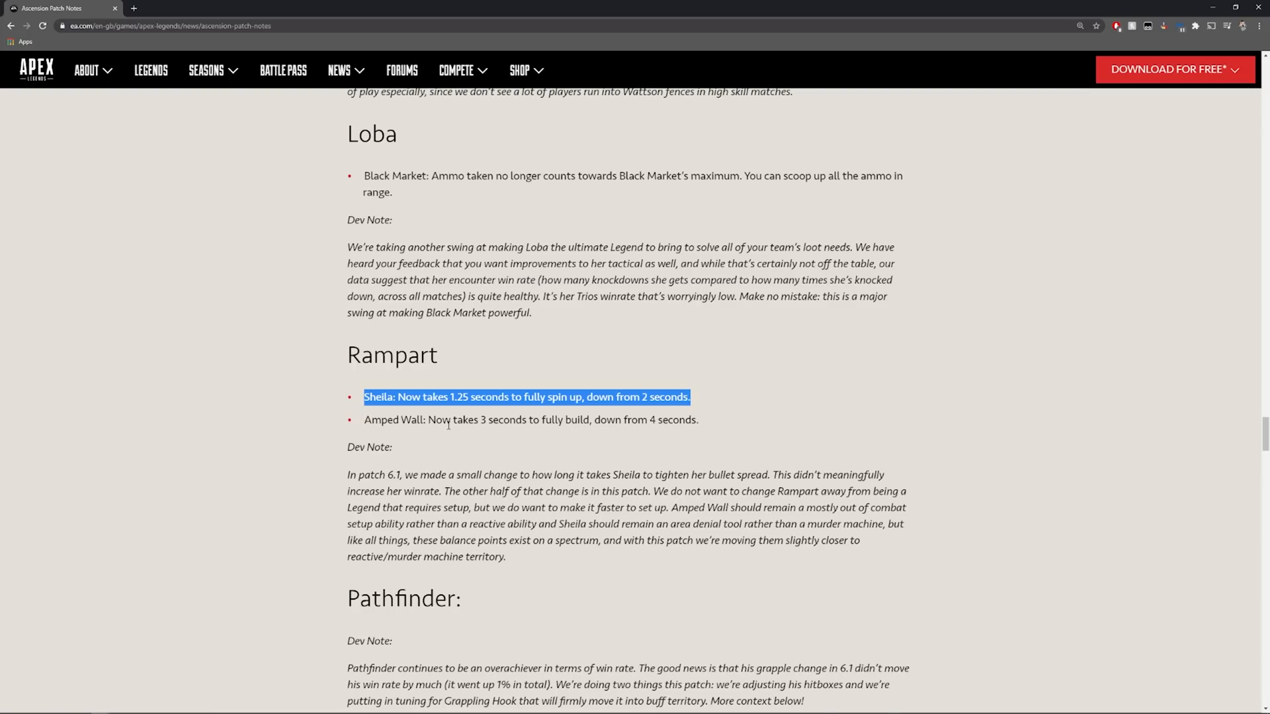
pyautogui.moveTo(609, 433)
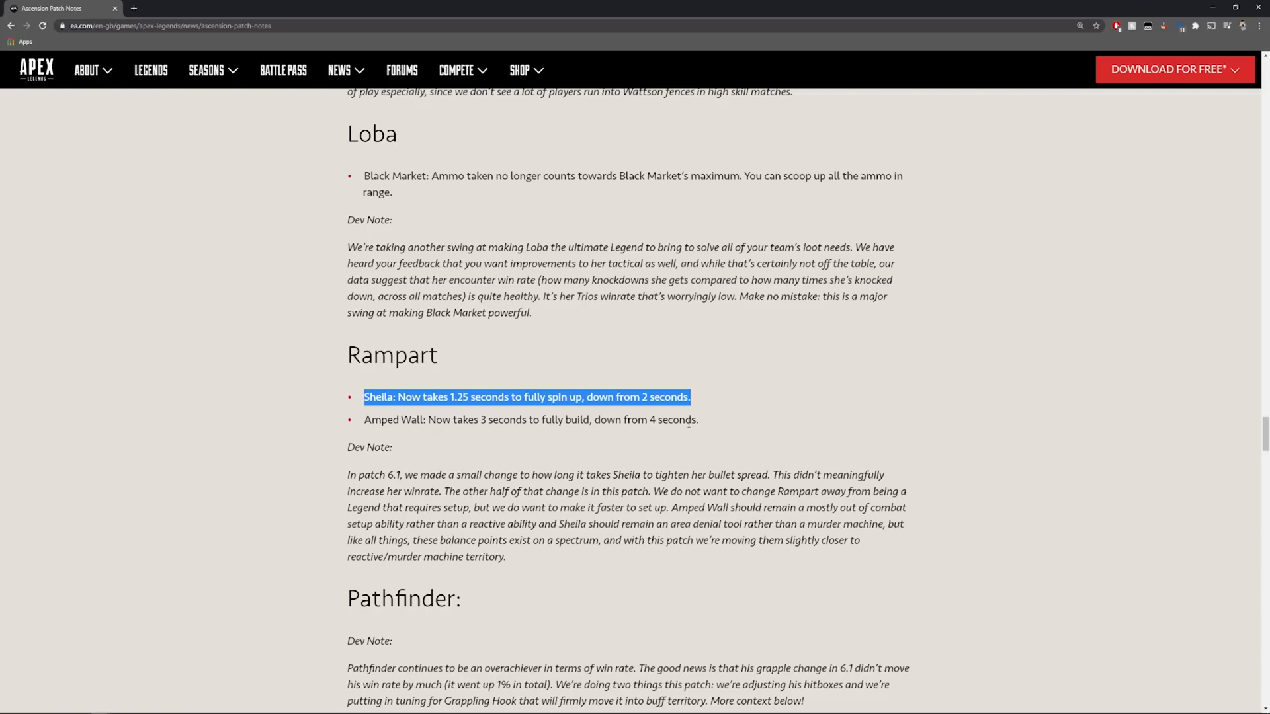
pyautogui.doubleClick(373, 420)
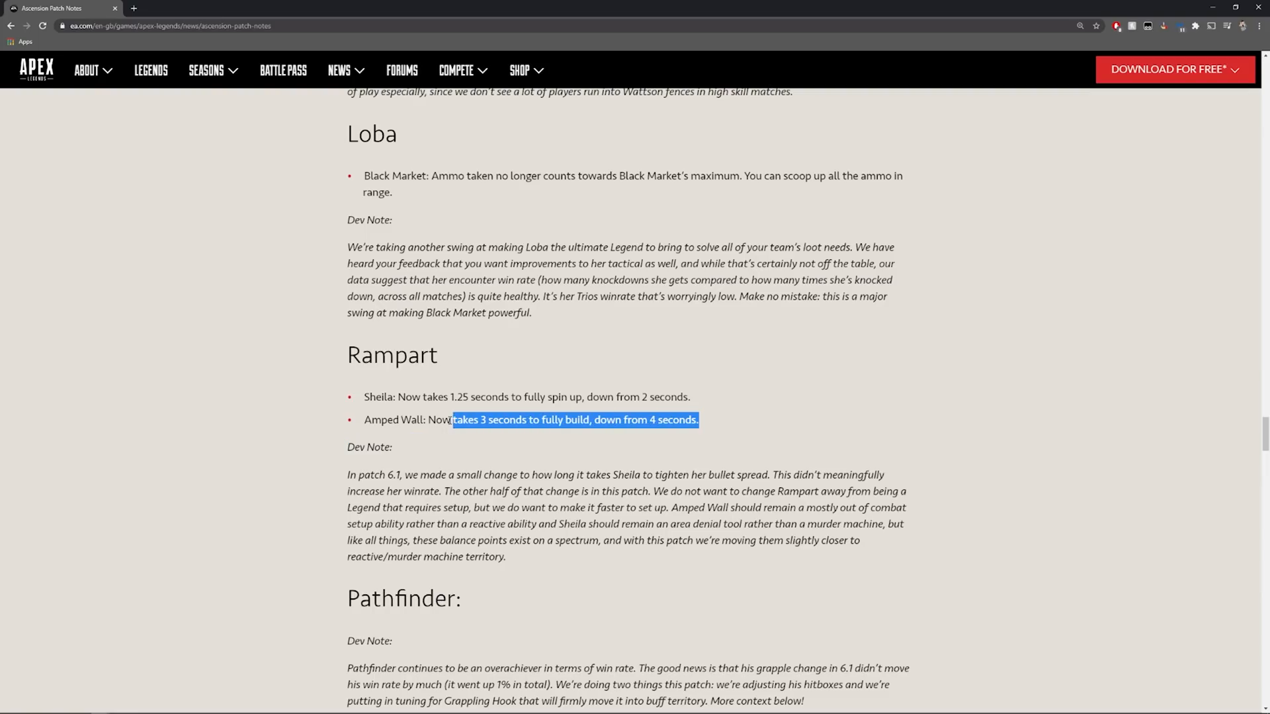
pyautogui.click(421, 414)
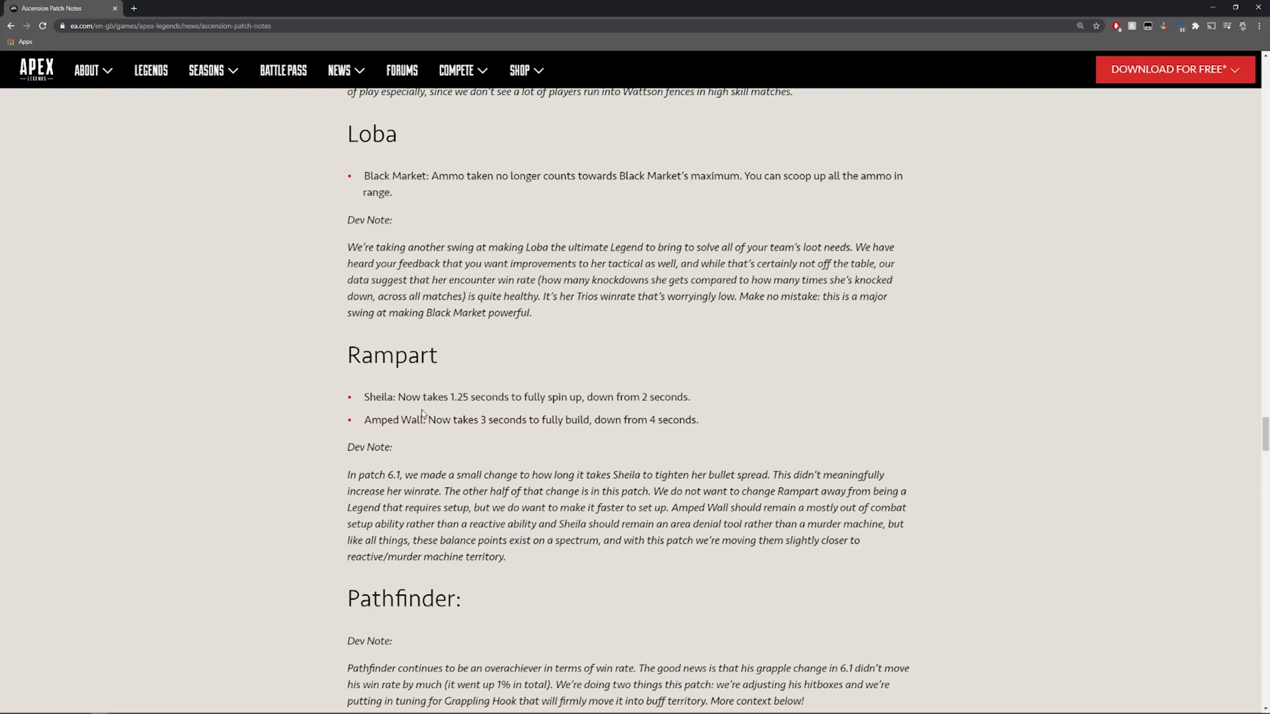
pyautogui.scroll(-3)
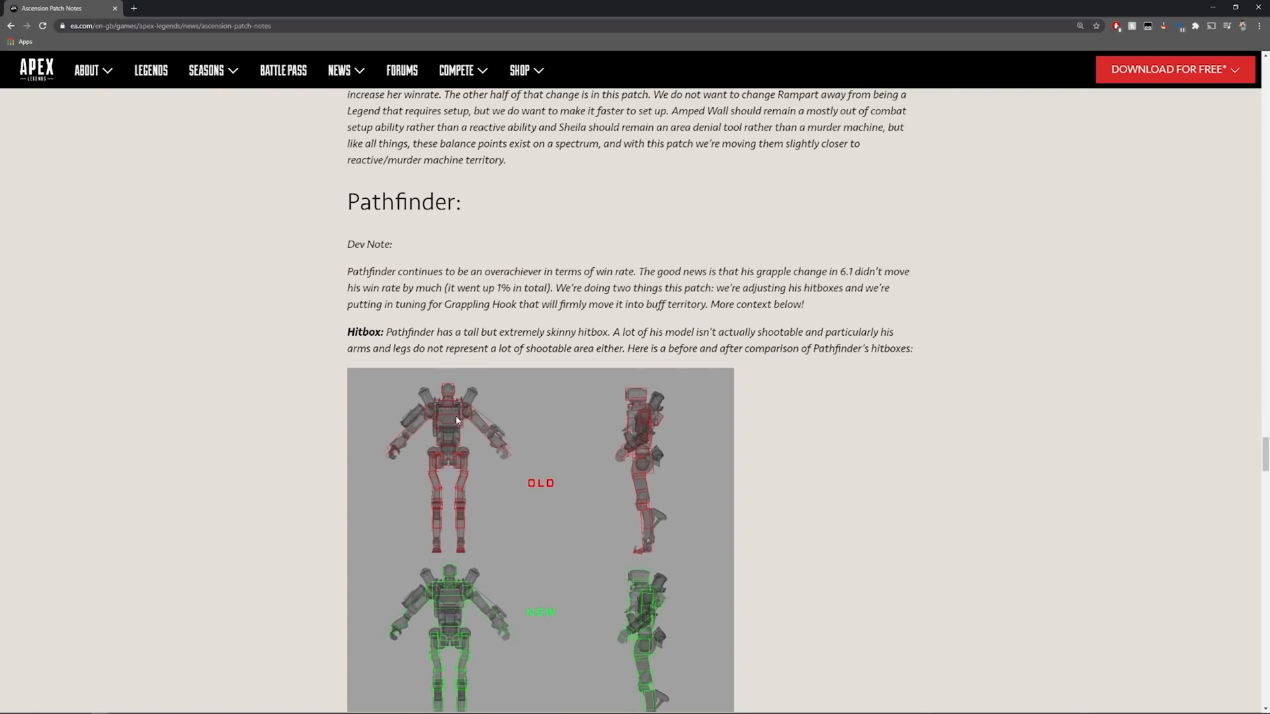
pyautogui.moveTo(431, 401)
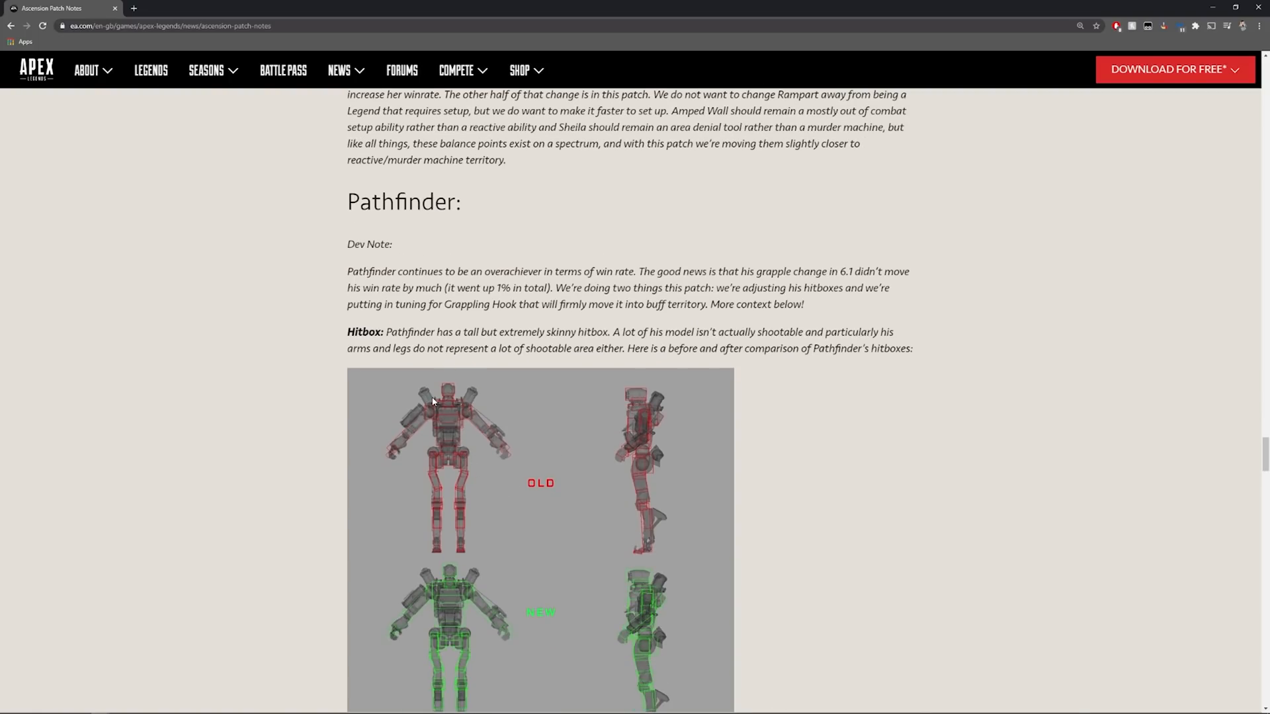
# - Highlight the dev note's hitbox adjustment and Grappling Hook buff phrases, then scroll to the hook bullets
pyautogui.click(641, 462)
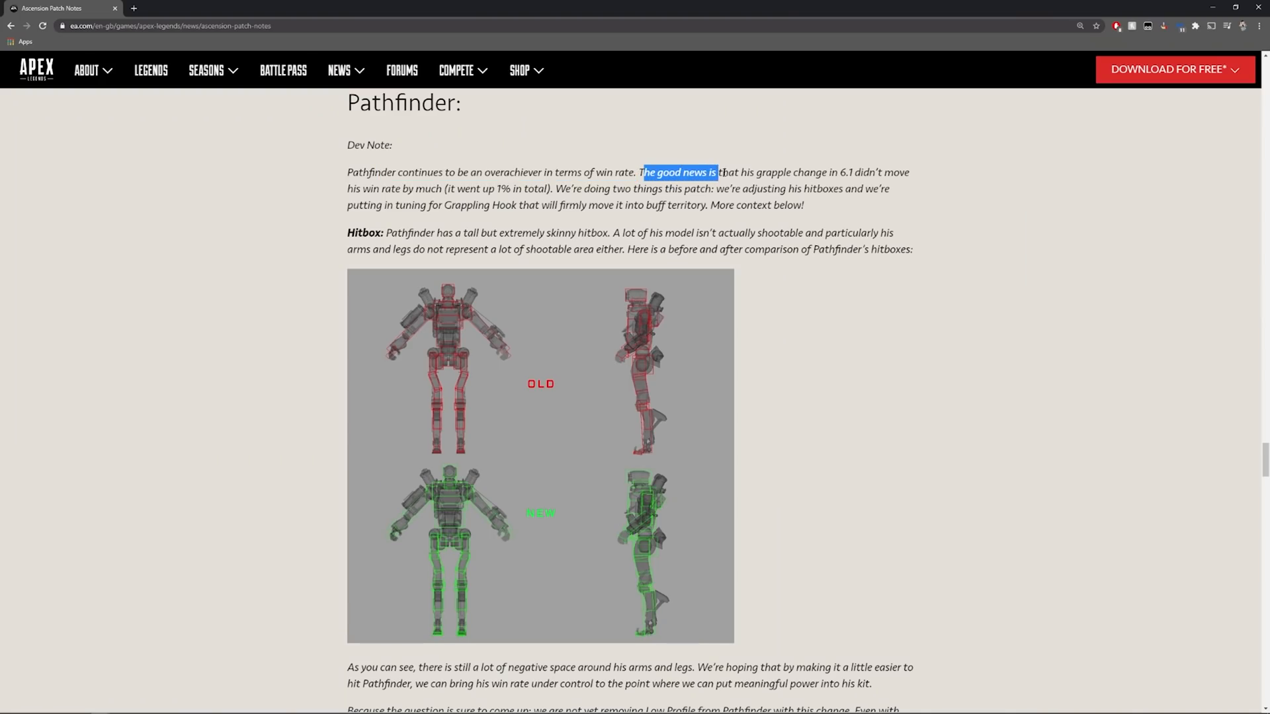
pyautogui.moveTo(715, 172); pyautogui.dragTo(869, 171)
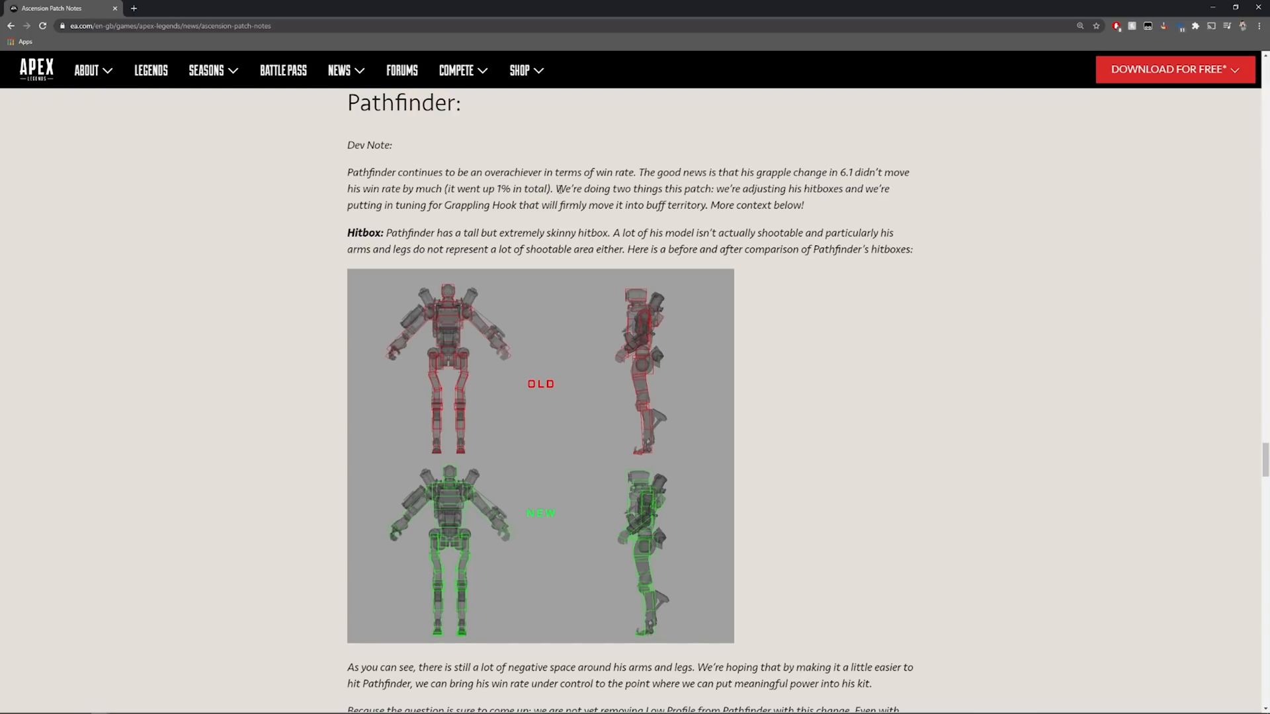
pyautogui.moveTo(555, 189); pyautogui.dragTo(713, 189)
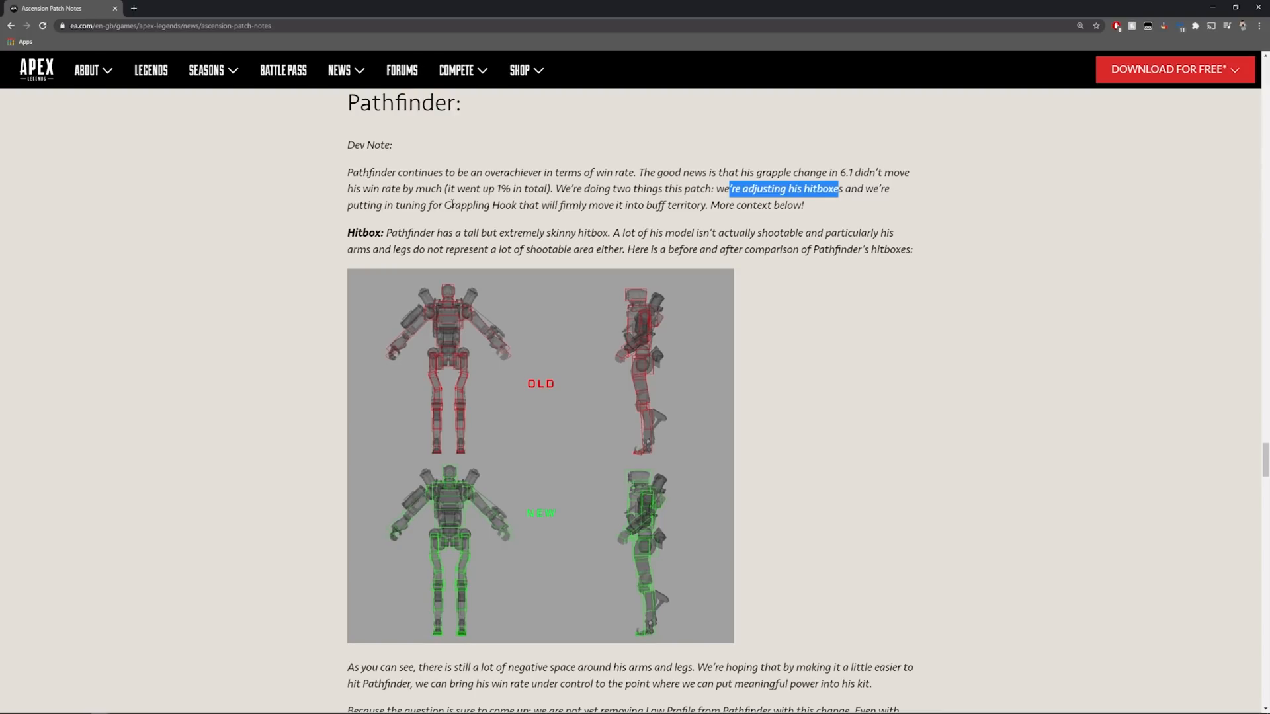
pyautogui.moveTo(541, 205); pyautogui.dragTo(638, 205)
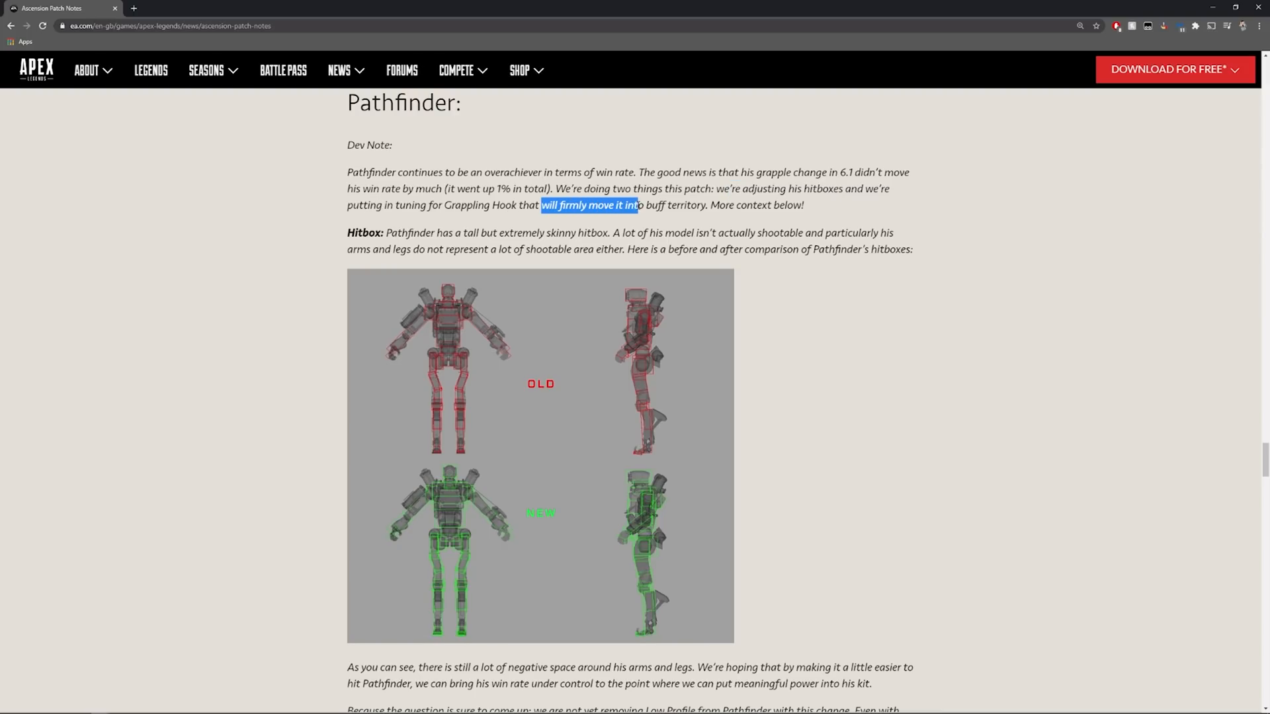
pyautogui.moveTo(638, 205); pyautogui.dragTo(702, 205)
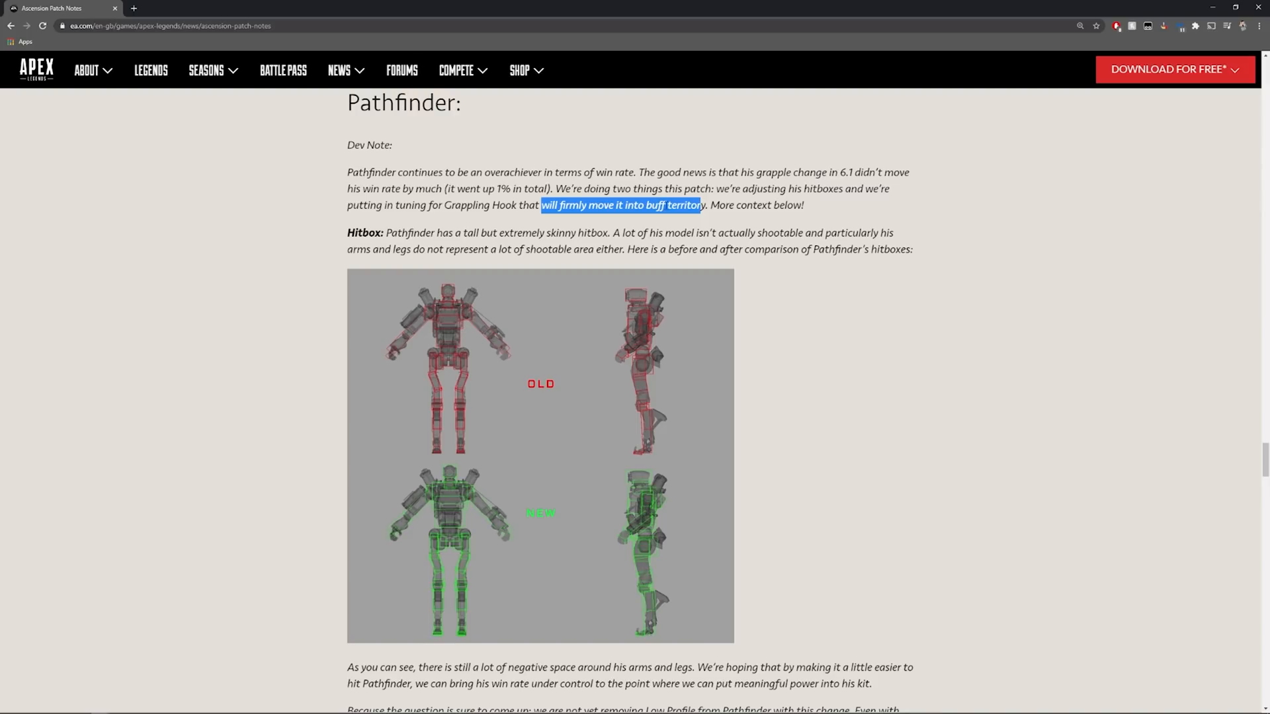
pyautogui.scroll(-3)
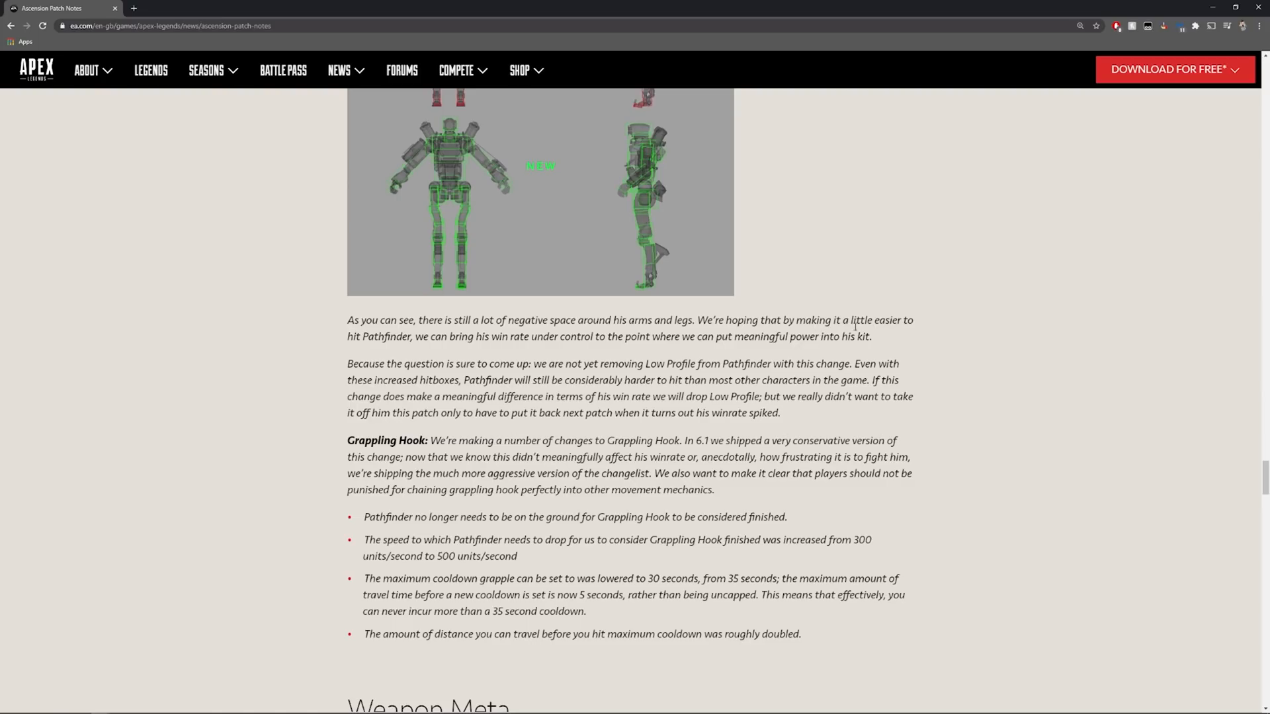
pyautogui.moveTo(449, 349)
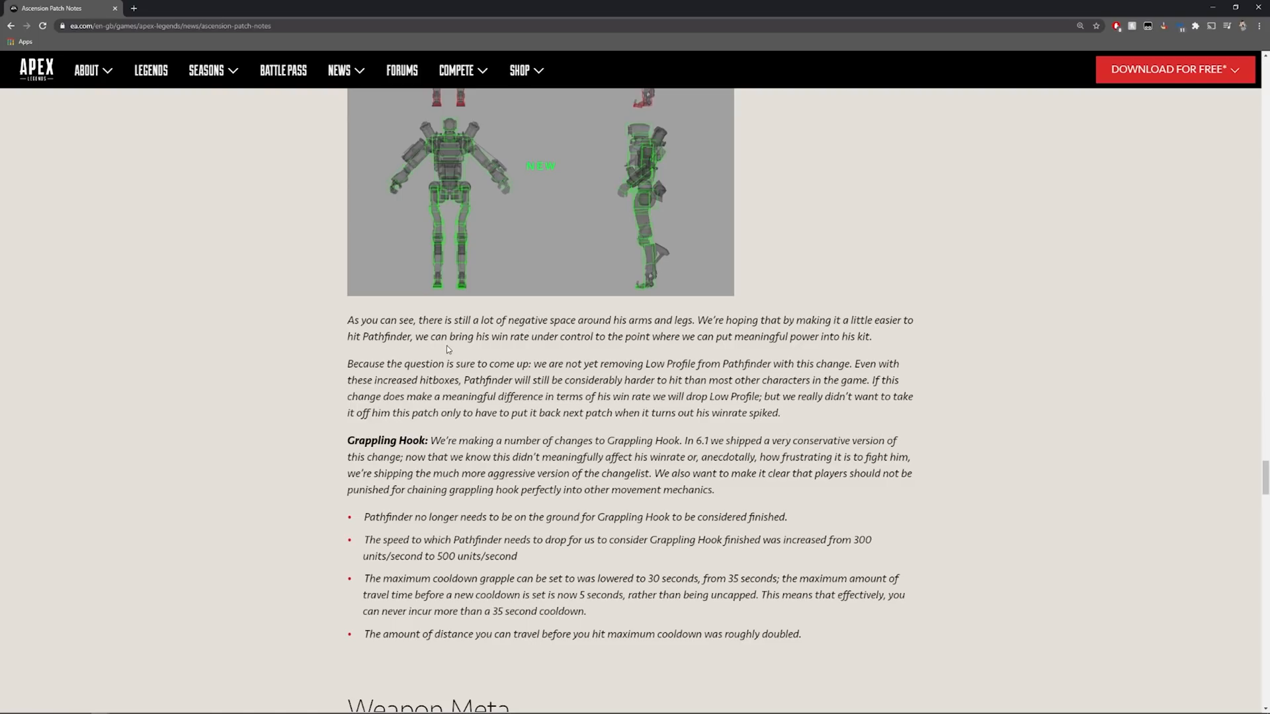
pyautogui.moveTo(475, 376)
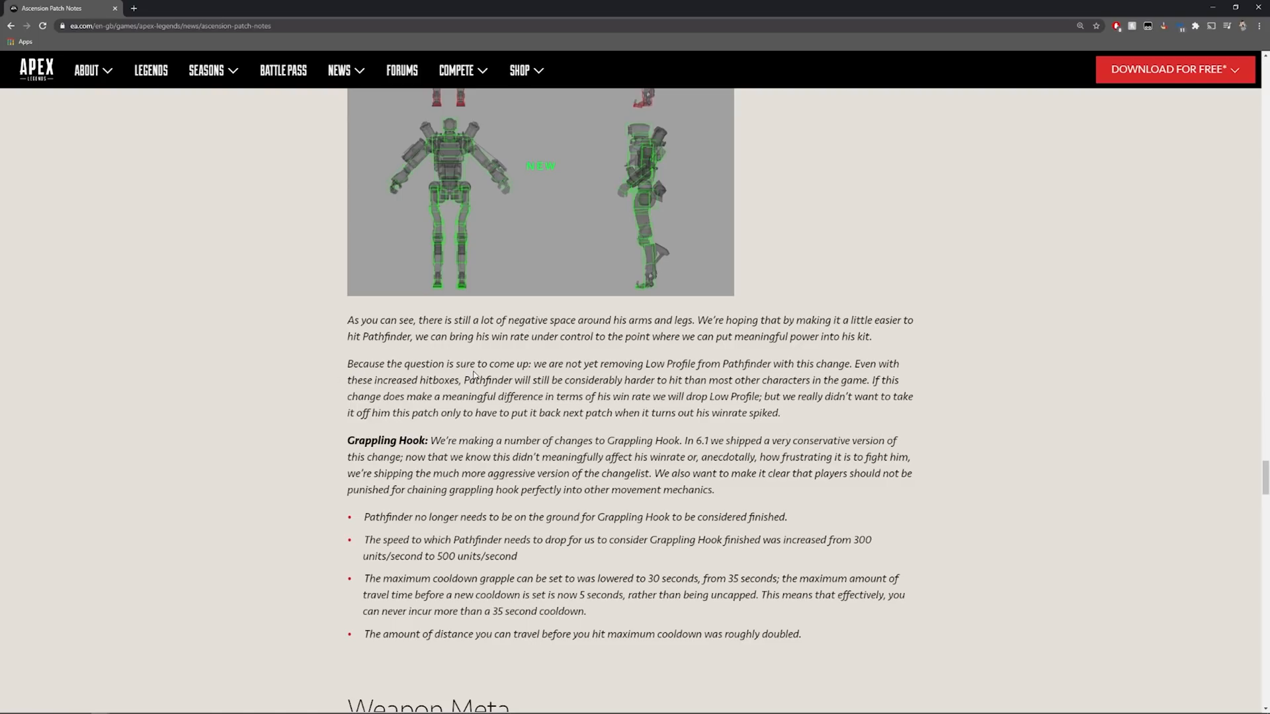
# - Highlight the sentence that Low Profile is not yet removed, then clear it
pyautogui.moveTo(582, 364); pyautogui.dragTo(666, 364)
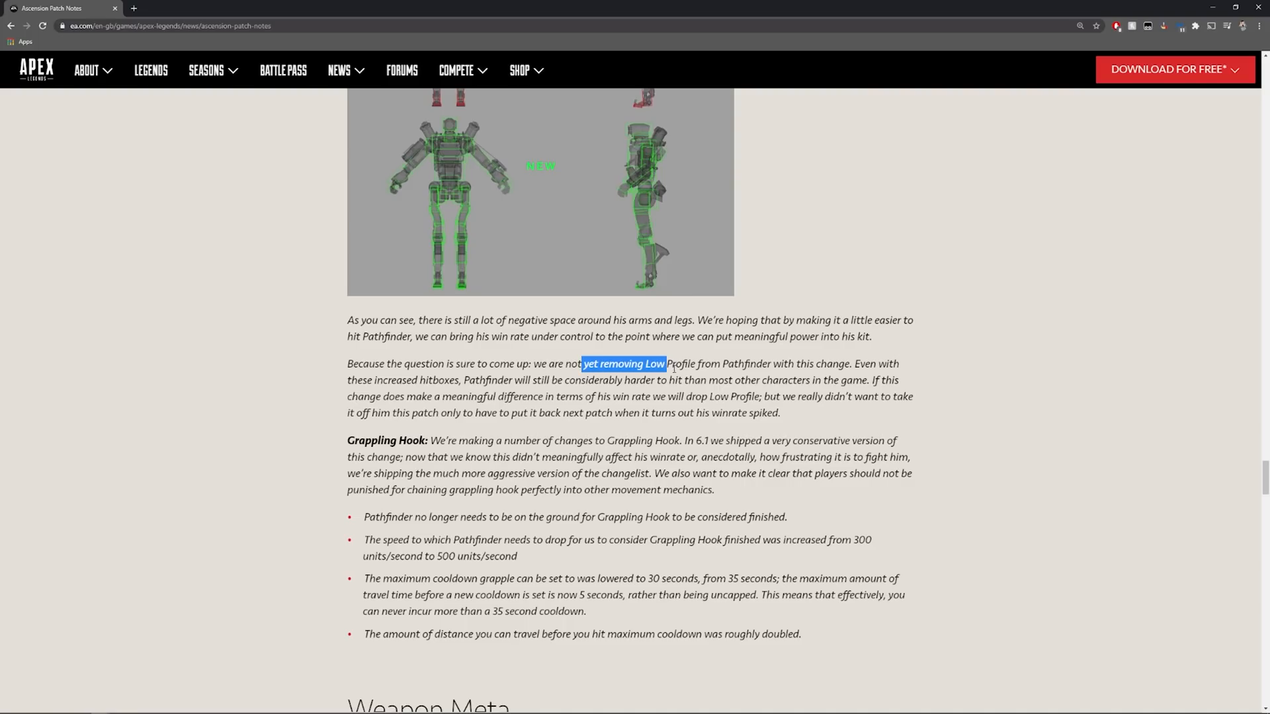
pyautogui.click(720, 364)
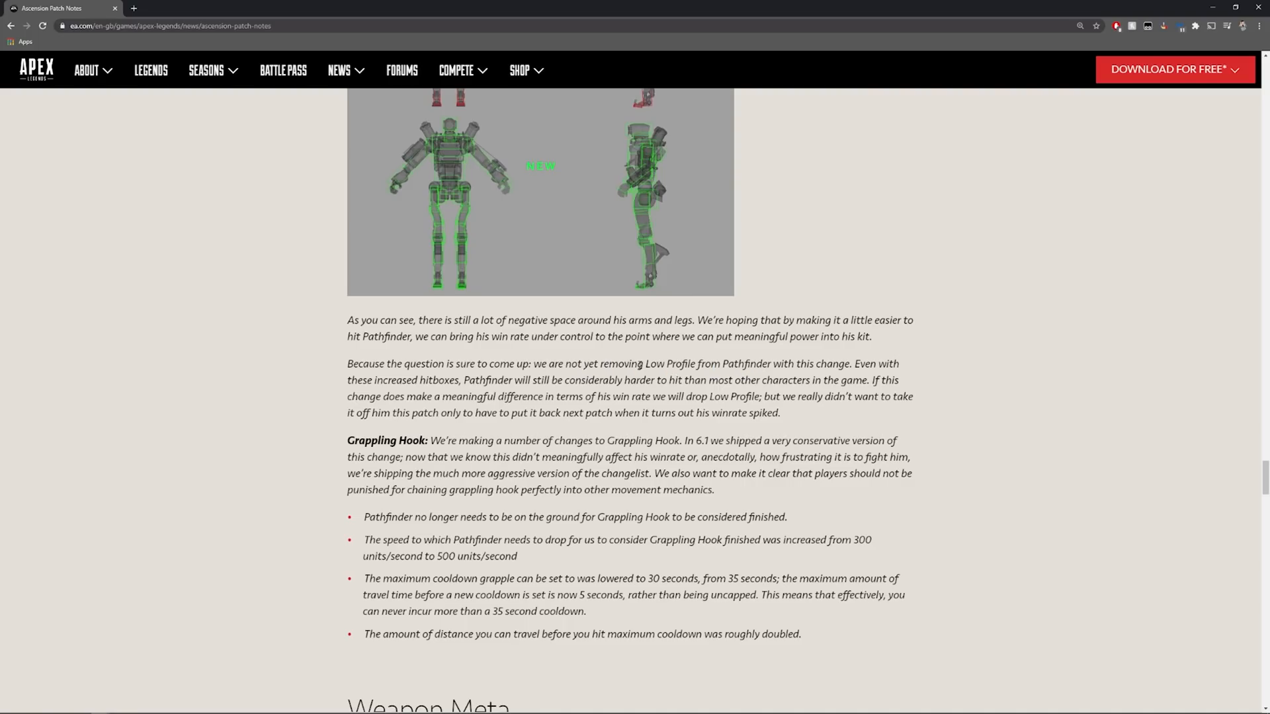
pyautogui.moveTo(639, 363); pyautogui.dragTo(821, 364)
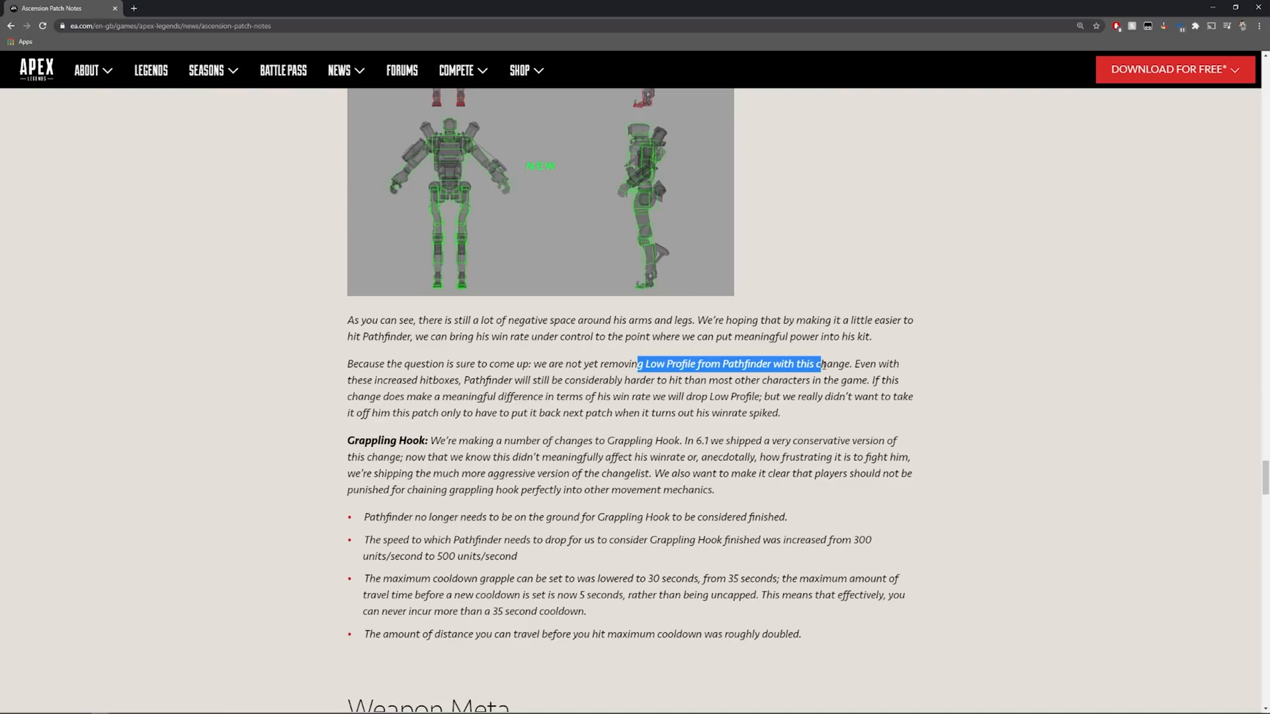
pyautogui.click(648, 396)
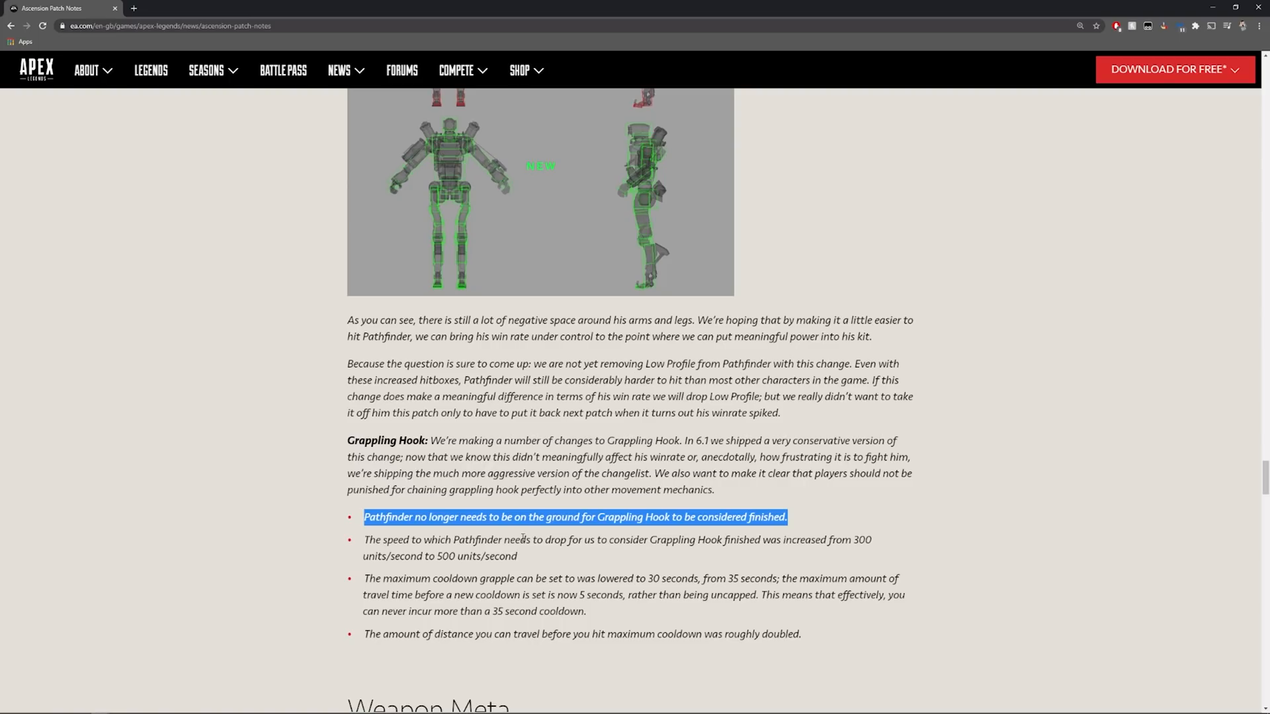
# - Highlight the Grappling Hook drop-speed change and its new 500 units/second value, then continue to Weapon Meta
pyautogui.moveTo(569, 540); pyautogui.dragTo(648, 540)
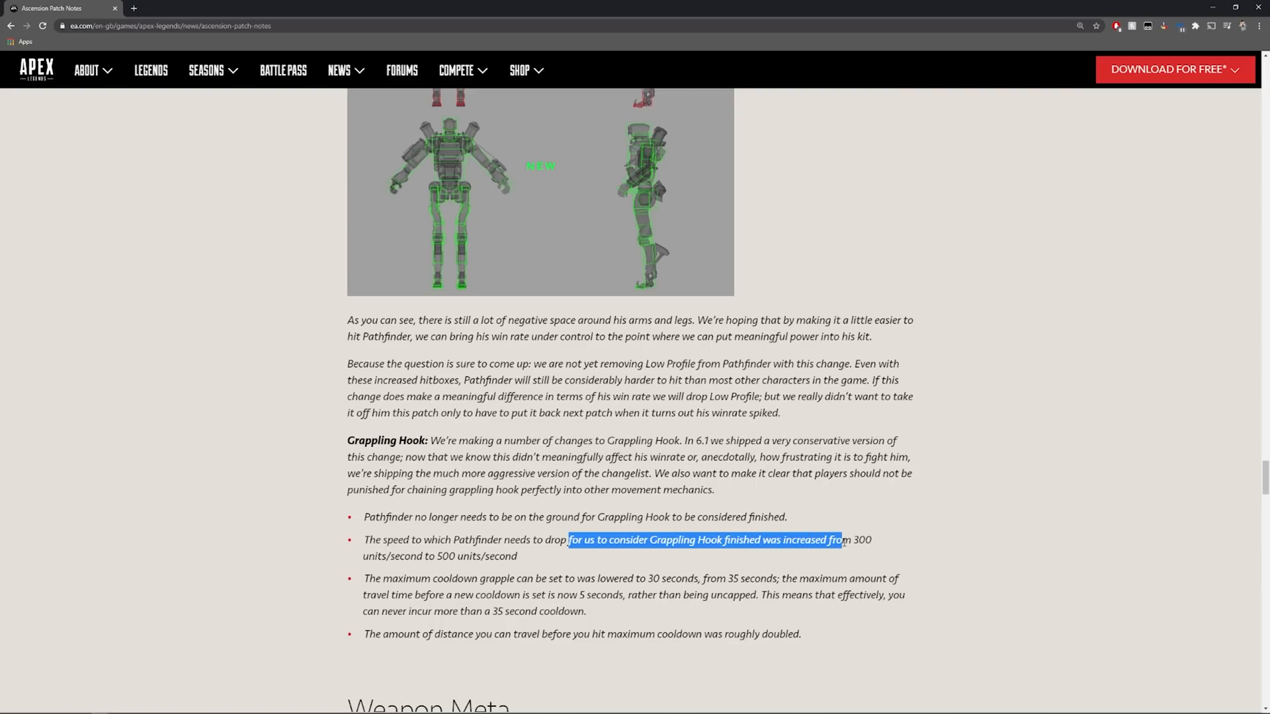
pyautogui.moveTo(843, 540); pyautogui.dragTo(500, 557)
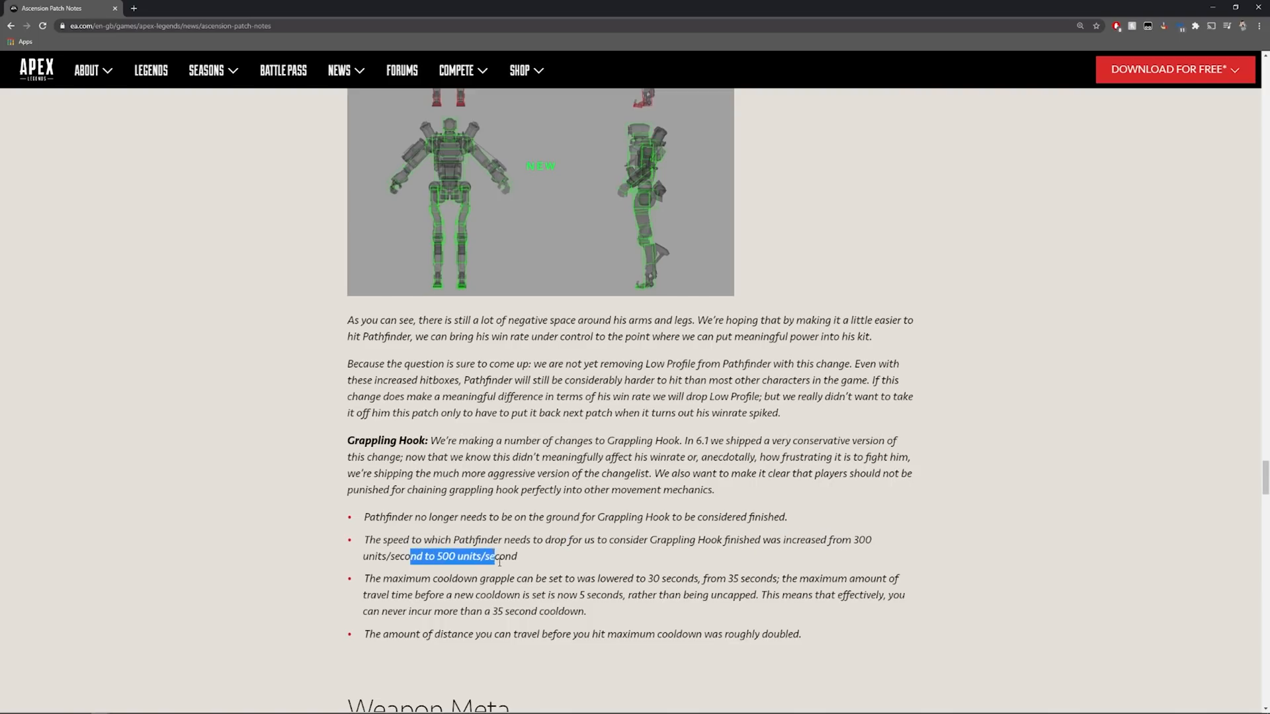
pyautogui.click(486, 572)
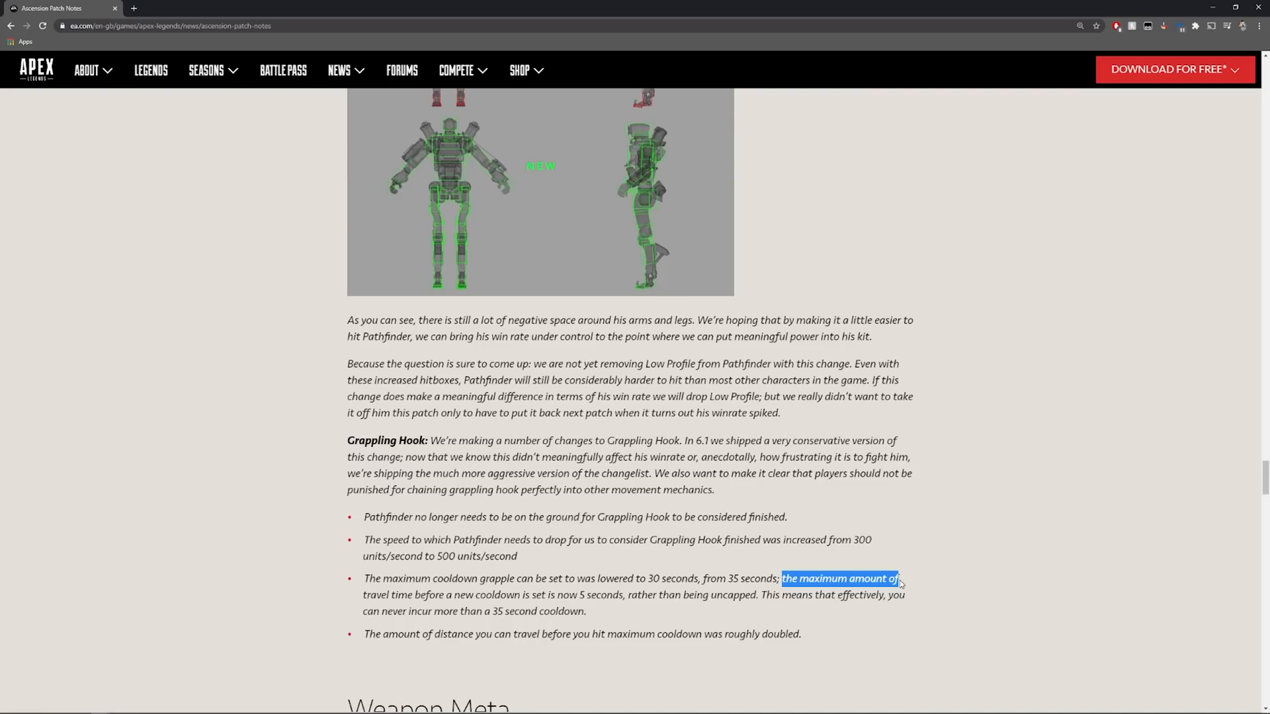
pyautogui.moveTo(801, 616)
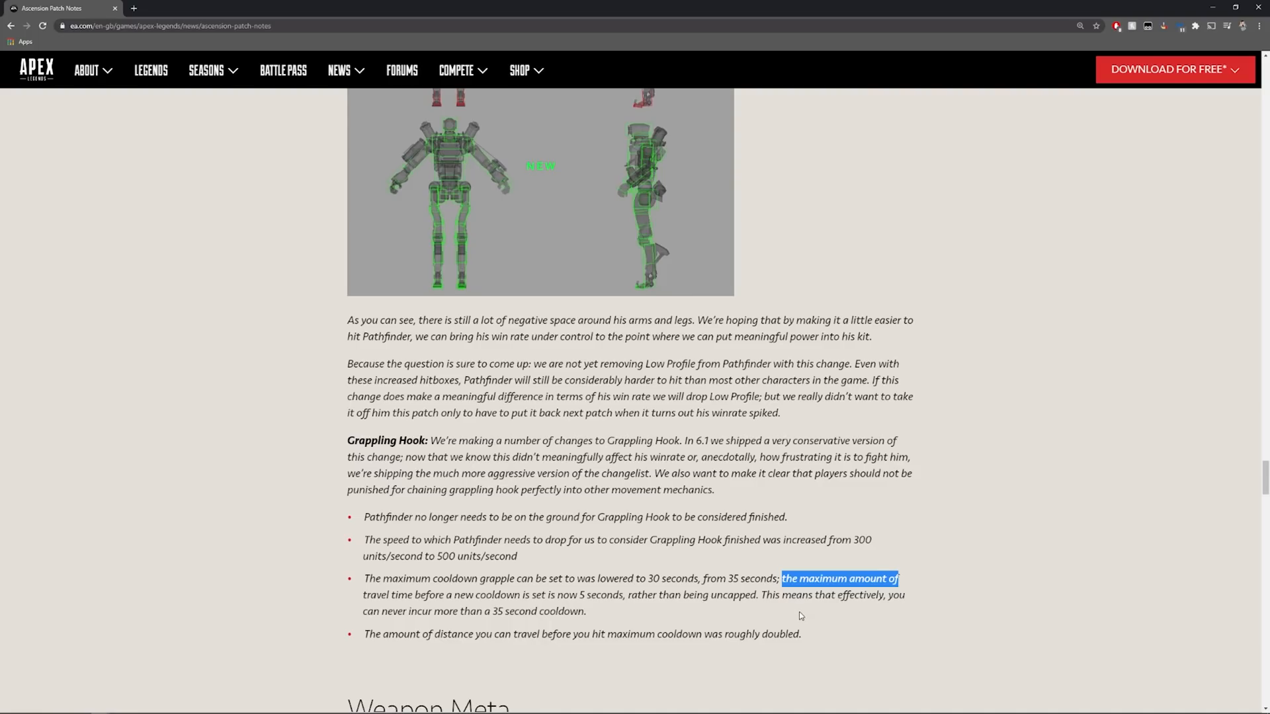
pyautogui.moveTo(409, 630)
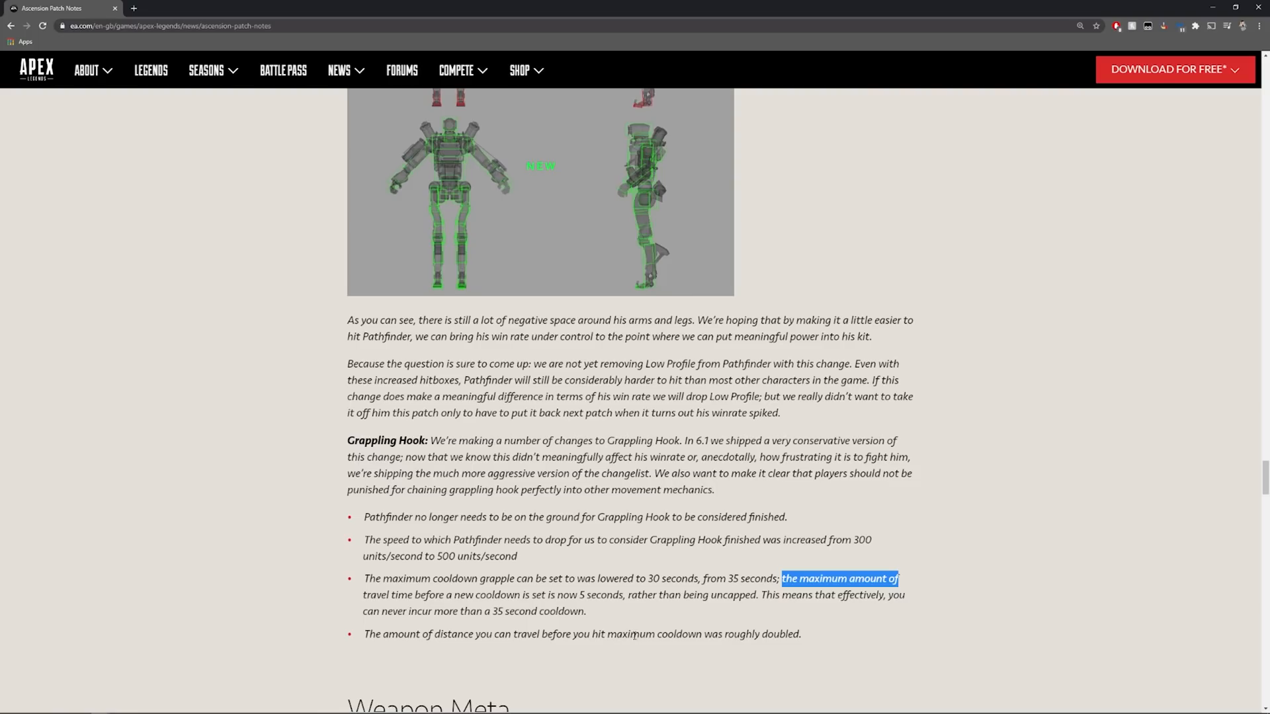
pyautogui.scroll(-3)
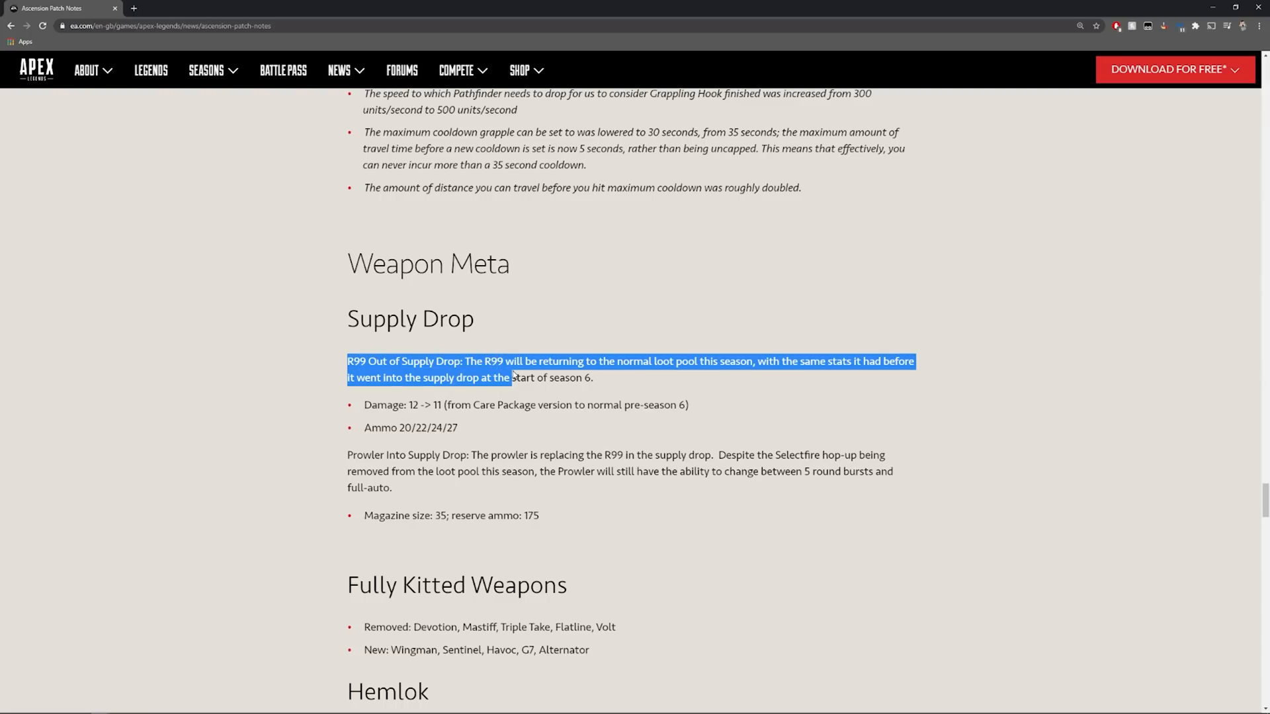
# - Highlight the R99 Out of Supply Drop paragraph, then clear it to leave the Prowler swap visible
pyautogui.moveTo(510, 377); pyautogui.dragTo(593, 377)
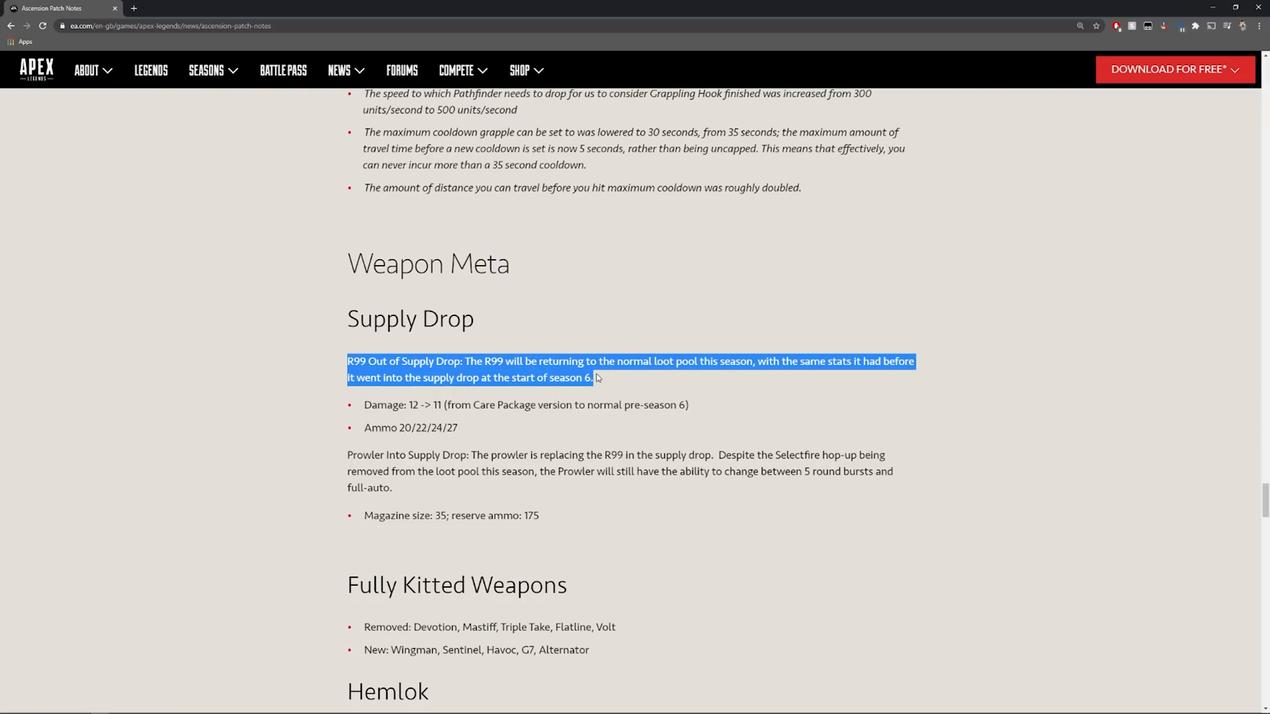
pyautogui.moveTo(606, 381)
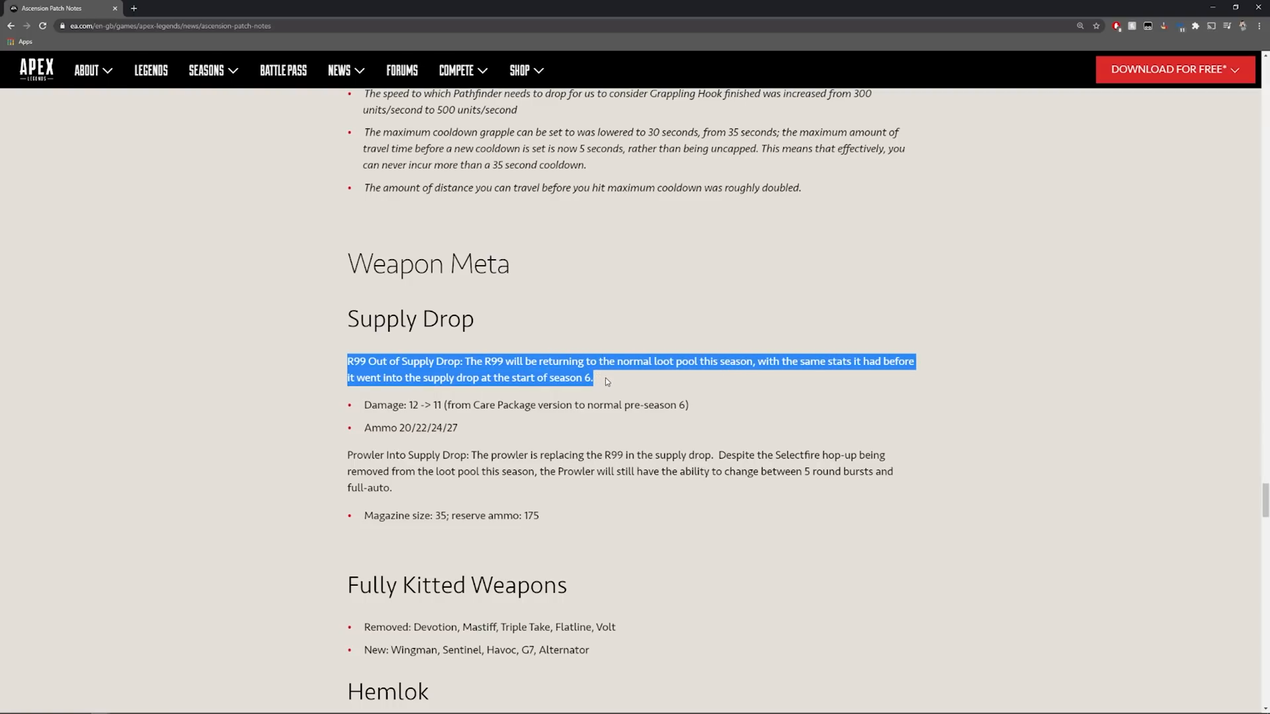
pyautogui.click(607, 382)
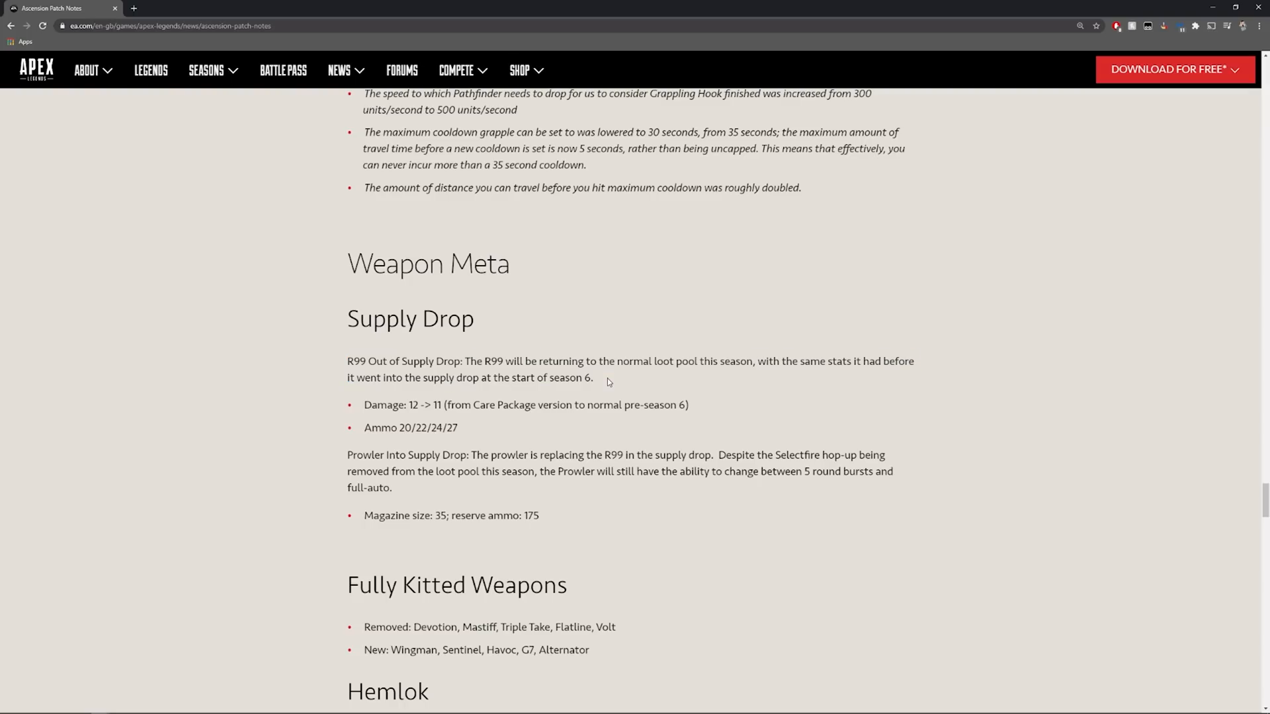
pyautogui.moveTo(584, 310)
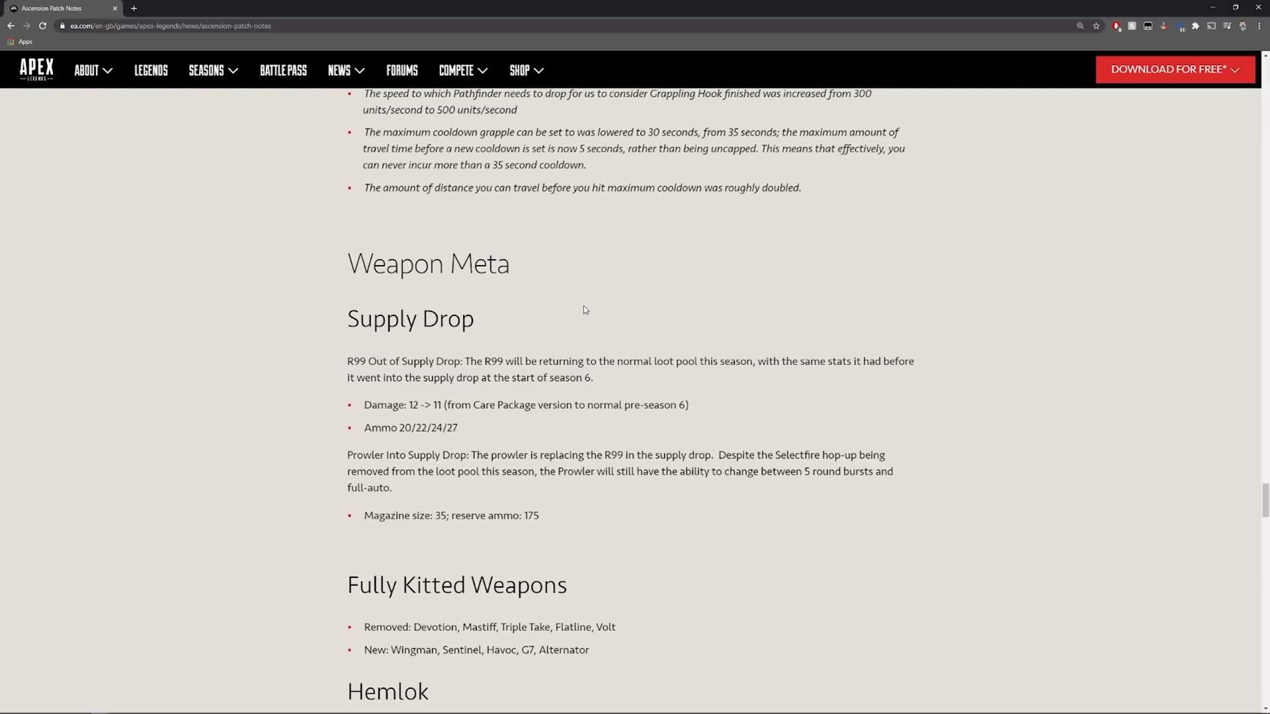
pyautogui.moveTo(600, 384)
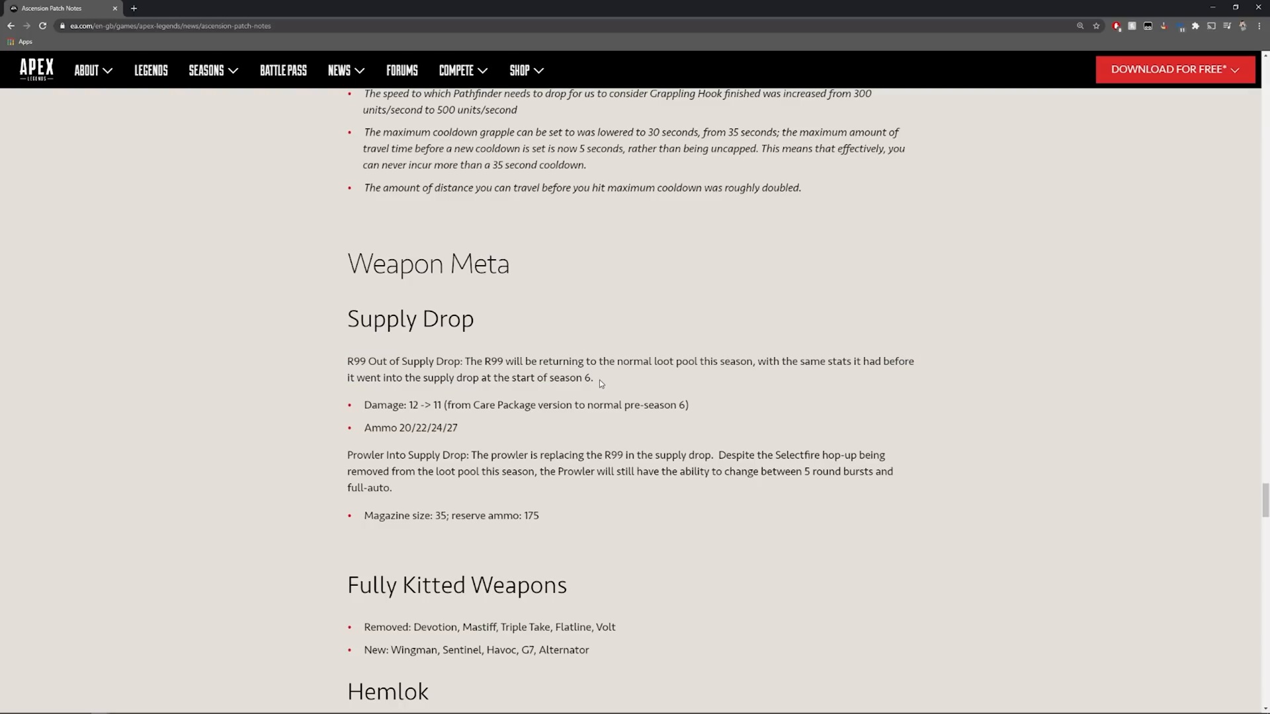
pyautogui.moveTo(662, 365)
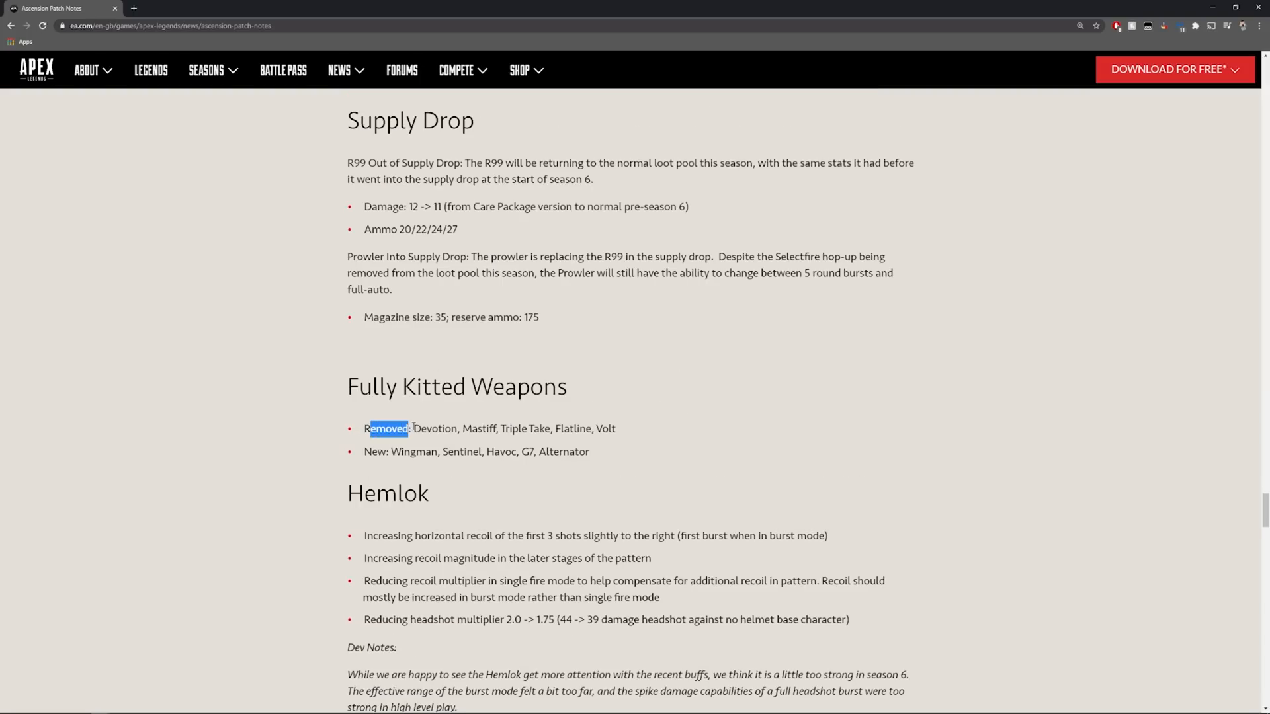
# - Mark the removed fully kitted weapons, then Sentinel, Havoc and G7 as the new kitted weapons
pyautogui.moveTo(386, 428); pyautogui.dragTo(615, 429)
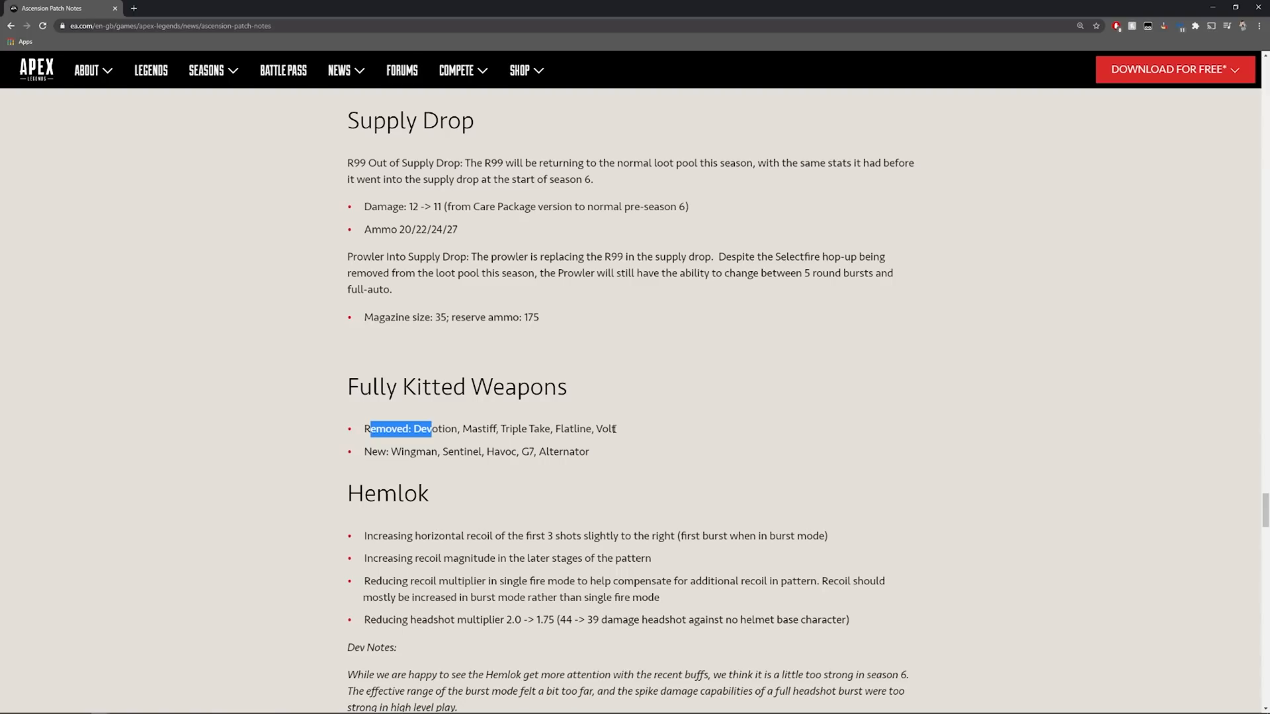
pyautogui.click(372, 456)
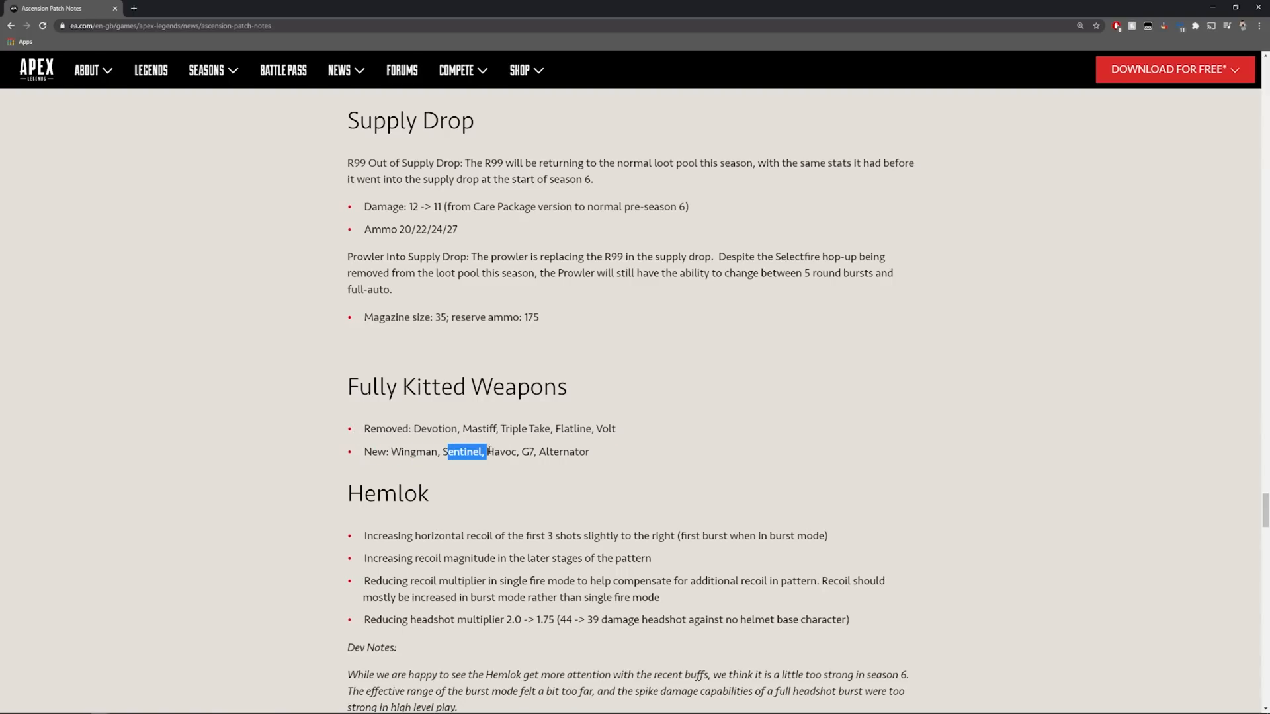
pyautogui.moveTo(484, 451); pyautogui.dragTo(589, 451)
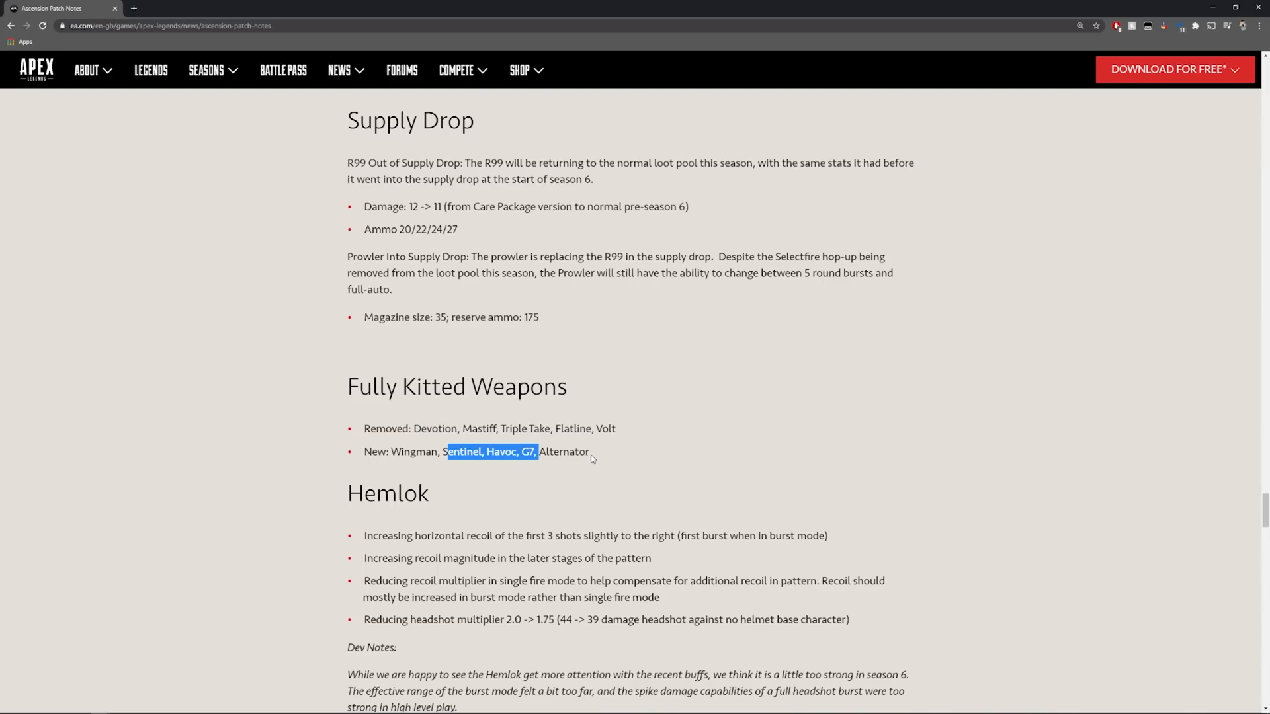
pyautogui.scroll(-3)
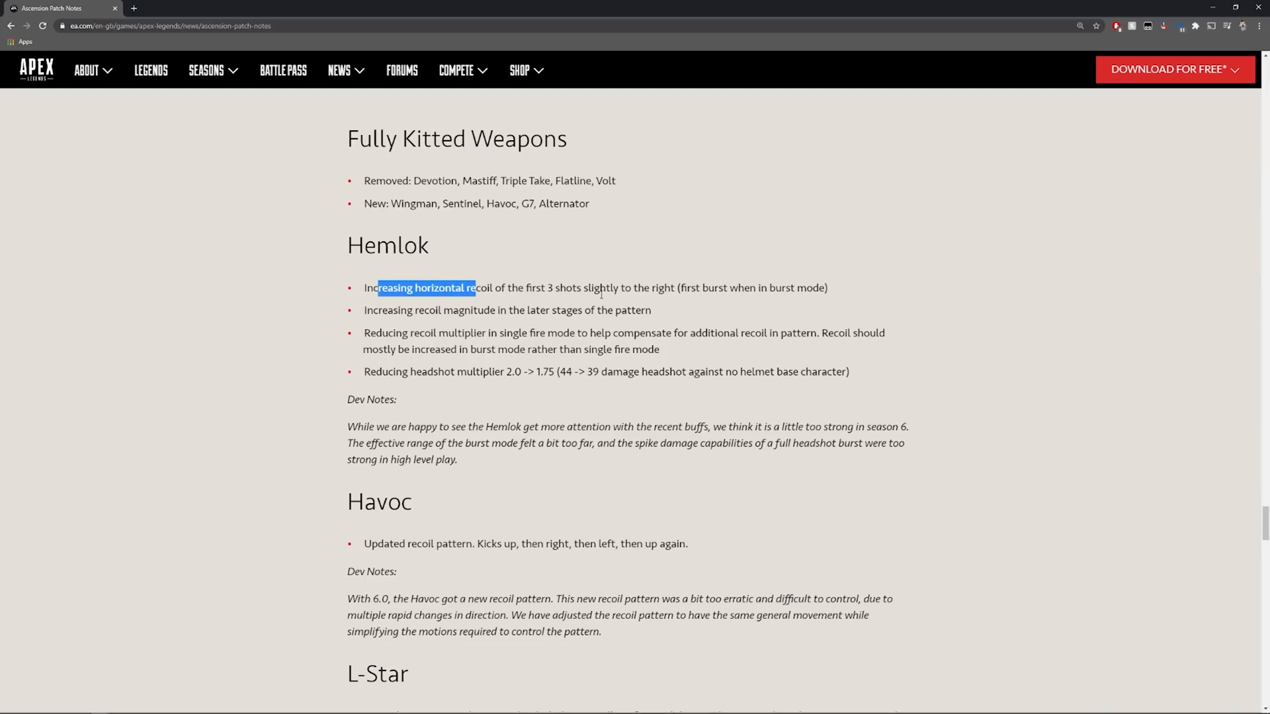
# - Highlight the Hemlok horizontal recoil increase and the single-fire recoil multiplier reduction
pyautogui.moveTo(377, 287); pyautogui.dragTo(767, 287)
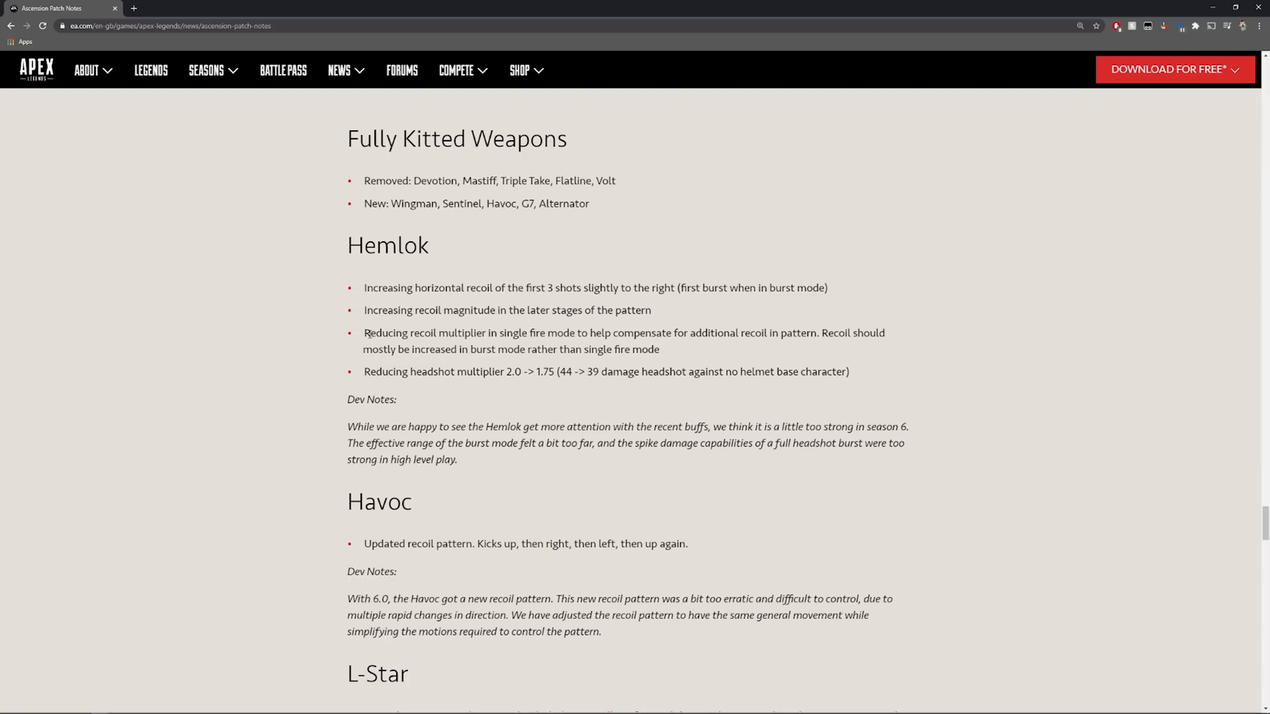
pyautogui.moveTo(371, 334); pyautogui.dragTo(568, 333)
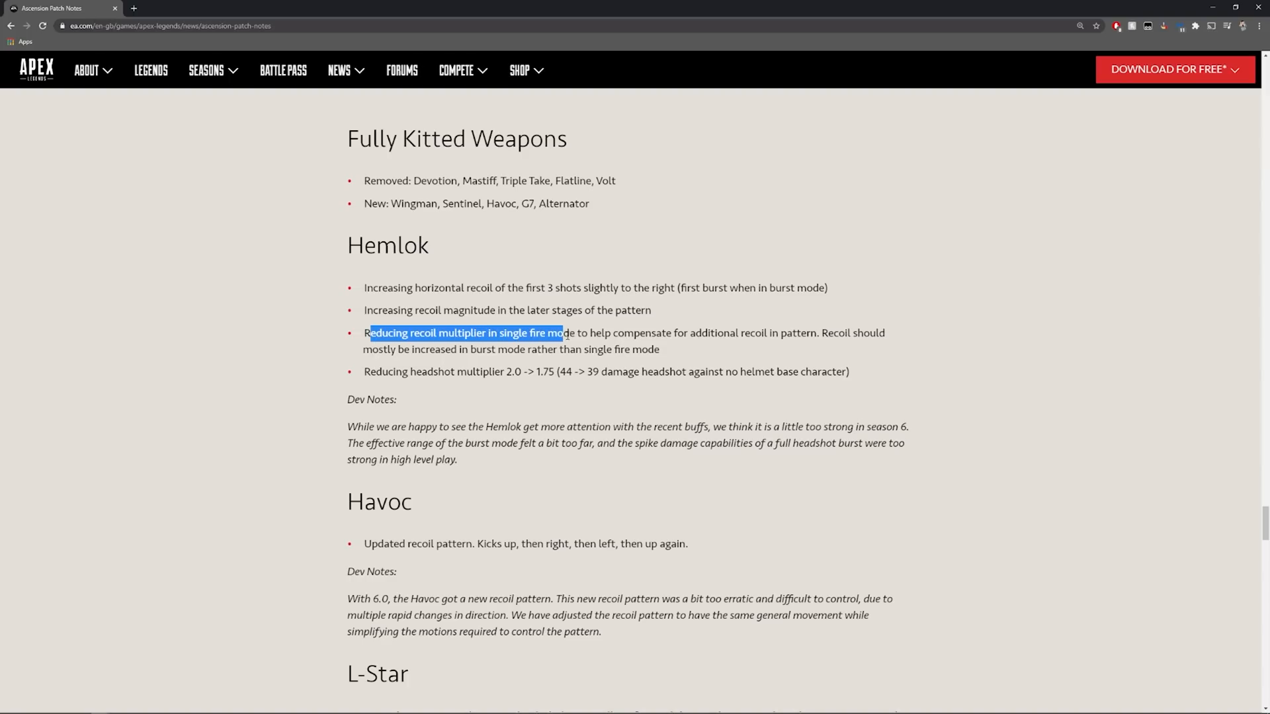
pyautogui.moveTo(567, 333); pyautogui.dragTo(659, 350)
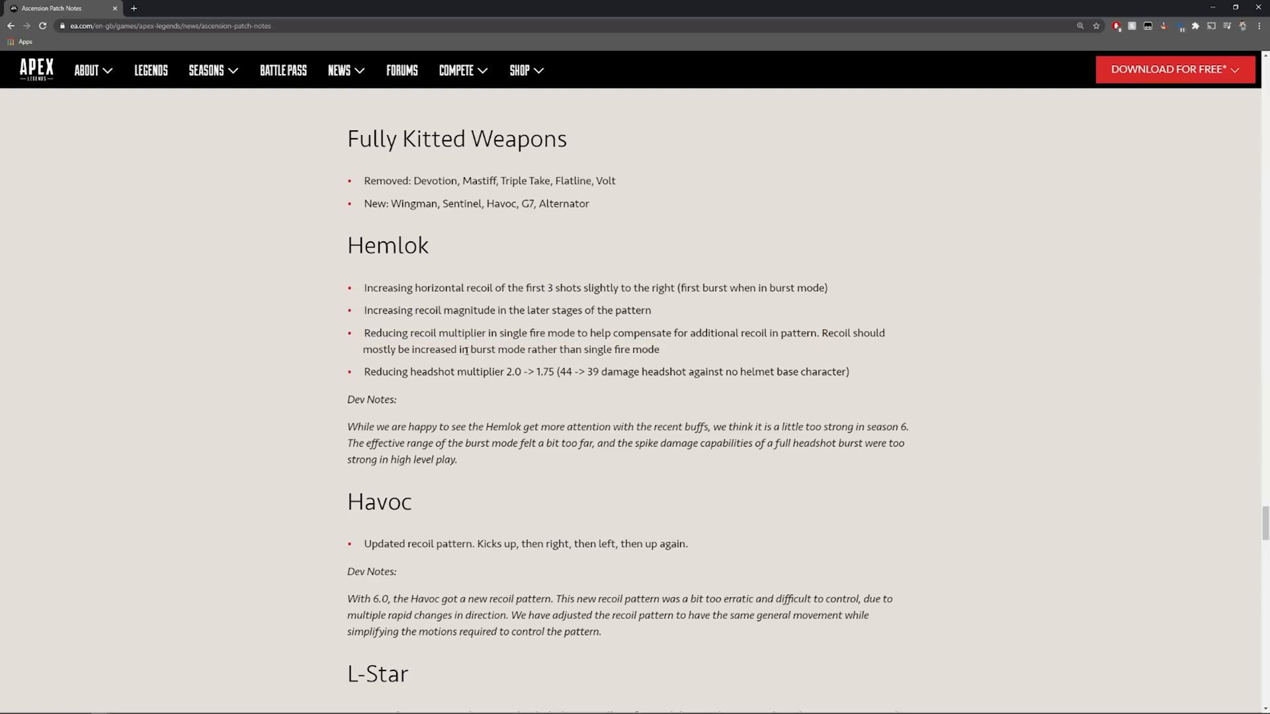
pyautogui.moveTo(661, 356)
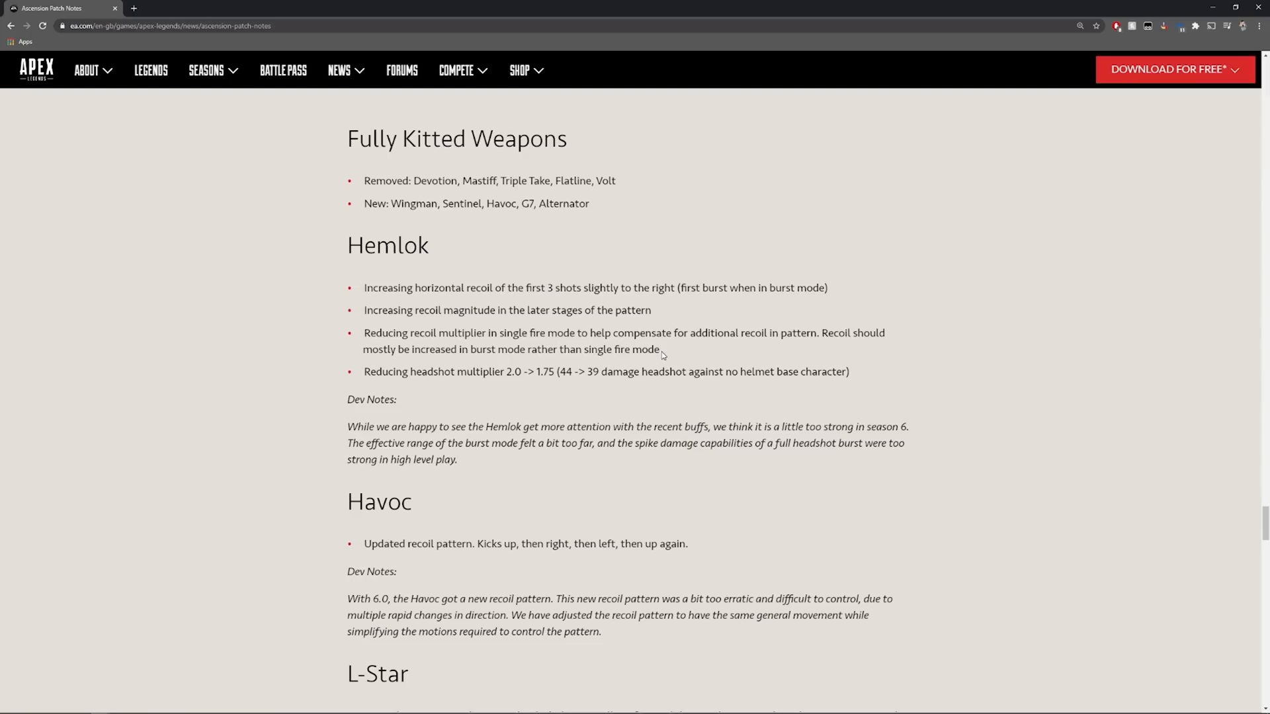
# - Highlight the Hemlok headshot multiplier change with its 39 damage figure, then clear it
pyautogui.doubleClick(459, 371)
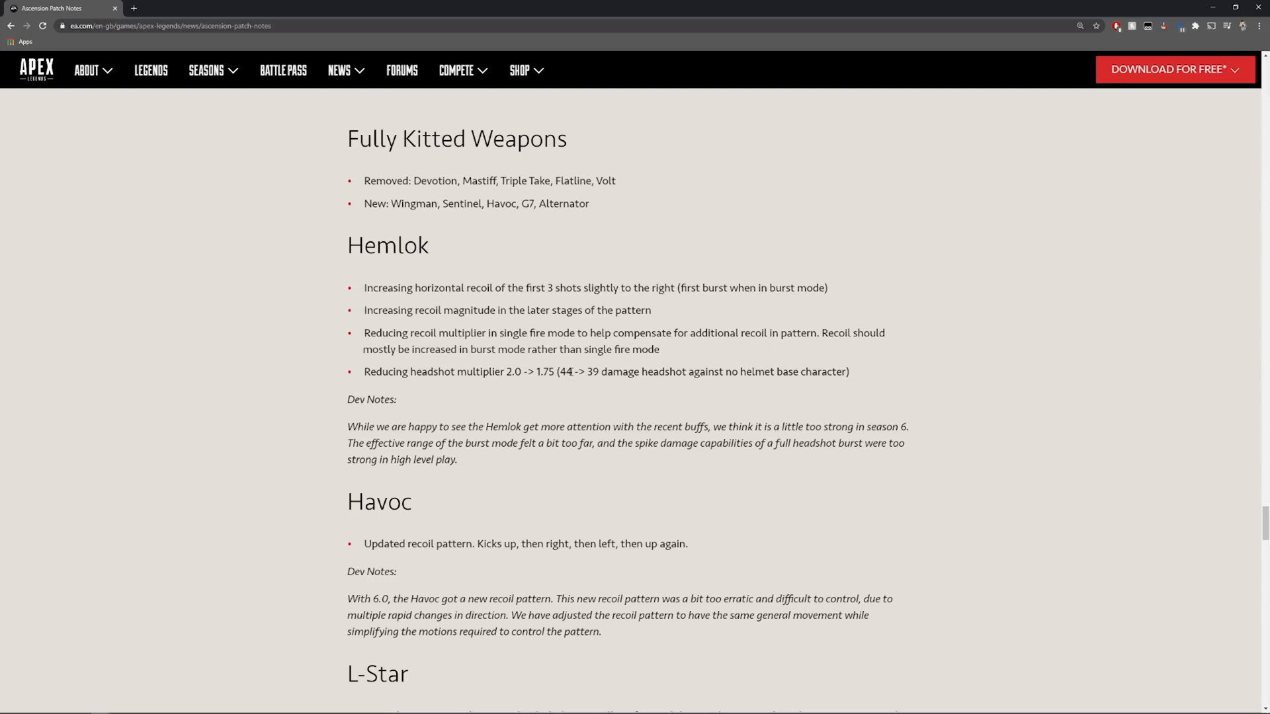
pyautogui.moveTo(586, 372); pyautogui.dragTo(708, 371)
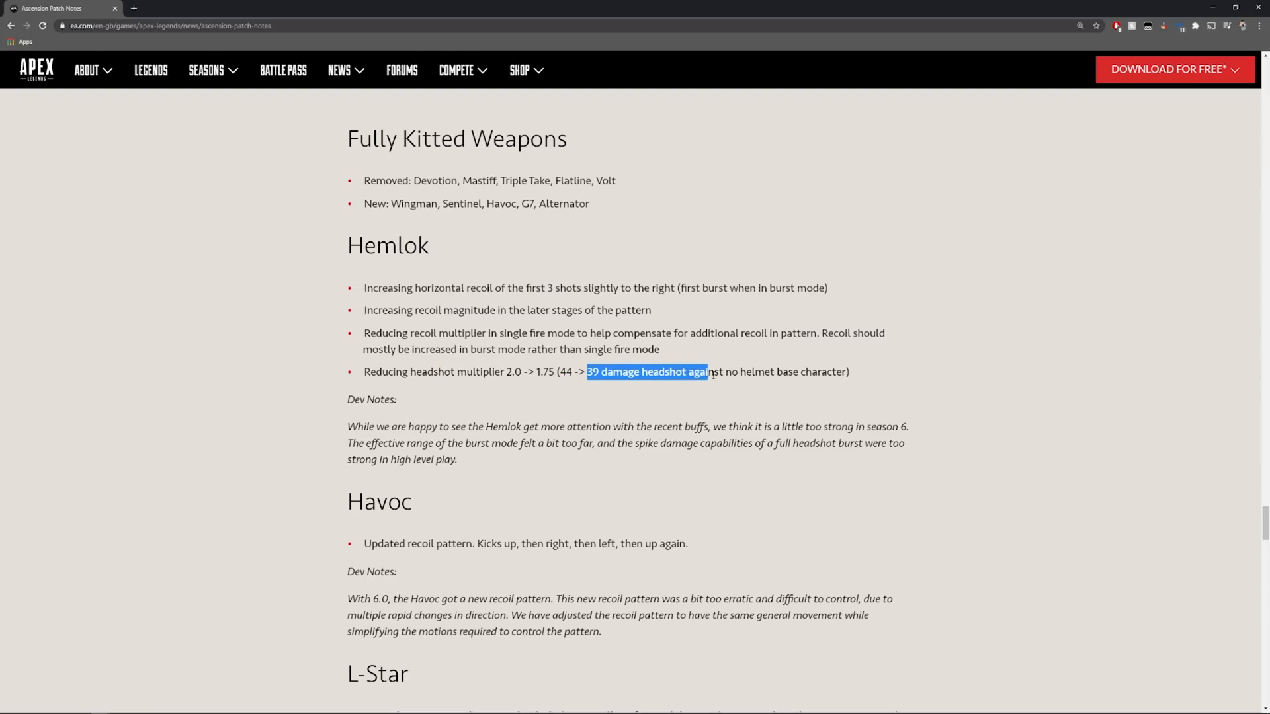
pyautogui.click(385, 382)
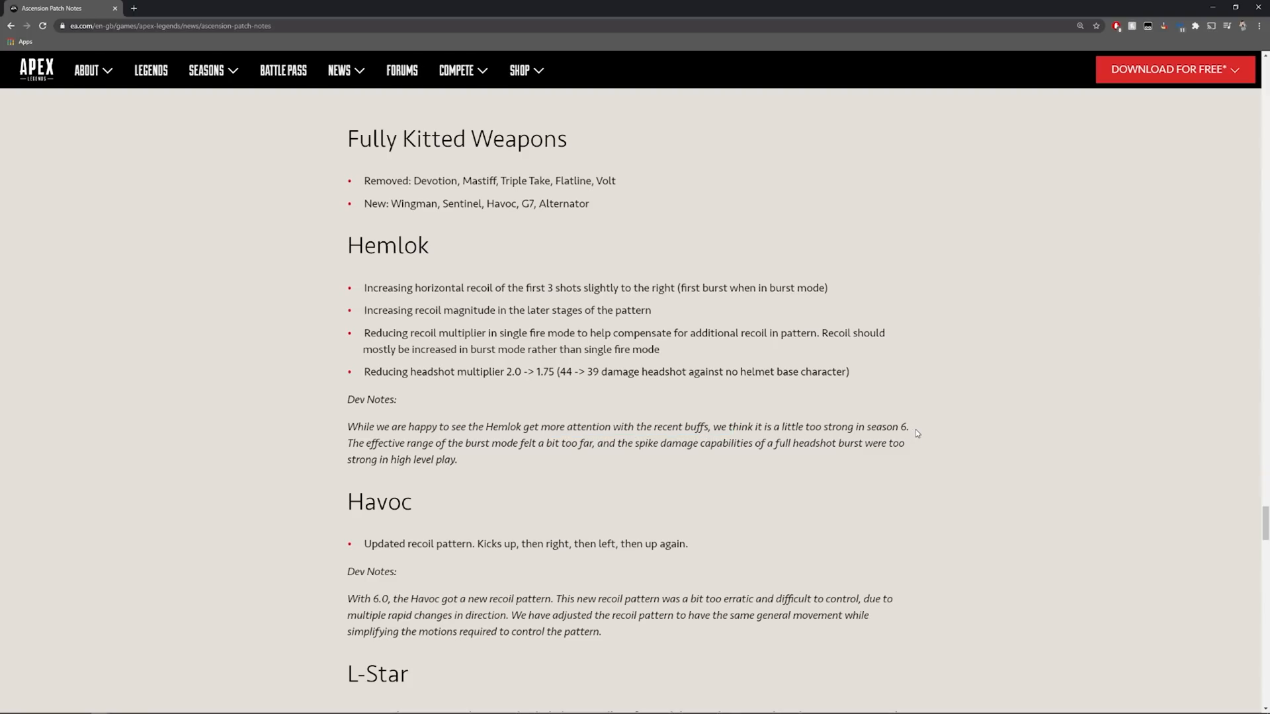
pyautogui.scroll(-3)
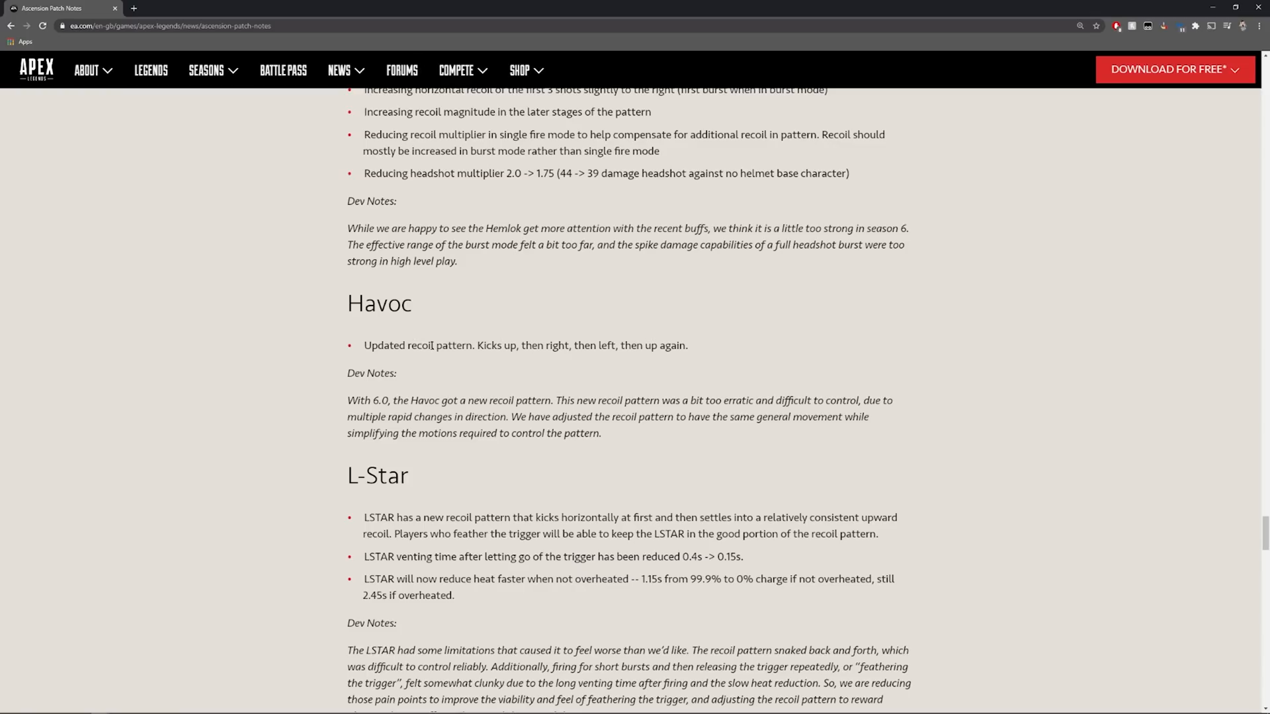
pyautogui.moveTo(490, 358)
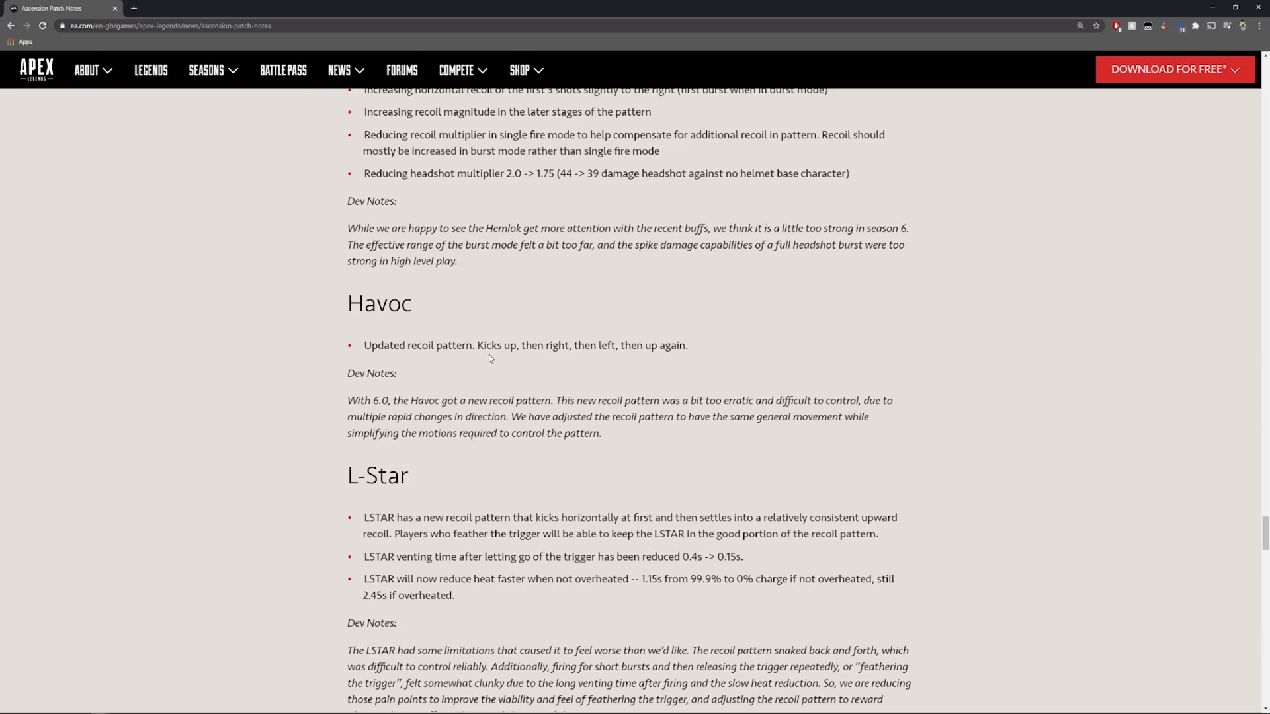
pyautogui.moveTo(721, 338)
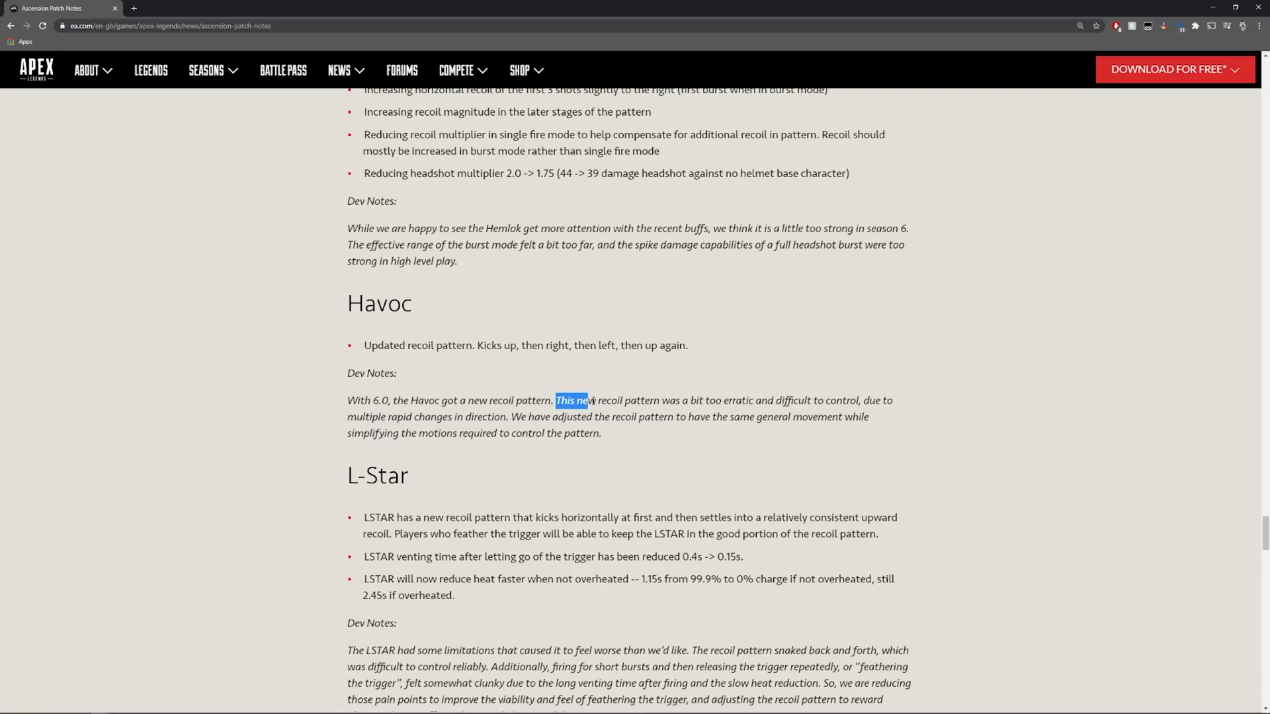
pyautogui.moveTo(586, 399); pyautogui.dragTo(781, 399)
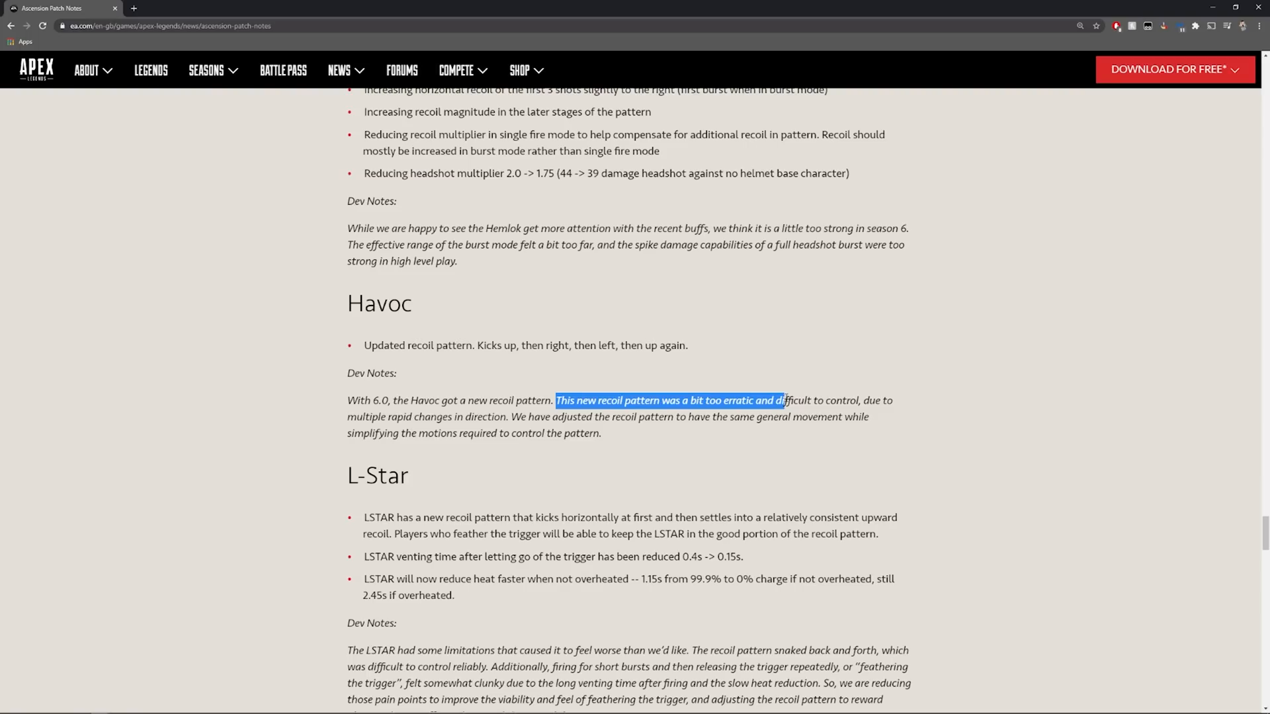
pyautogui.click(511, 396)
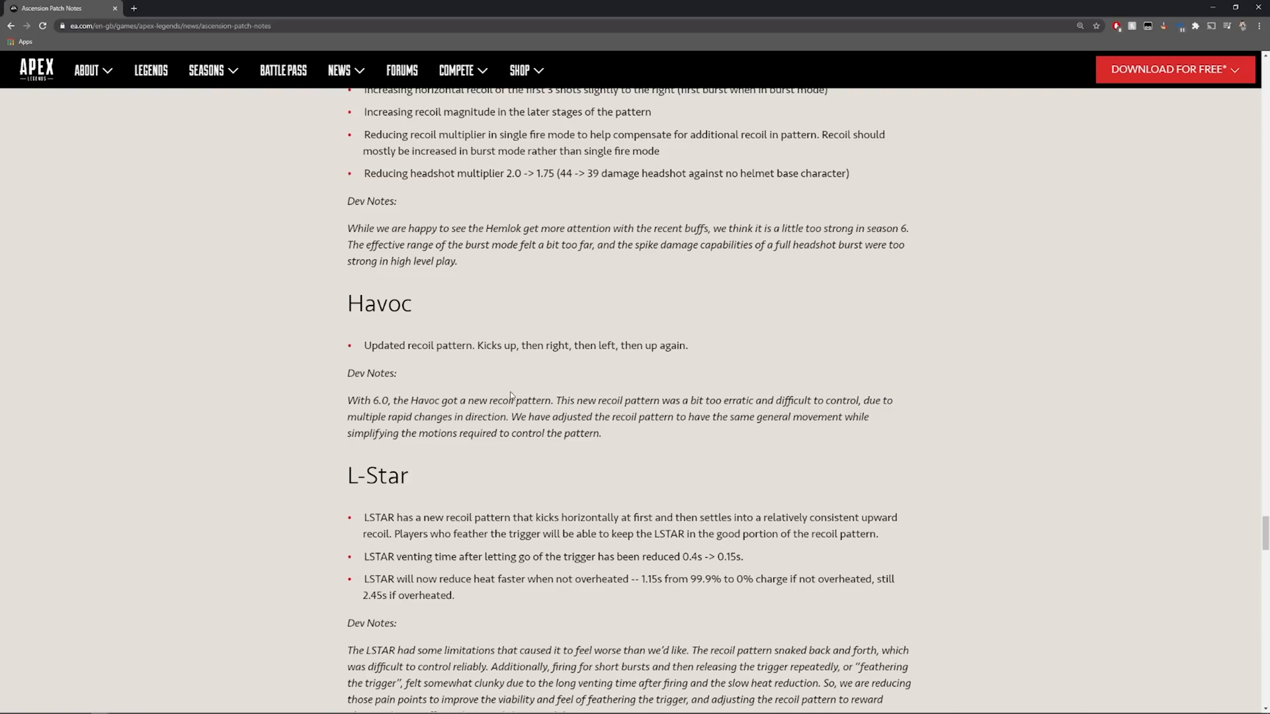
pyautogui.moveTo(766, 431)
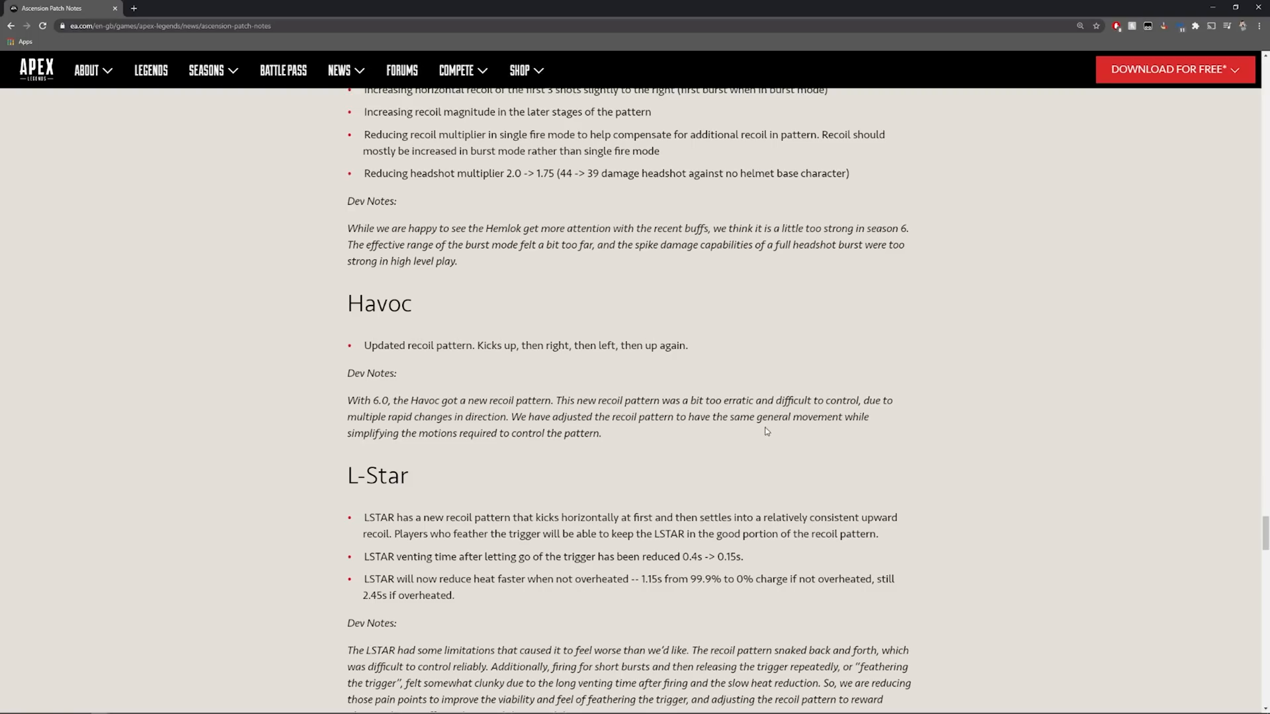
pyautogui.moveTo(425, 439)
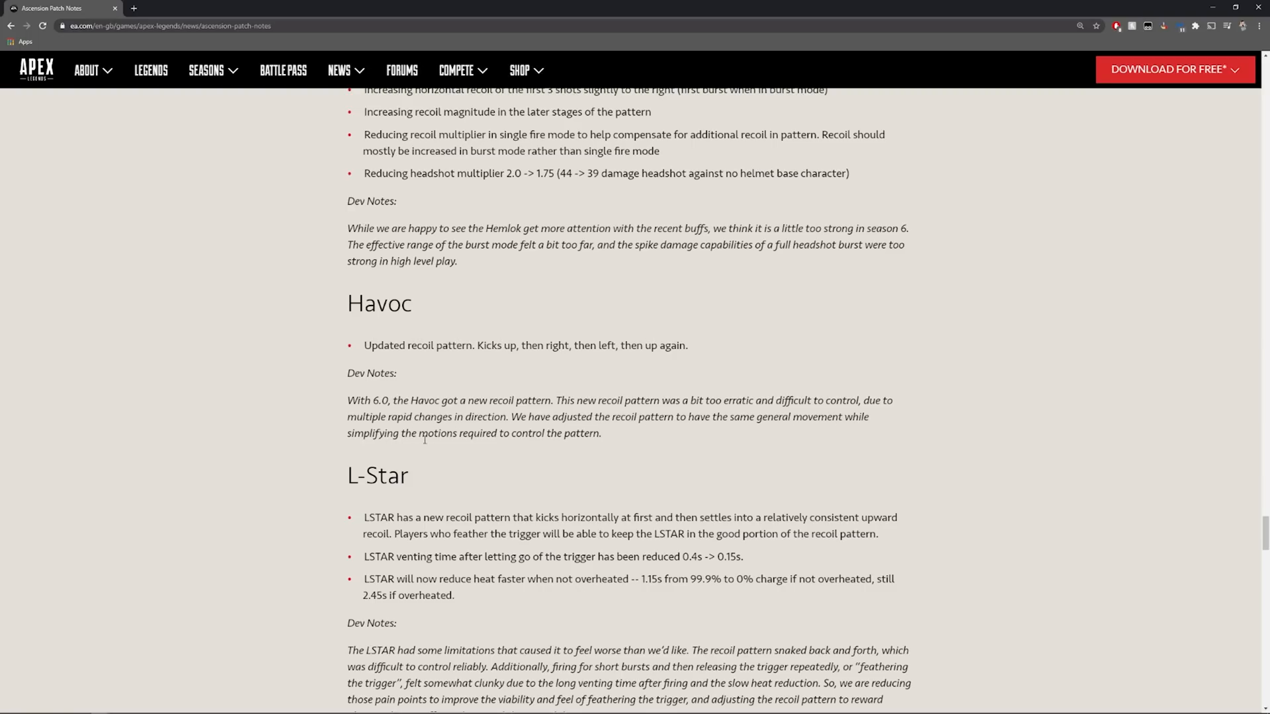
# - Scroll past Sentinel and Triple Take to the Hop-Ups notes with the Quickdraw Holster Hop-up
pyautogui.scroll(-3)
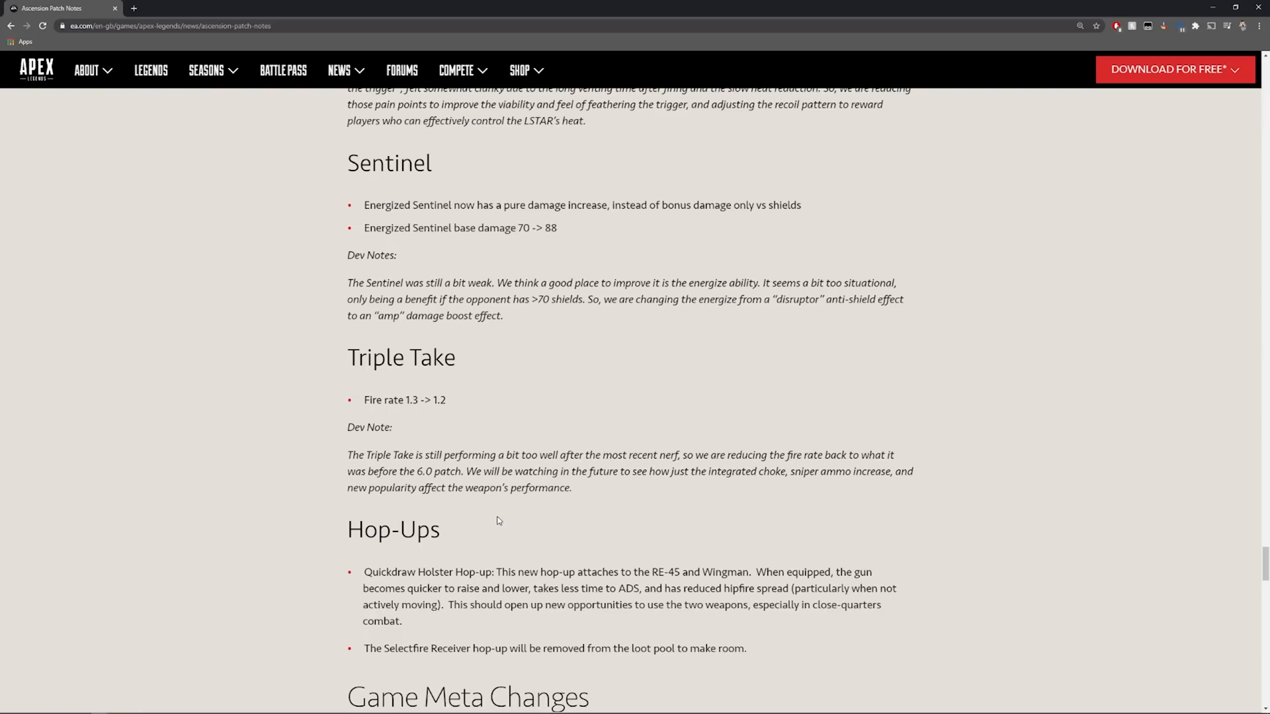
pyautogui.scroll(-3)
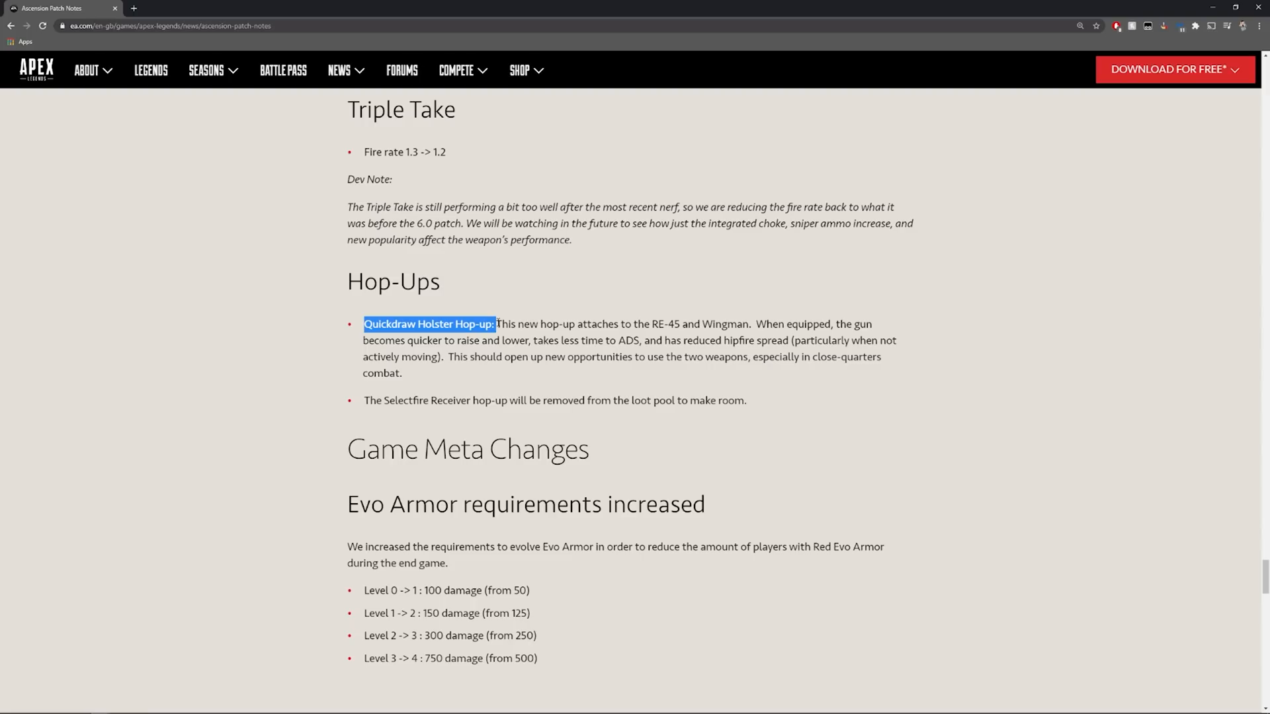
pyautogui.moveTo(751, 340)
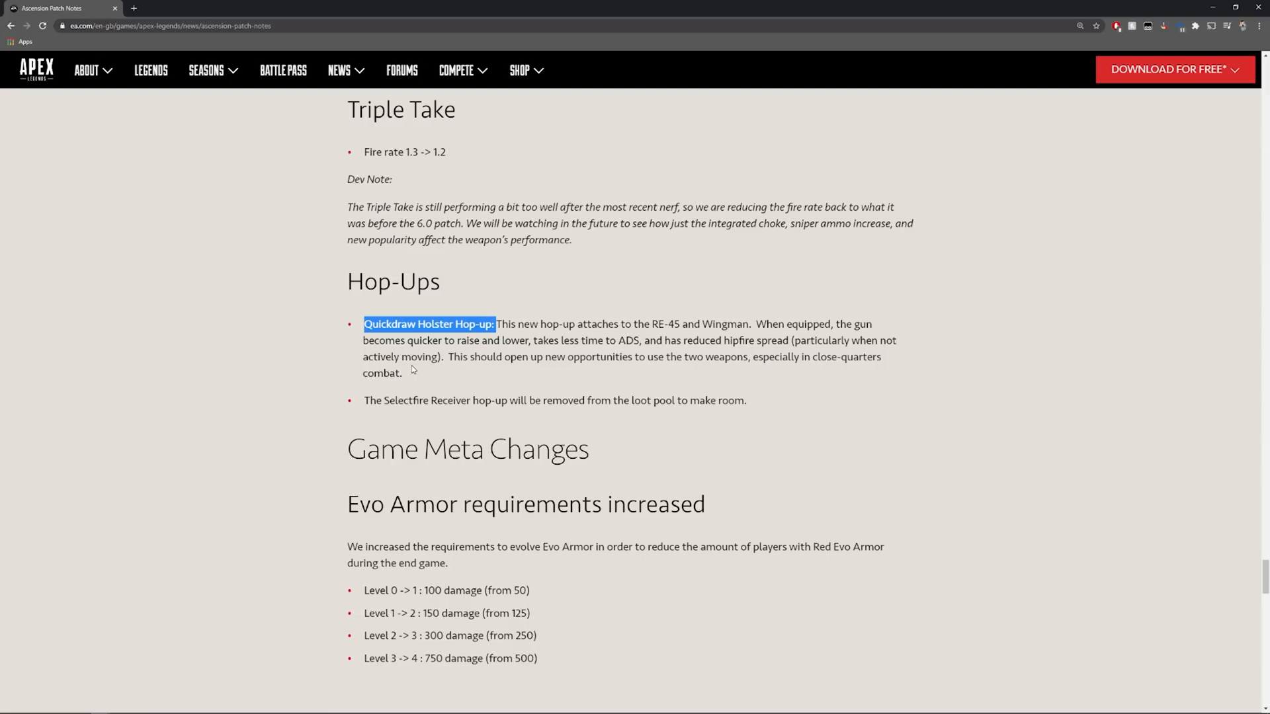
pyautogui.moveTo(504, 362)
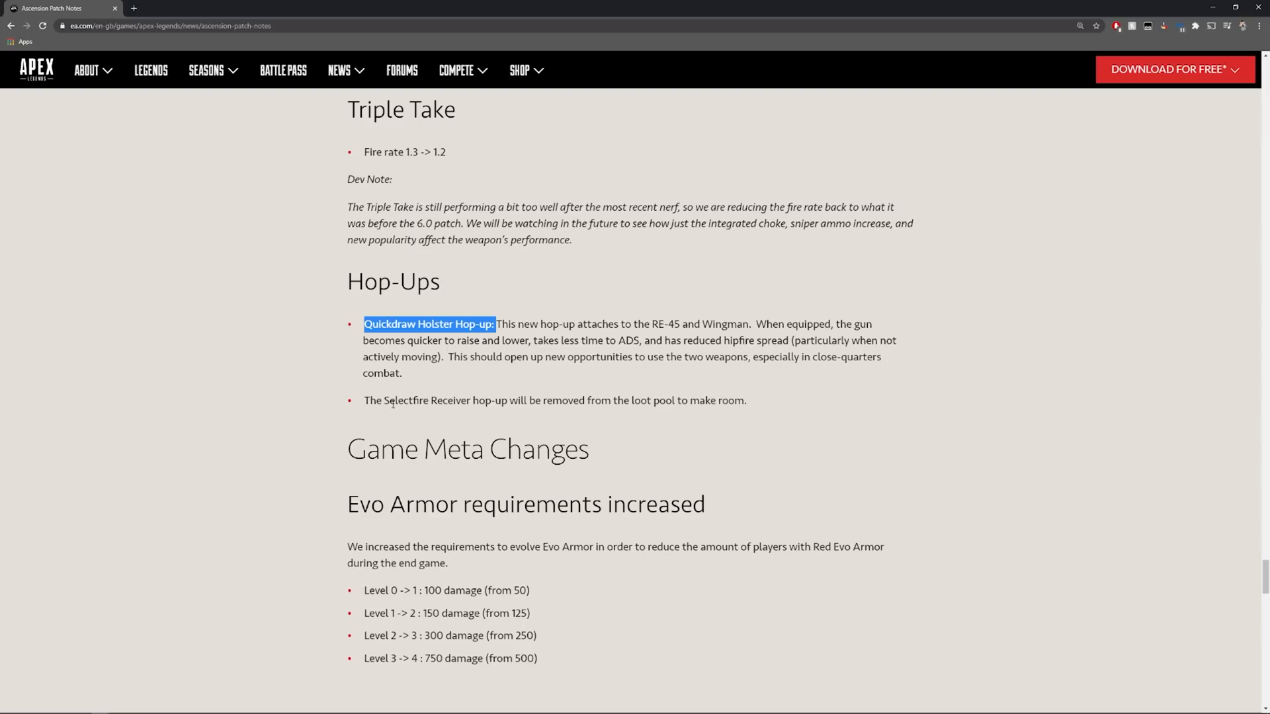
pyautogui.moveTo(578, 414)
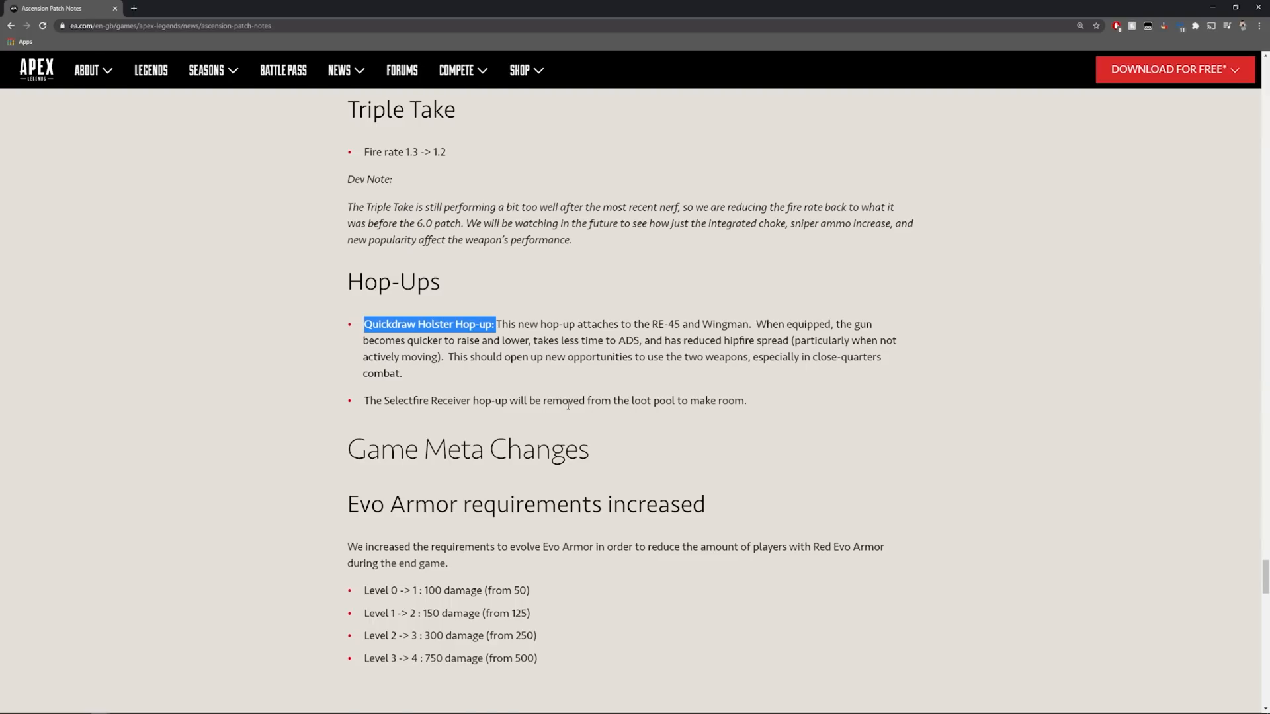
# - Select the Evo Armor 'Level 3 -> 4 : 750 damage (from 500)' line under Game Meta Changes
pyautogui.scroll(-3)
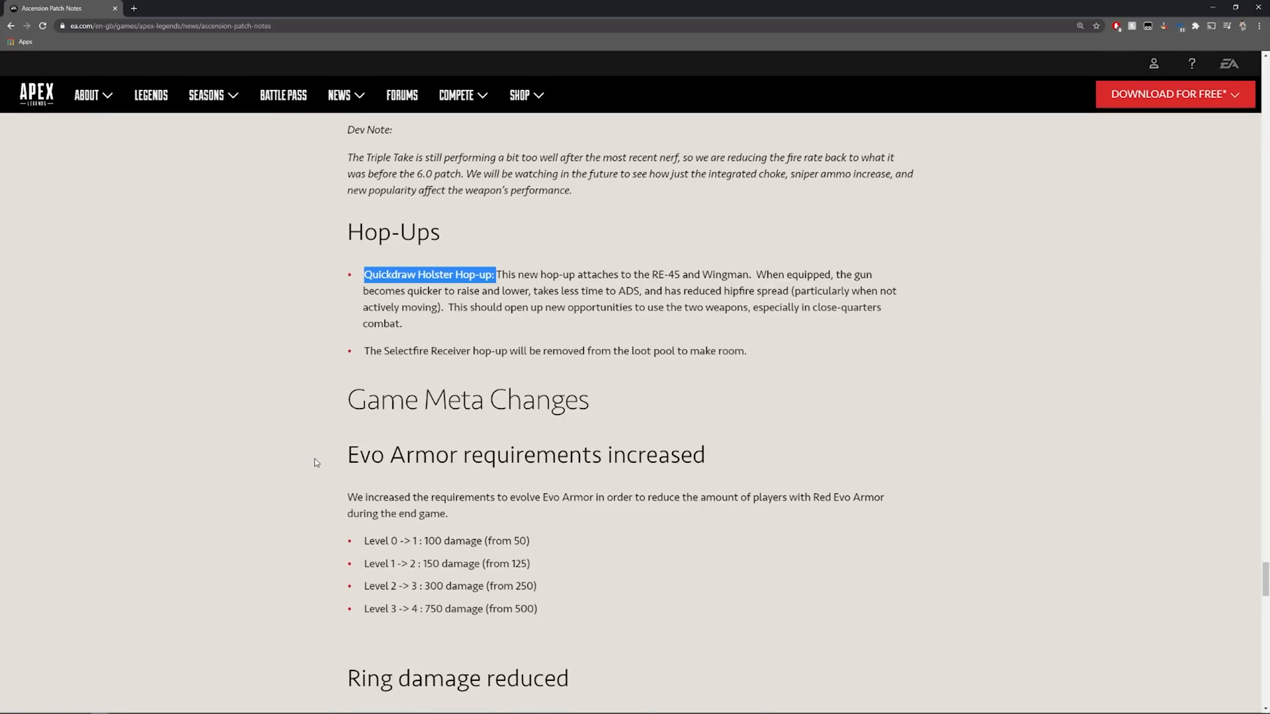
pyautogui.scroll(-3)
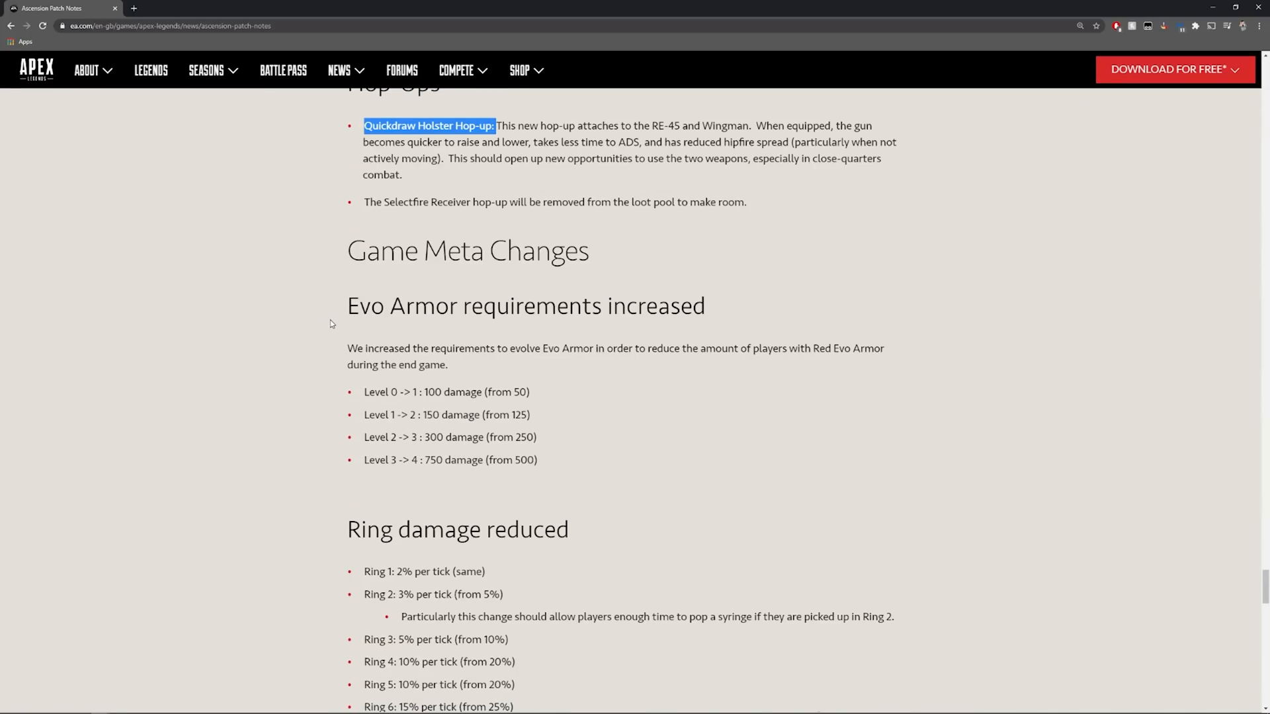
pyautogui.moveTo(632, 360)
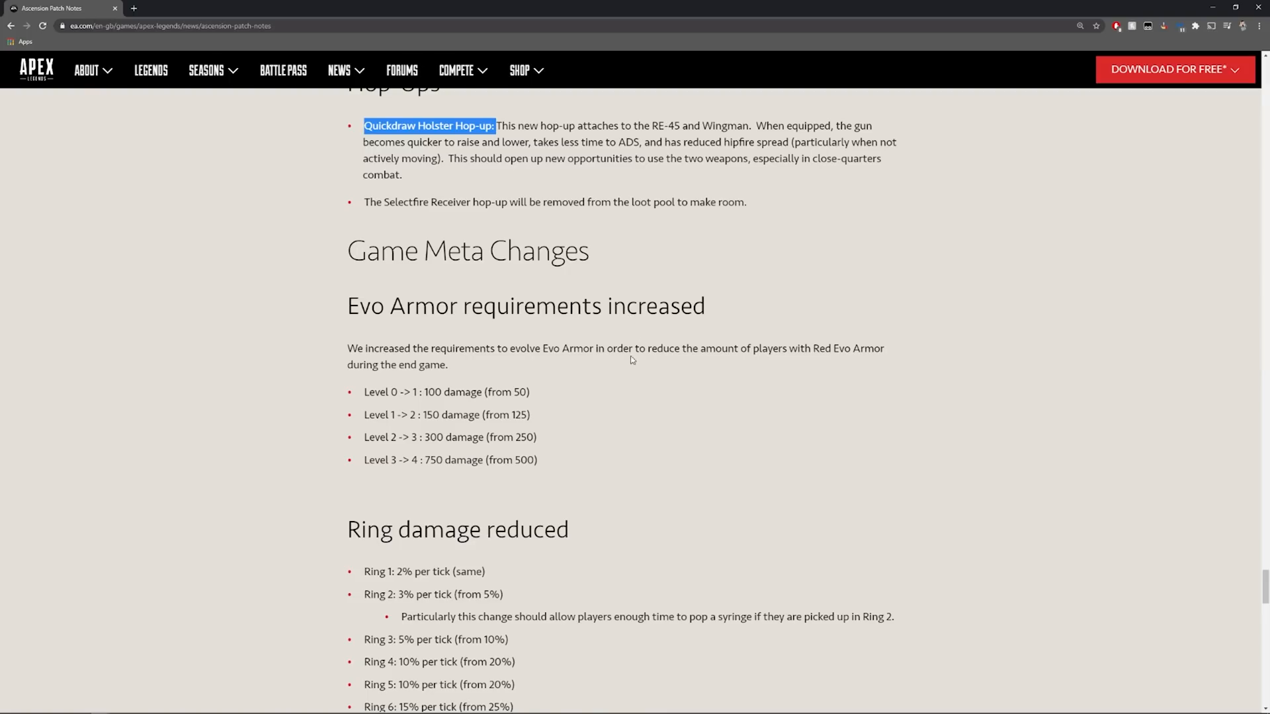
pyautogui.moveTo(553, 460)
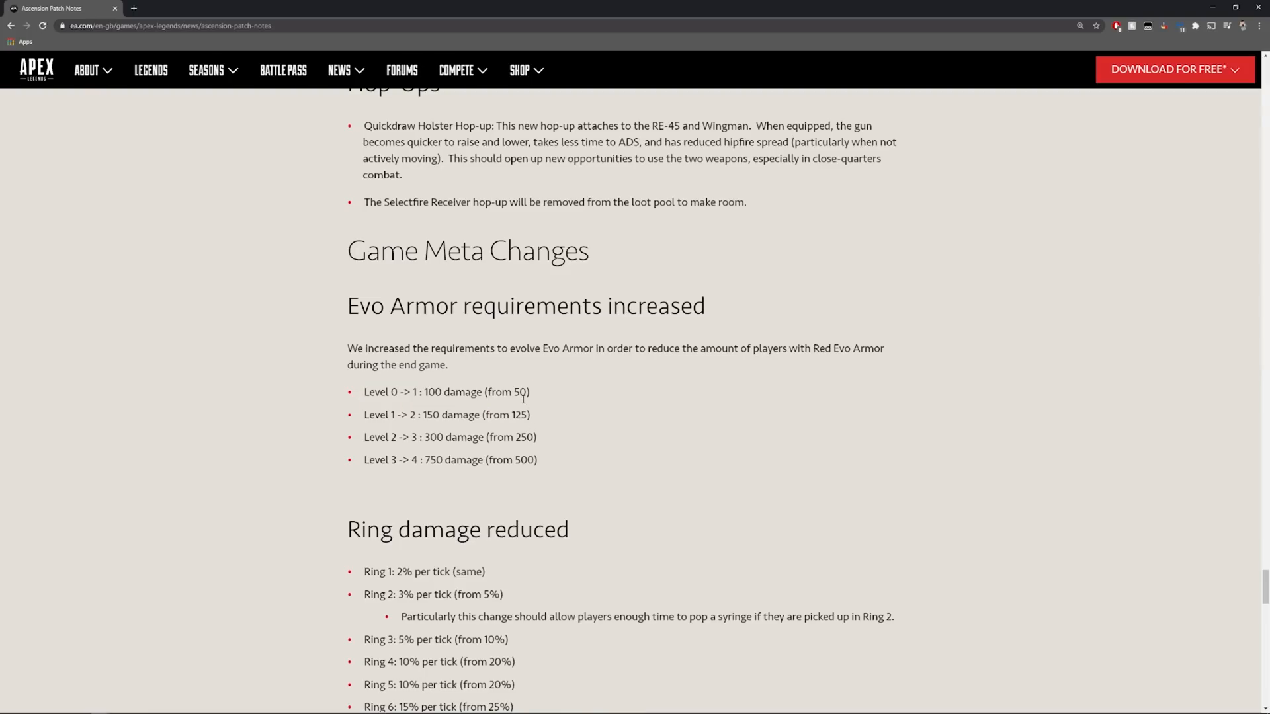
pyautogui.tripleClick(449, 460)
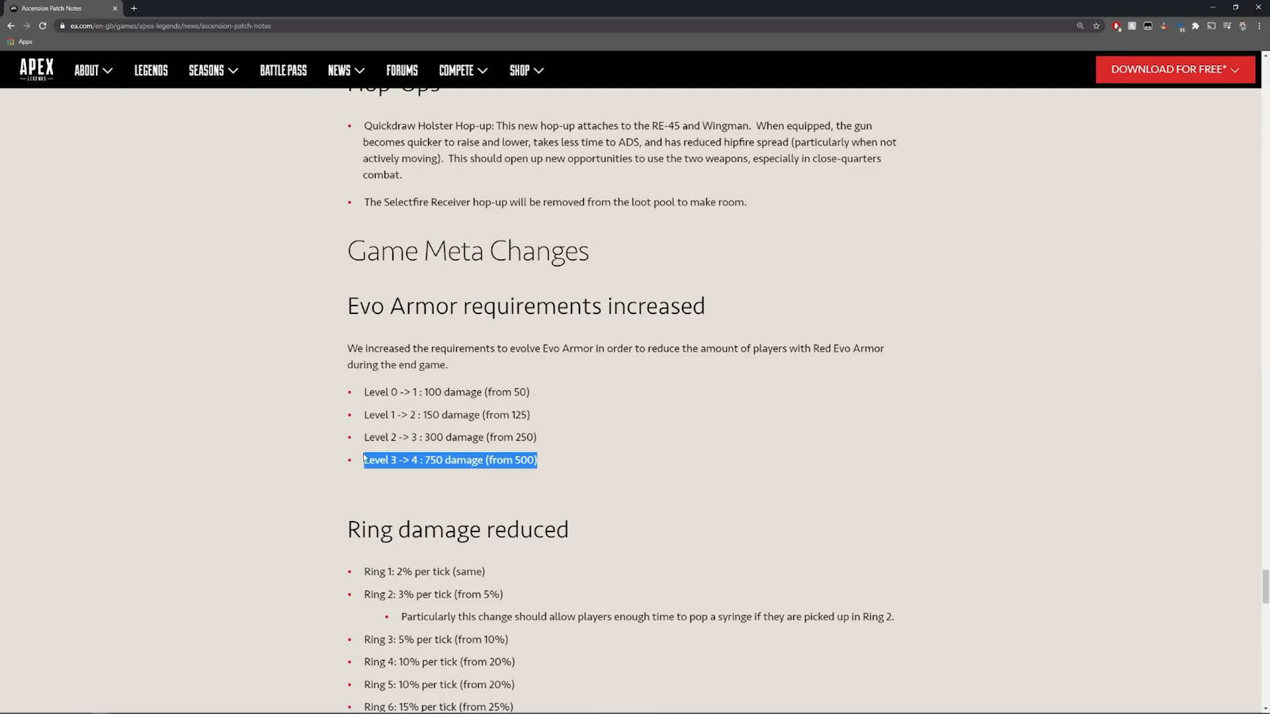
pyautogui.scroll(-3)
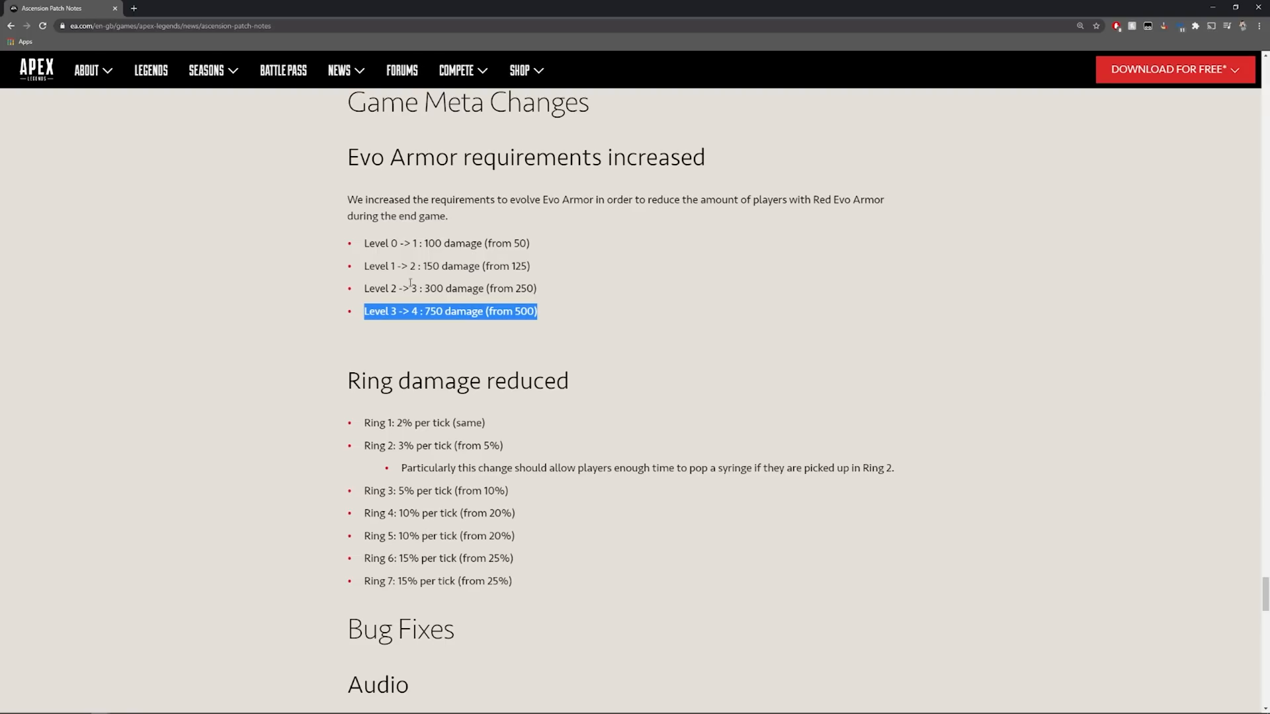
# - Move to Ring damage reduced and highlight the Ring 7 tick damage line
pyautogui.scroll(-3)
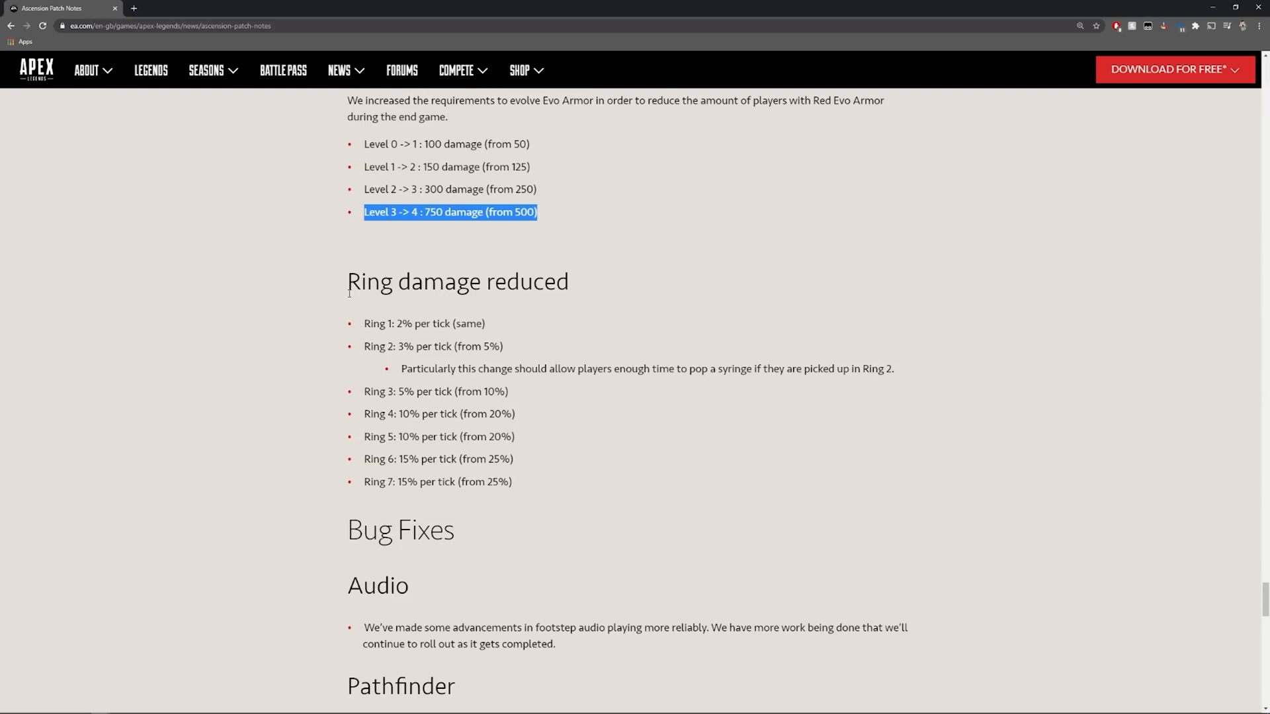
pyautogui.click(339, 283)
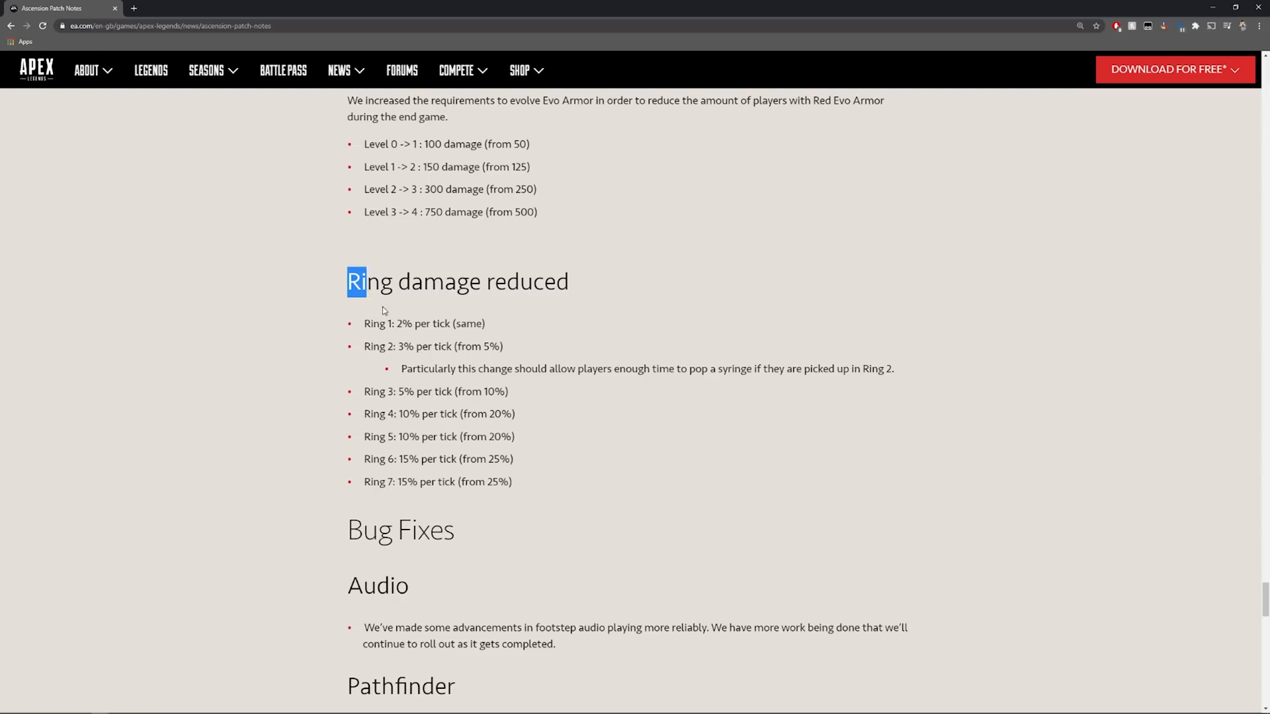
pyautogui.moveTo(356, 281); pyautogui.dragTo(512, 481)
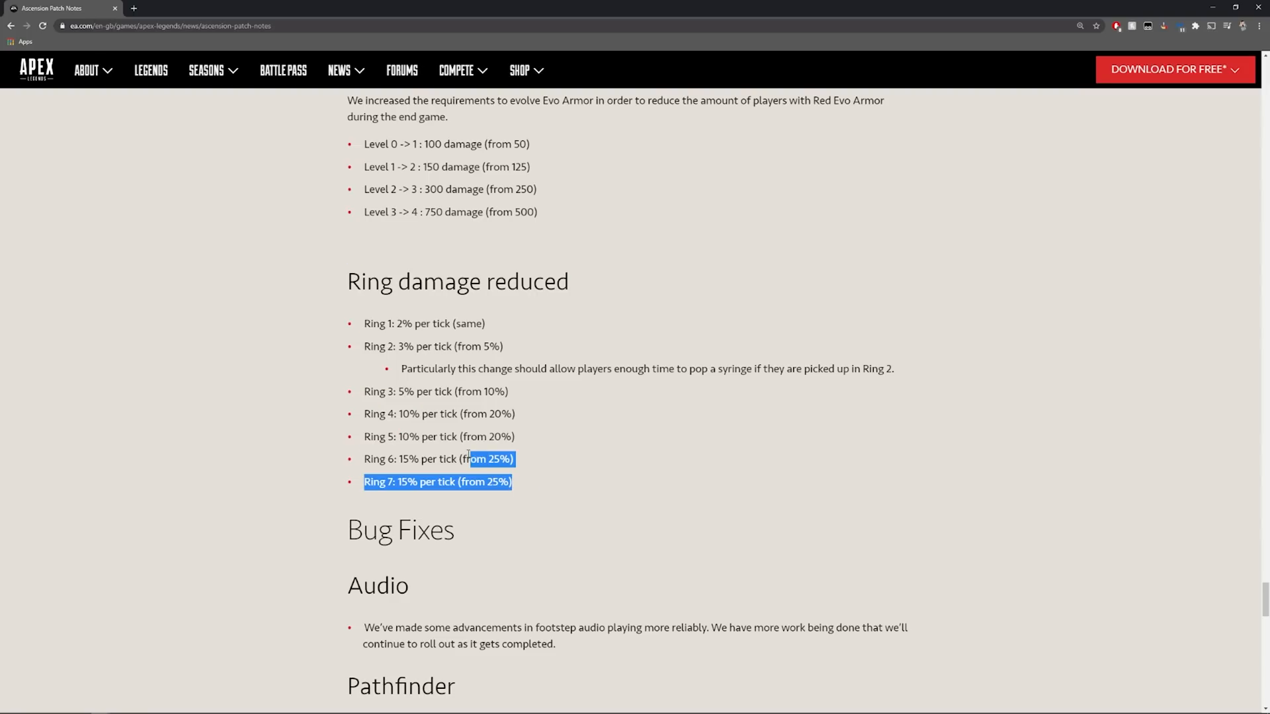
pyautogui.click(335, 279)
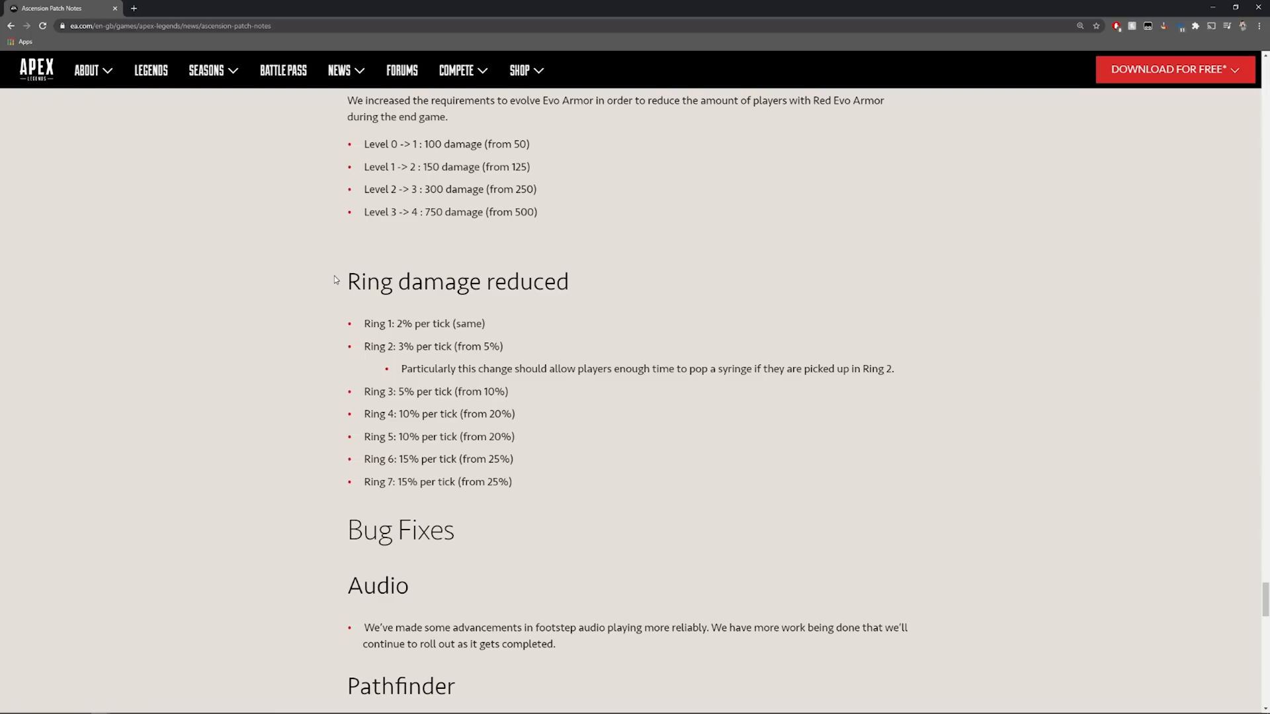
# - Highlight the Ring 2 tick damage line, then clear it before Bug Fixes
pyautogui.moveTo(364, 323); pyautogui.dragTo(518, 436)
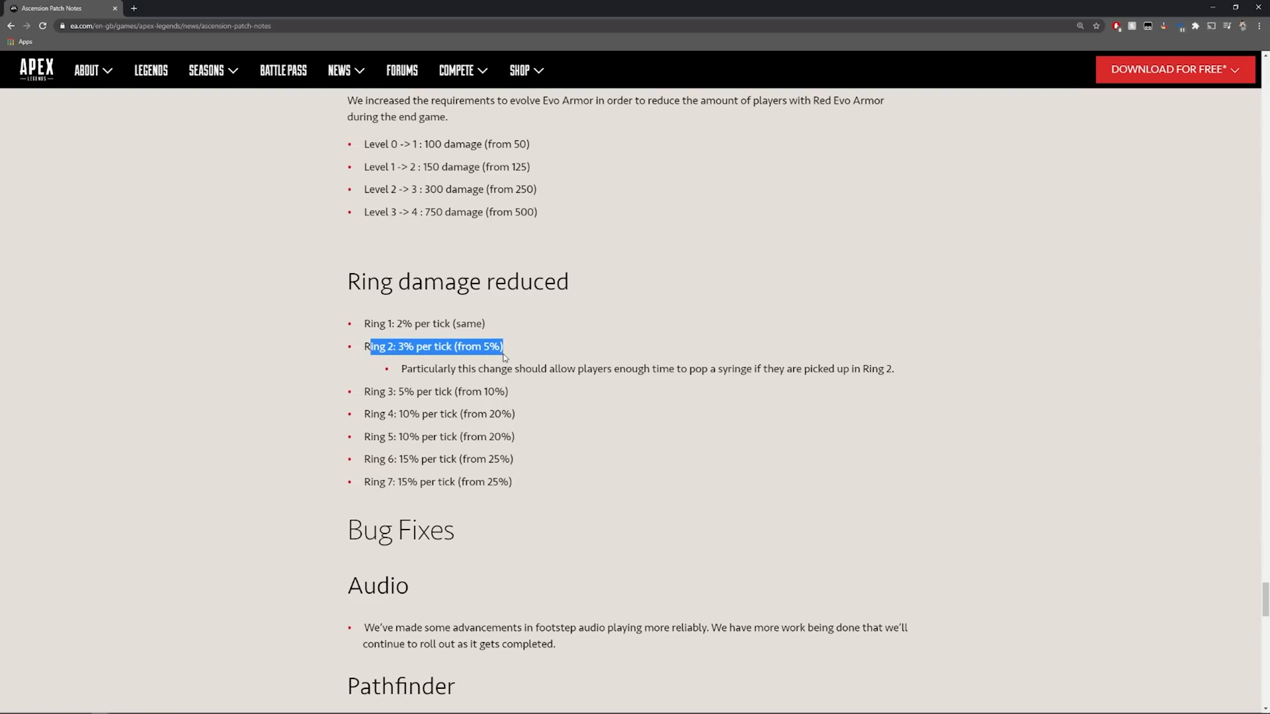
pyautogui.click(517, 352)
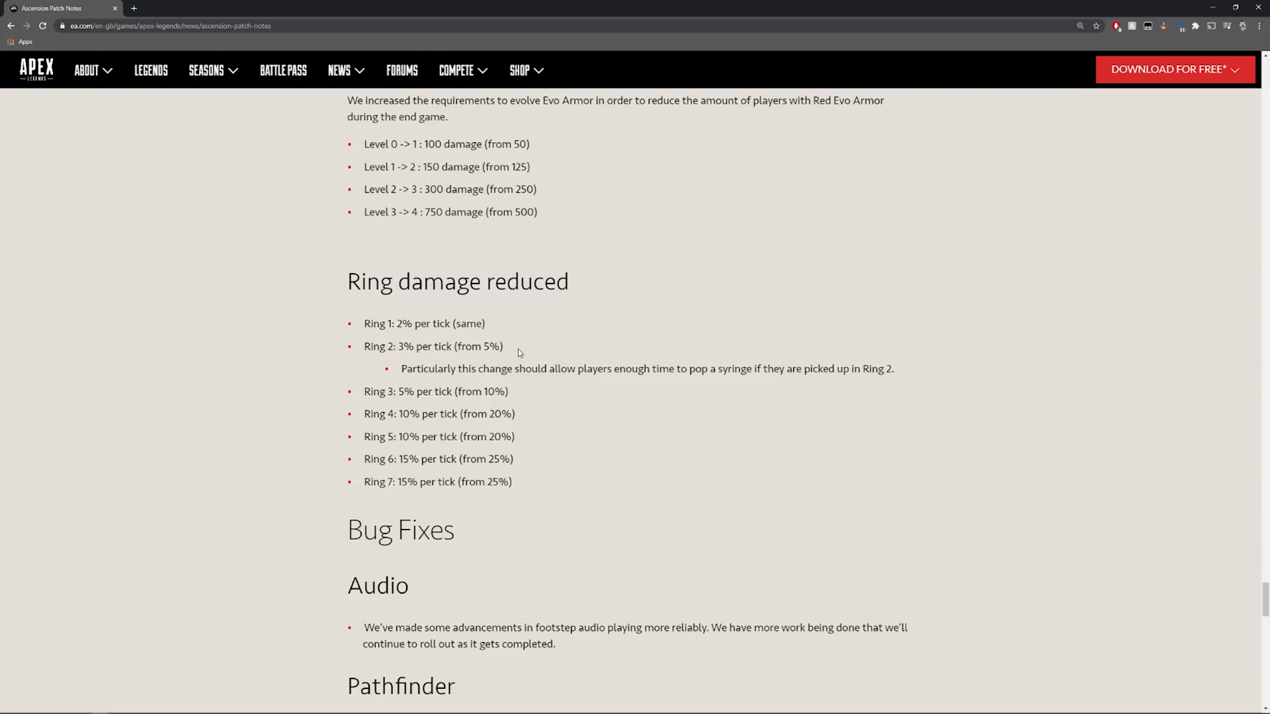
# - Bring the Bug Fixes for Audio, Pathfinder, Wraith and Octane into view and sweep a selection over them
pyautogui.scroll(-3)
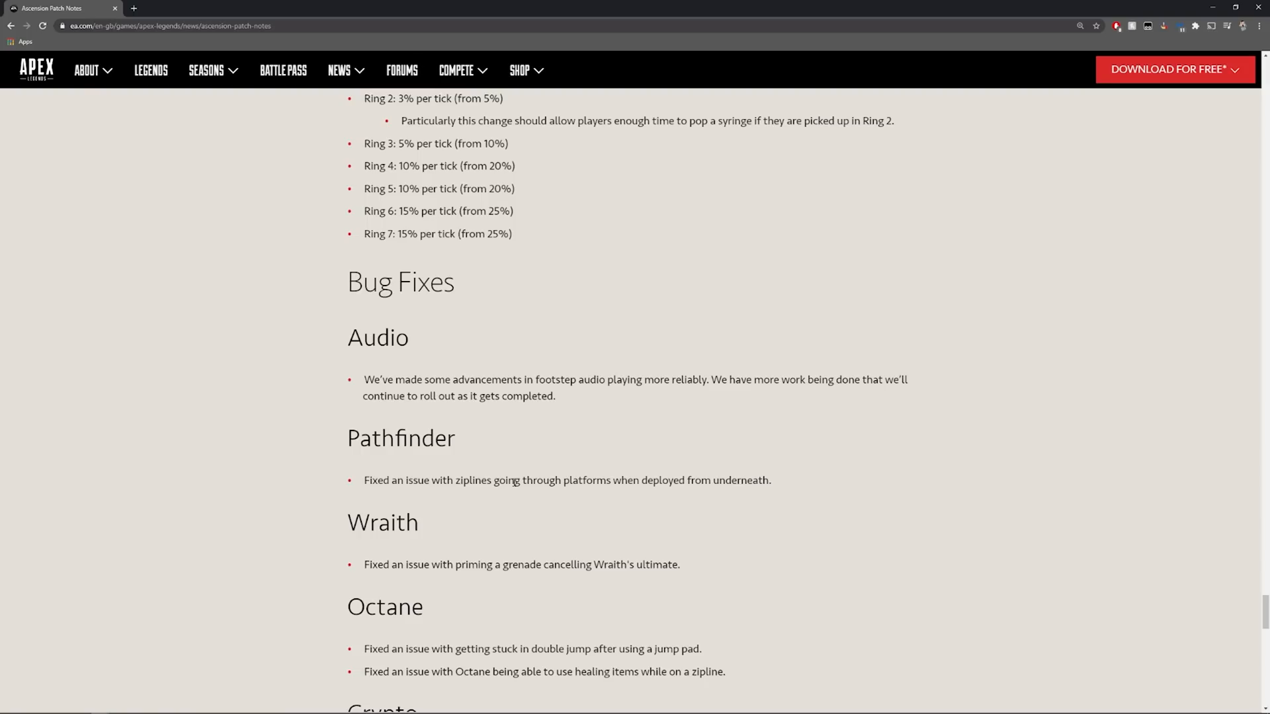
pyautogui.moveTo(359, 385)
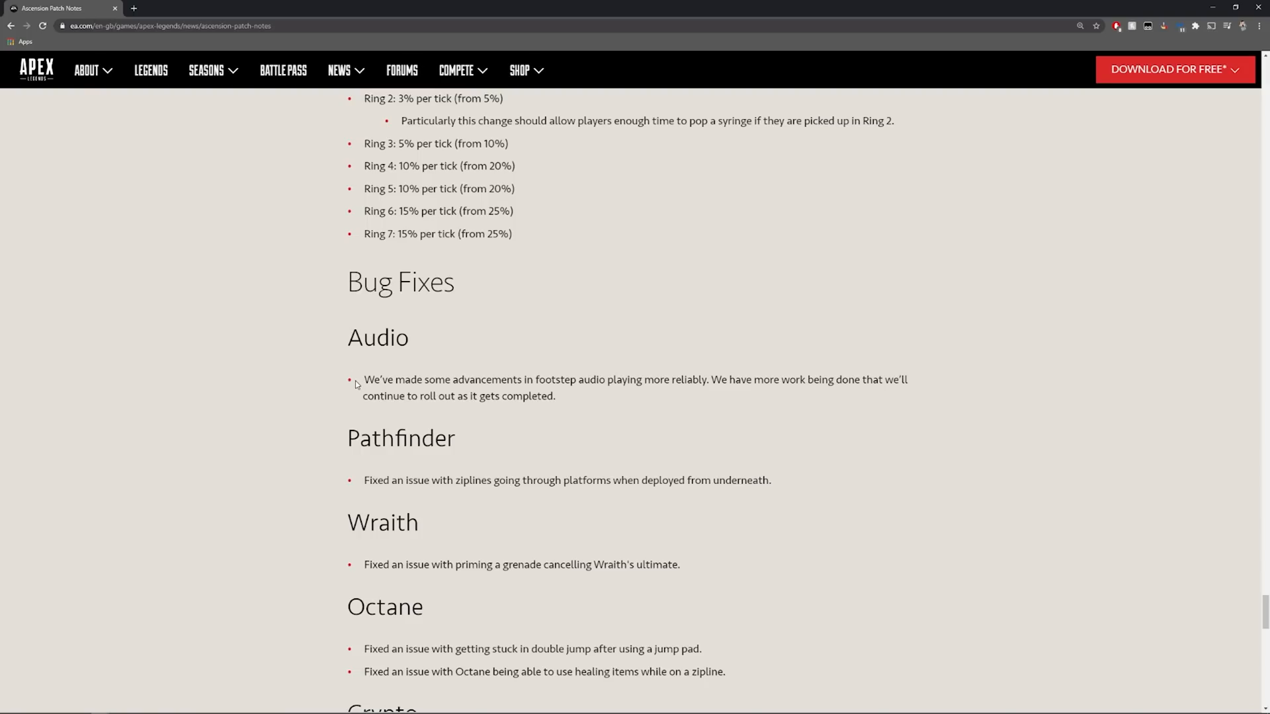
pyautogui.moveTo(364, 380); pyautogui.dragTo(556, 395)
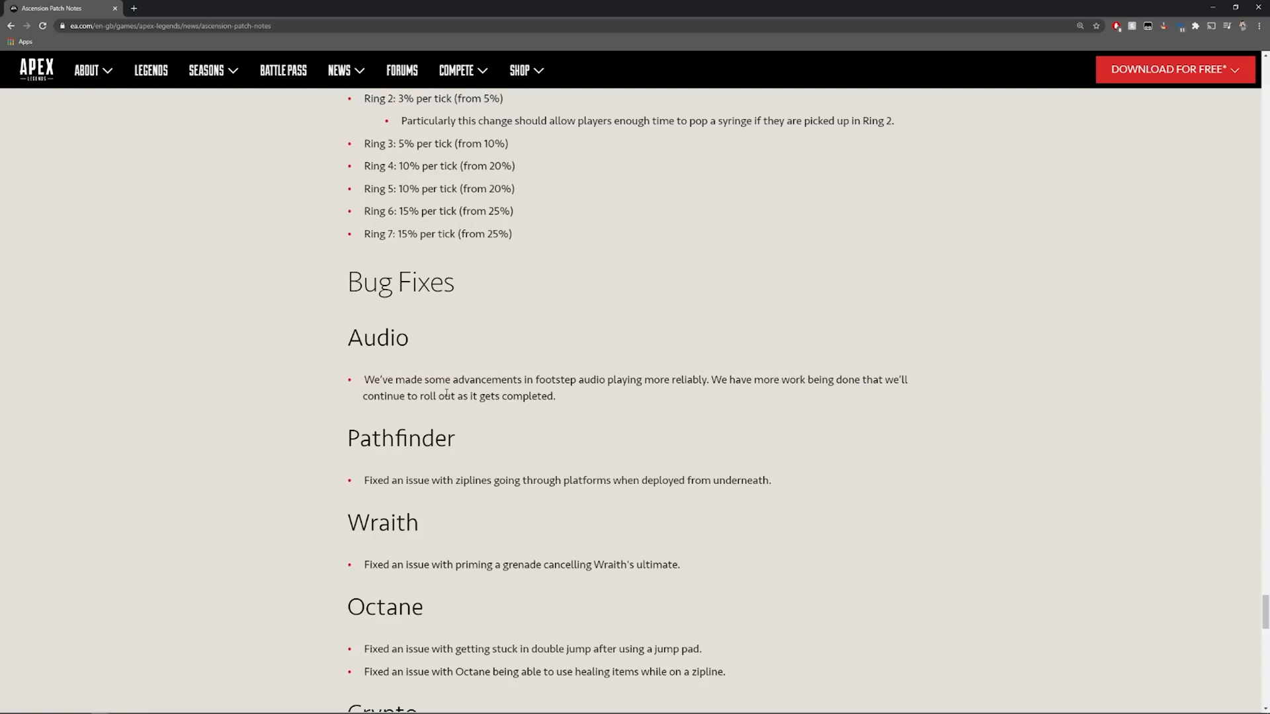
pyautogui.moveTo(448, 370)
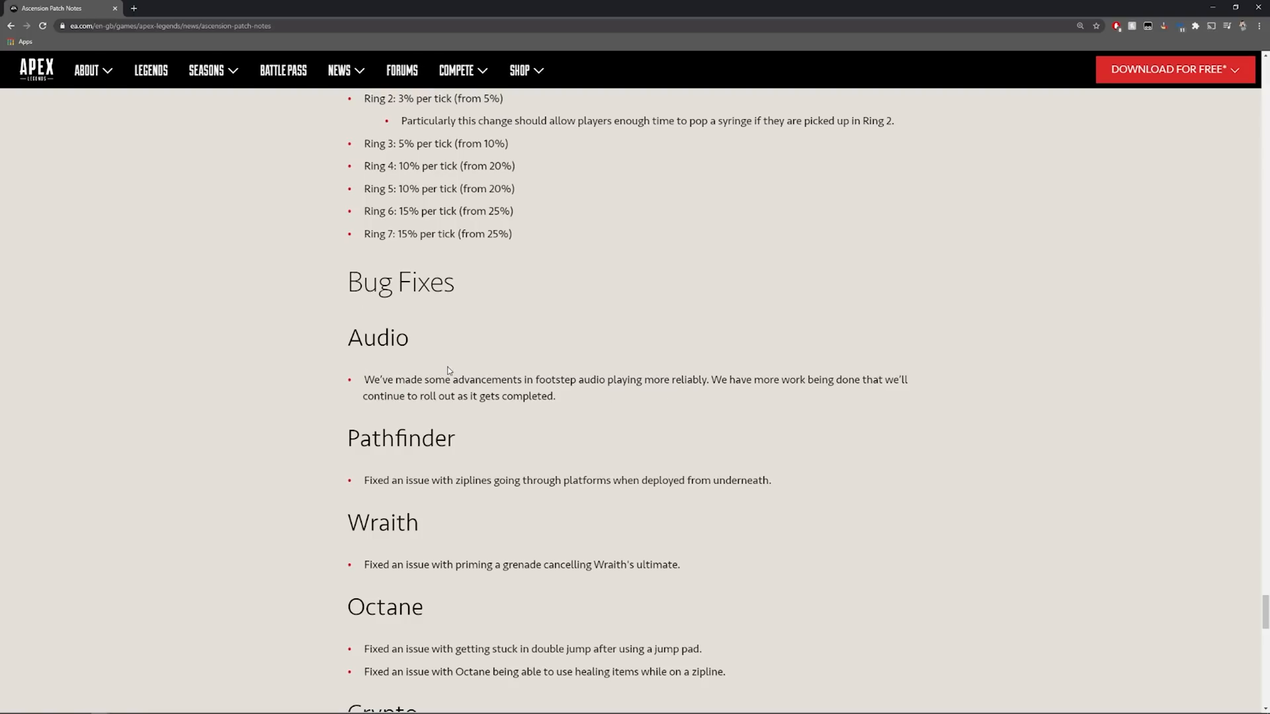
pyautogui.moveTo(549, 415)
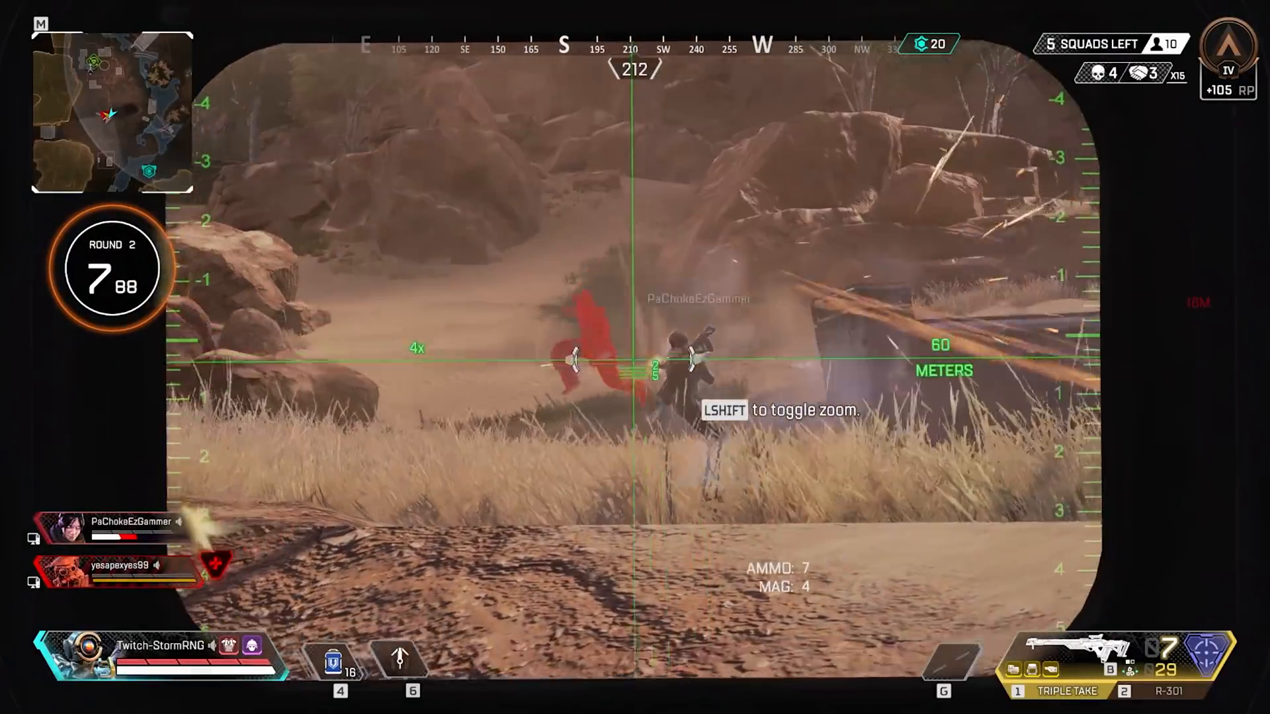
# - Fire the Triple Take at the enemy at 21–23 meters through the 4x scope in the gameplay clip
pyautogui.click(635, 357)
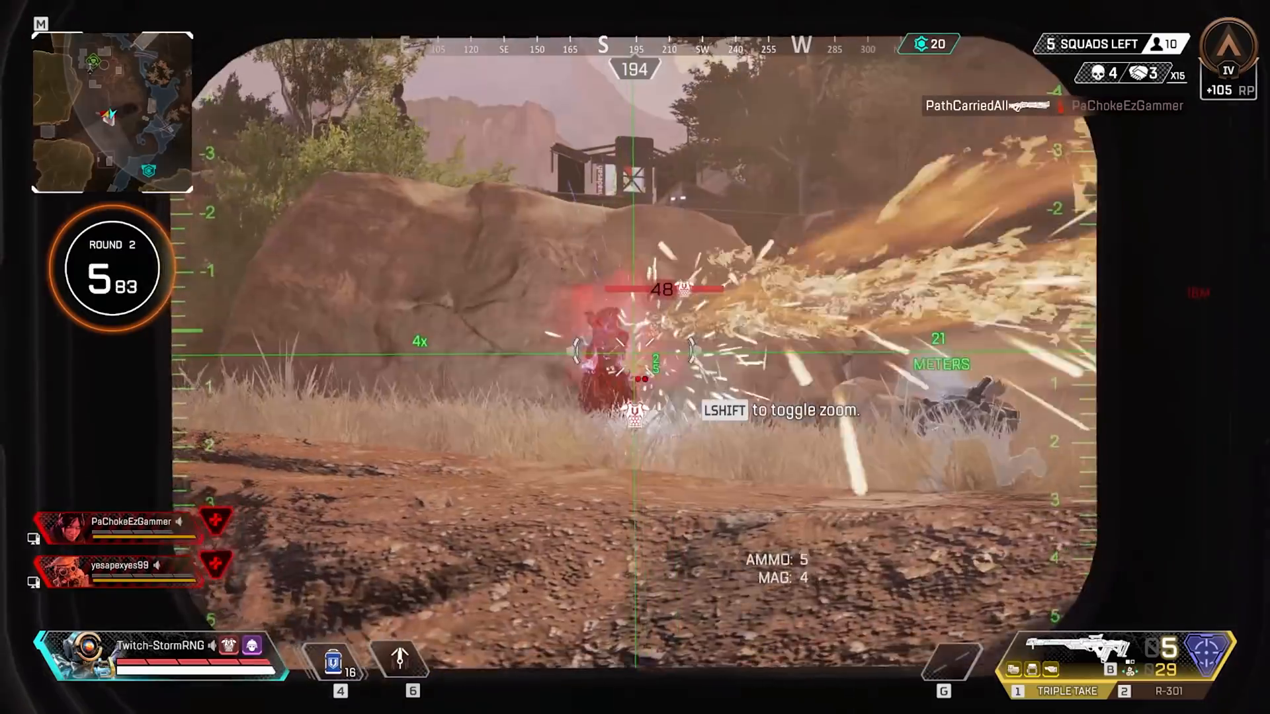
pyautogui.click(635, 349)
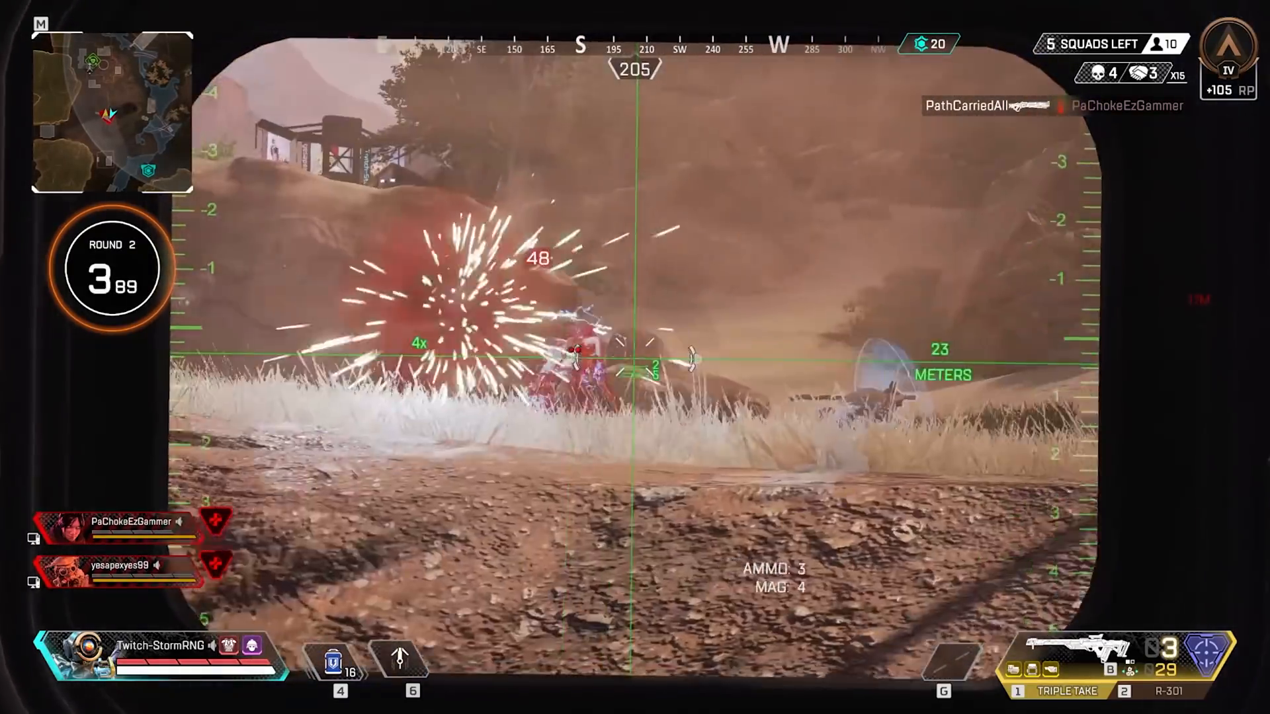